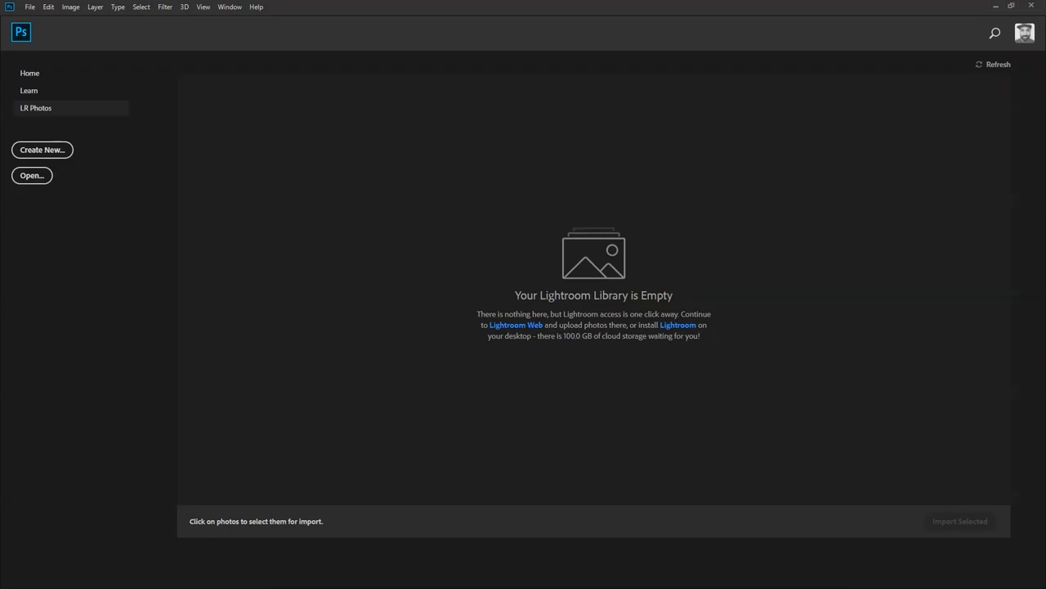
Step: Start a new blank portrait document from the start screen
click(42, 149)
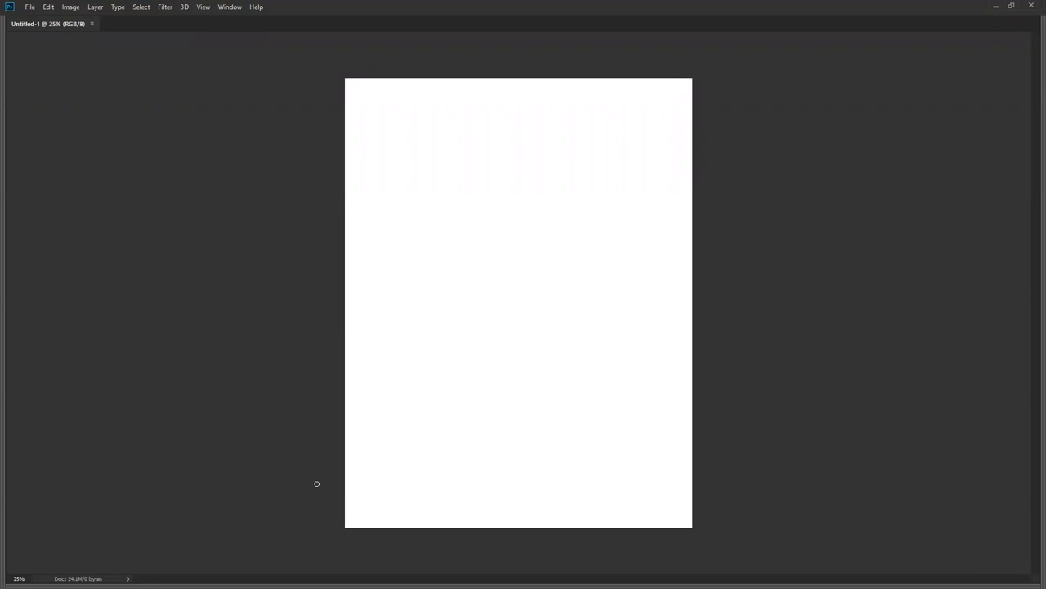
mouse_move(611, 215)
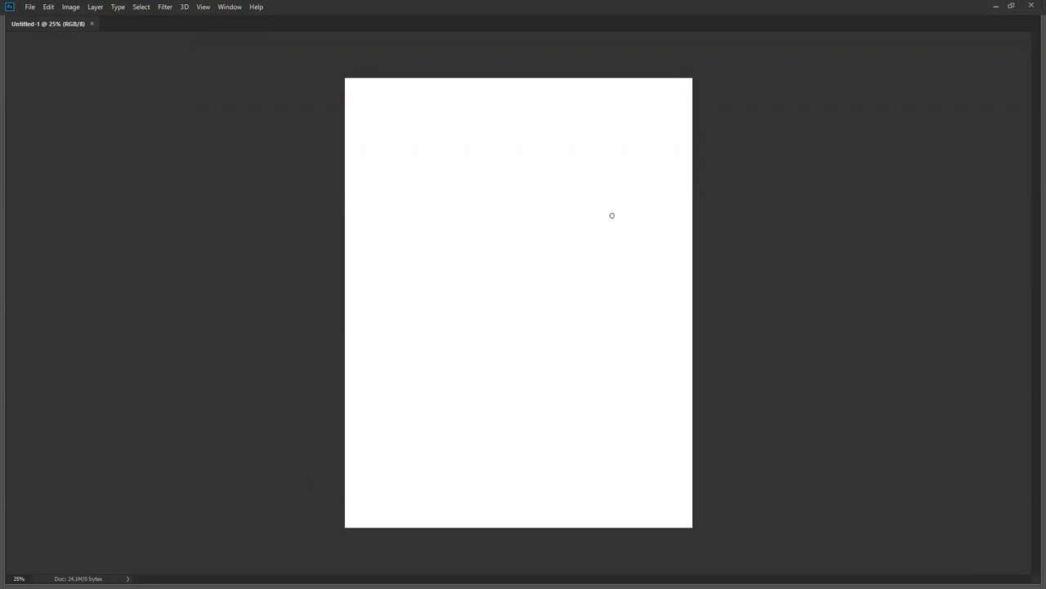
mouse_move(524, 158)
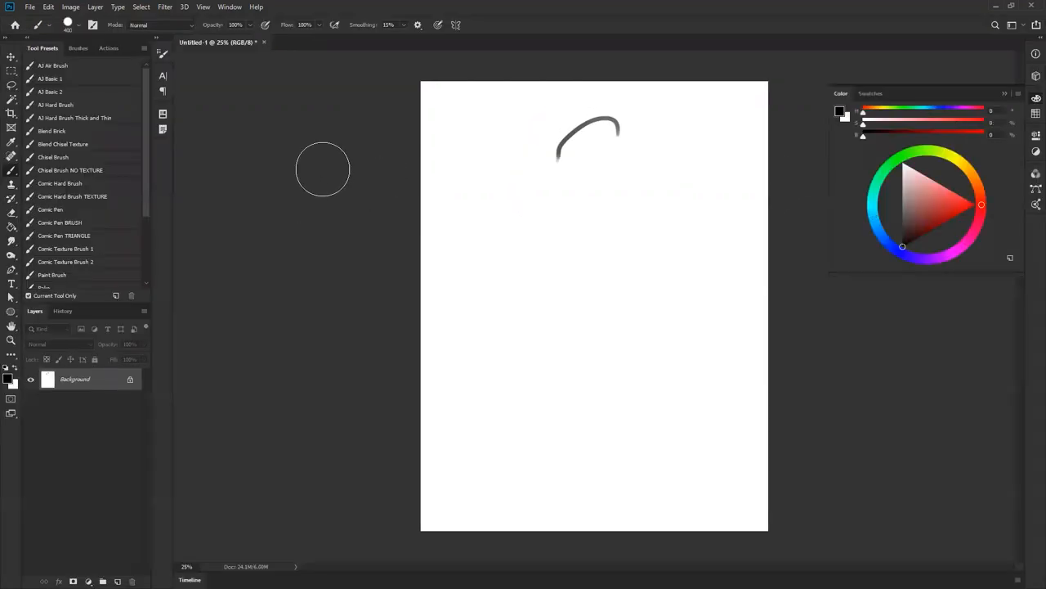
Step: Paint textured salmon-pink strokes at the top and set the gradient to blend normally
click(940, 161)
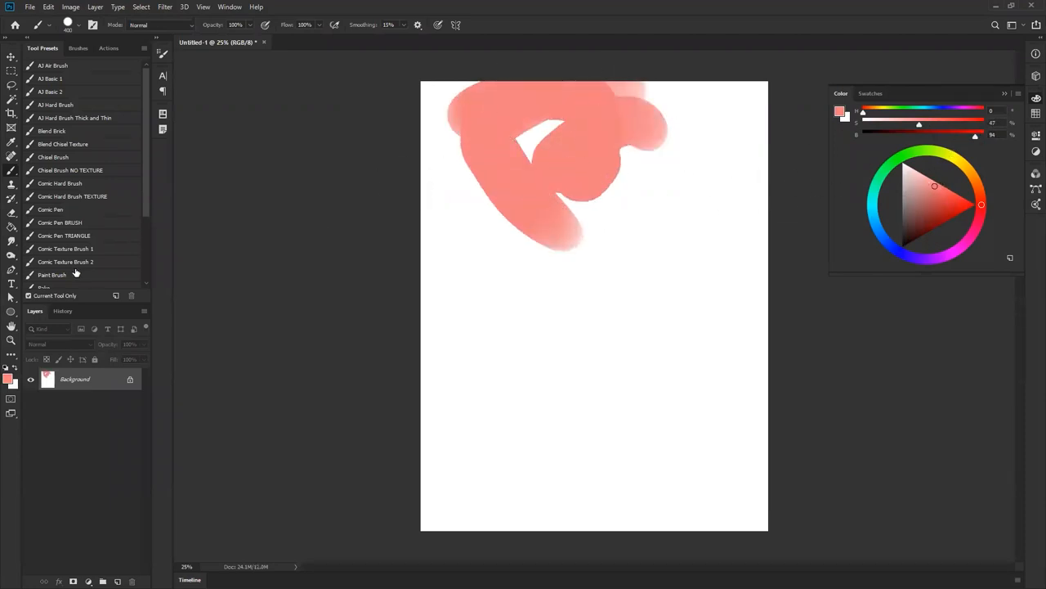
scroll(down, 3)
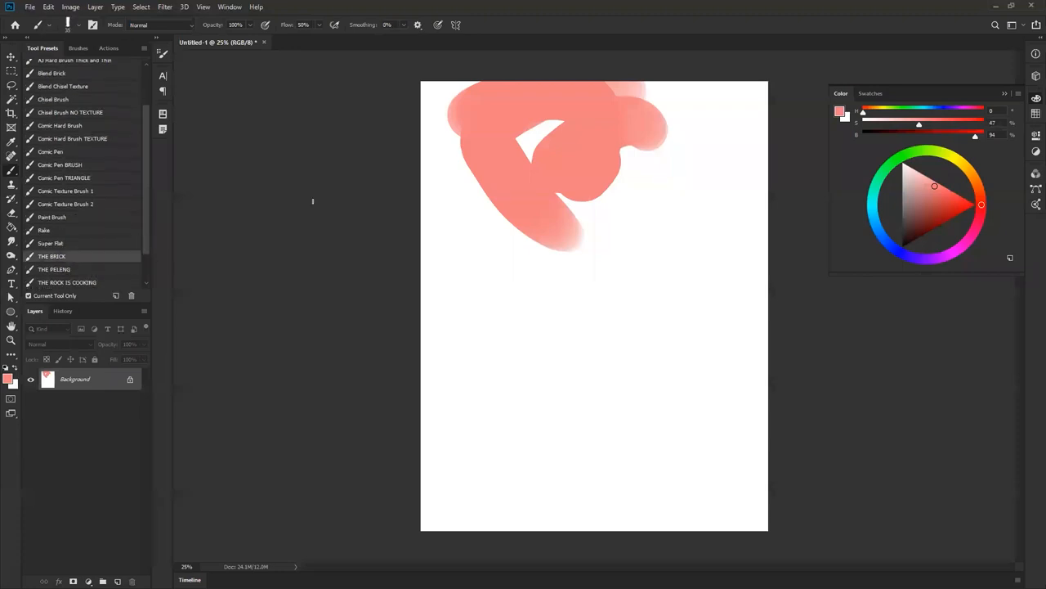
drag(531, 221, 471, 303)
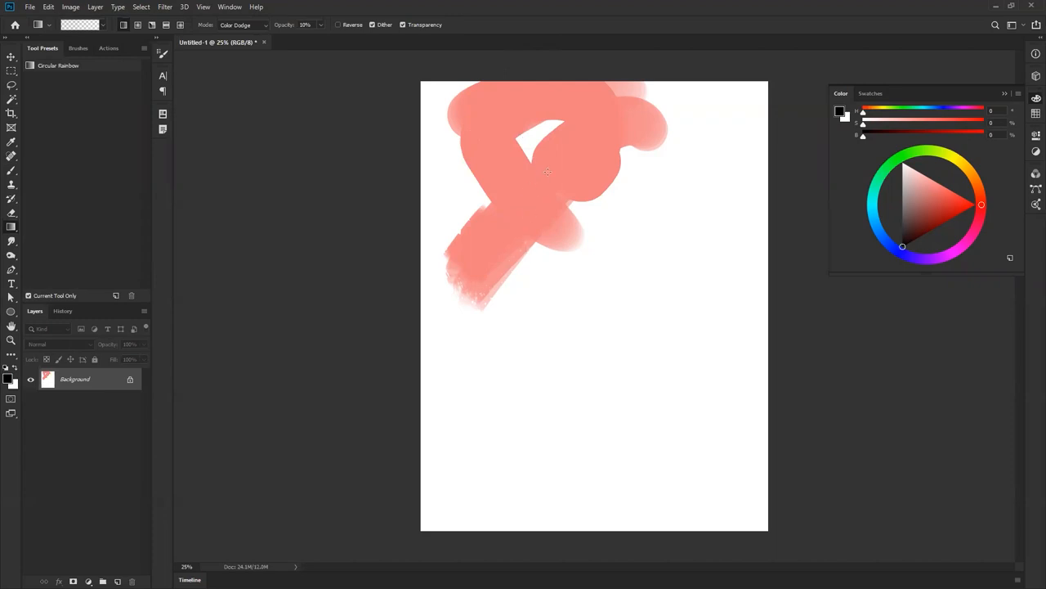
click(242, 24)
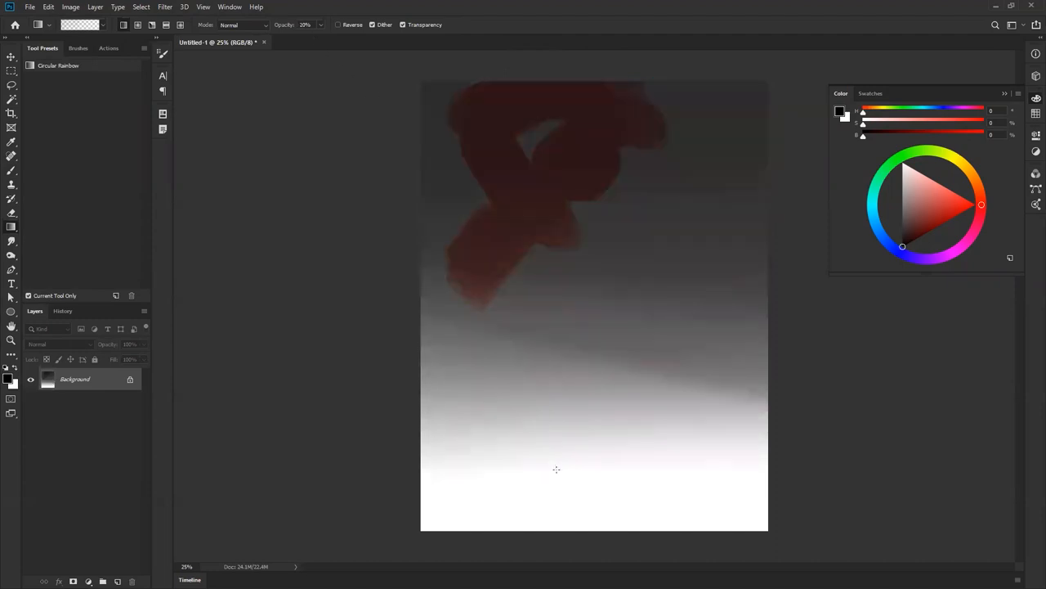
Step: Darken the canvas with a second black-to-transparent gradient wash
drag(524, 116, 581, 196)
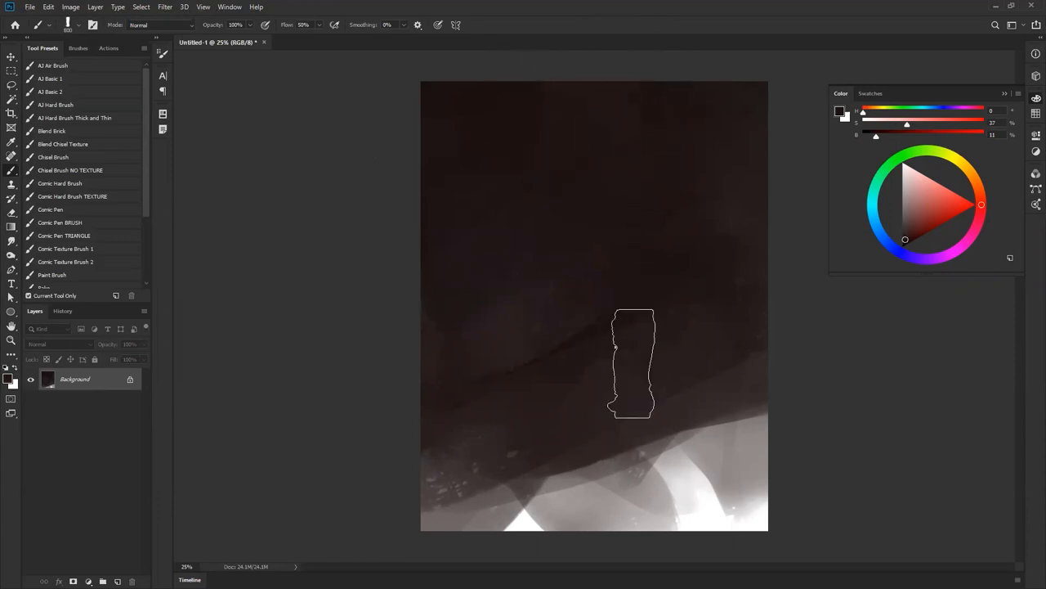
Step: Block in the dark brown background with broad strokes across the centre, edges and upper right
drag(633, 364, 693, 229)
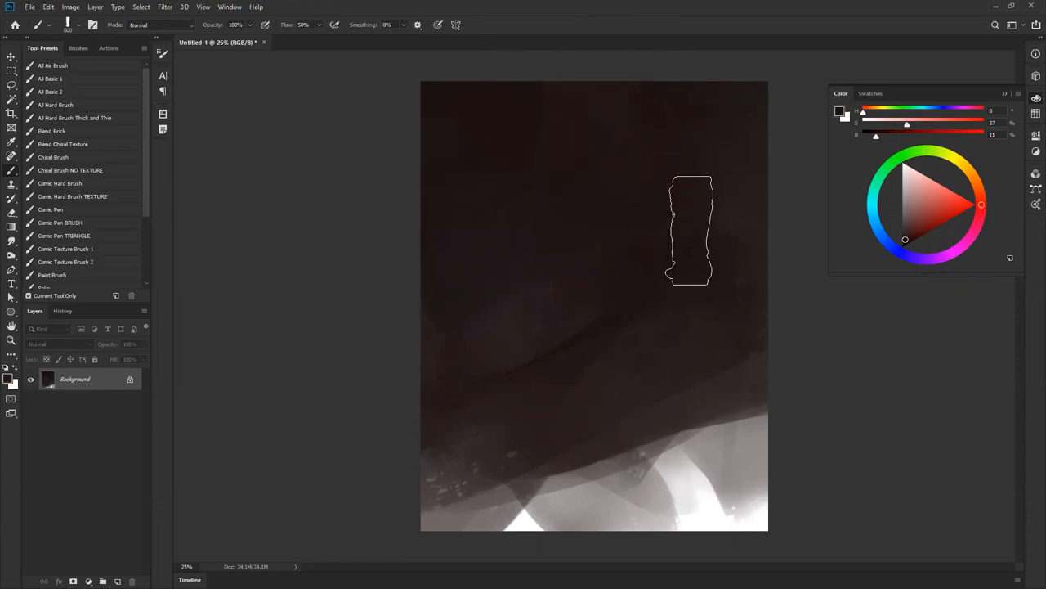
drag(691, 233, 511, 287)
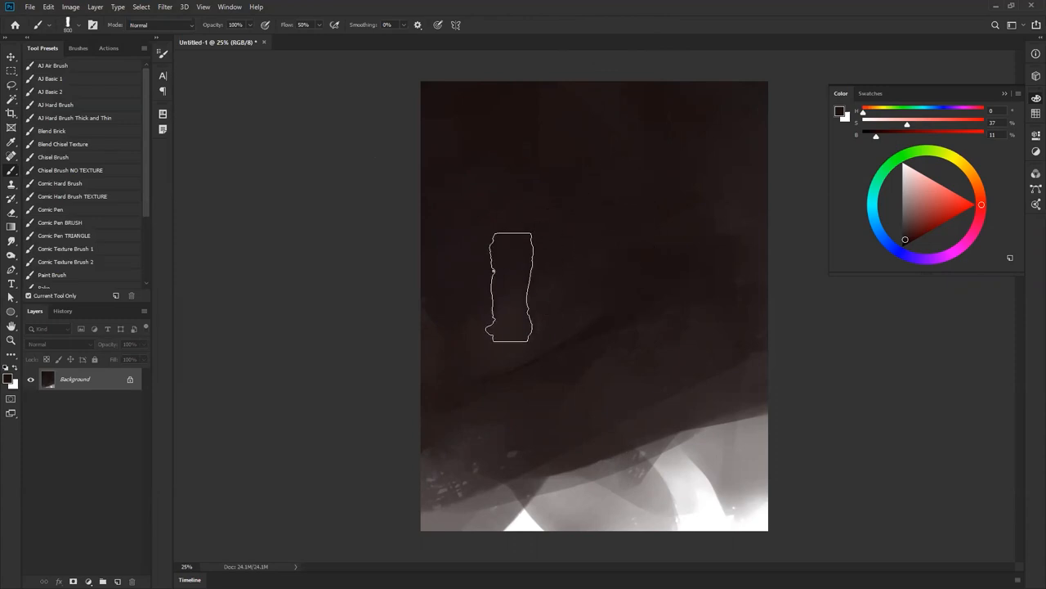
drag(511, 286, 391, 188)
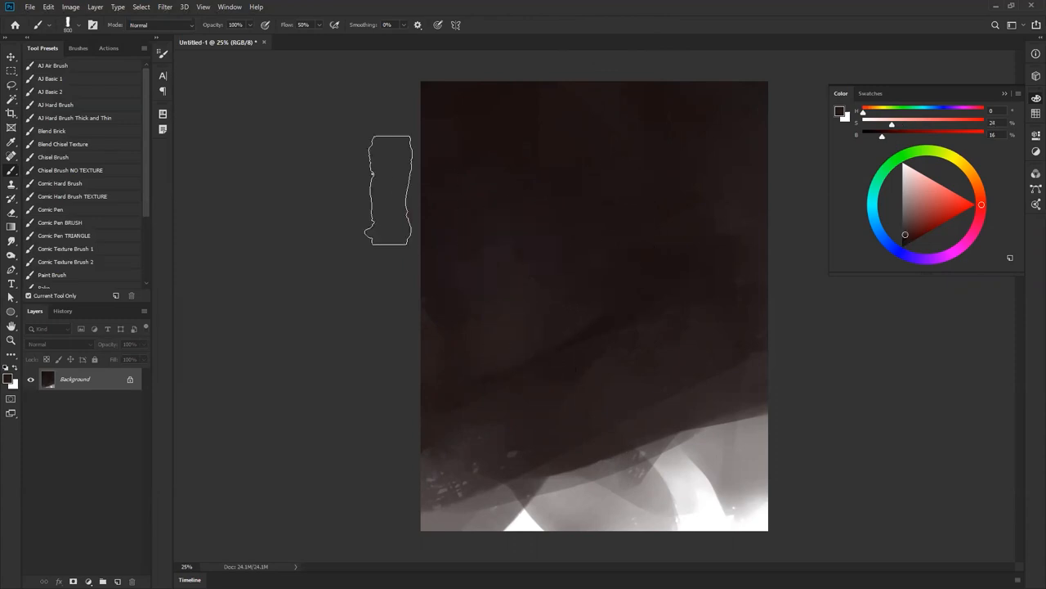
drag(390, 188, 625, 298)
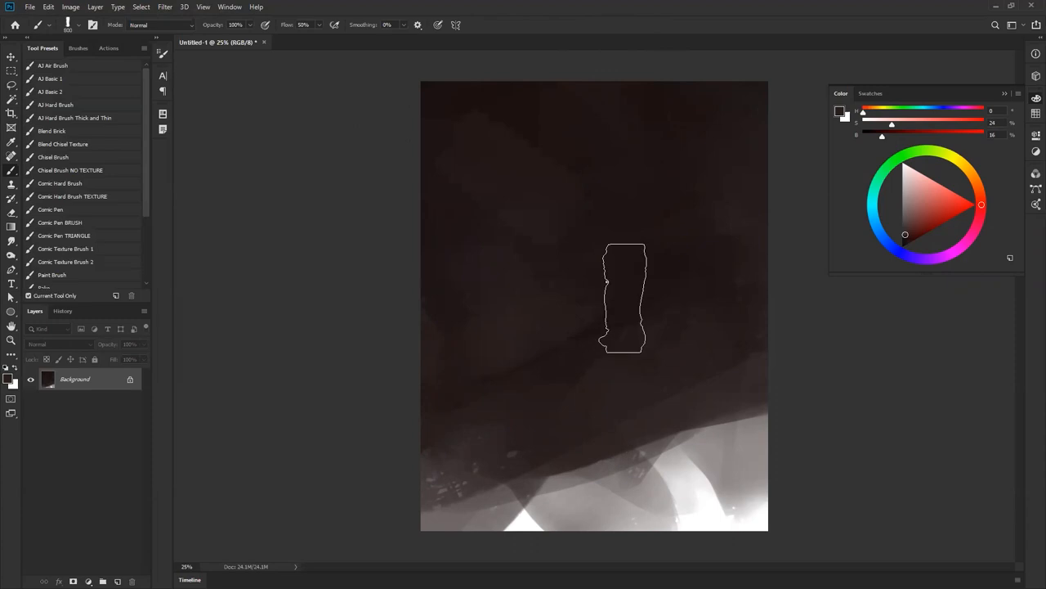
drag(625, 298, 697, 223)
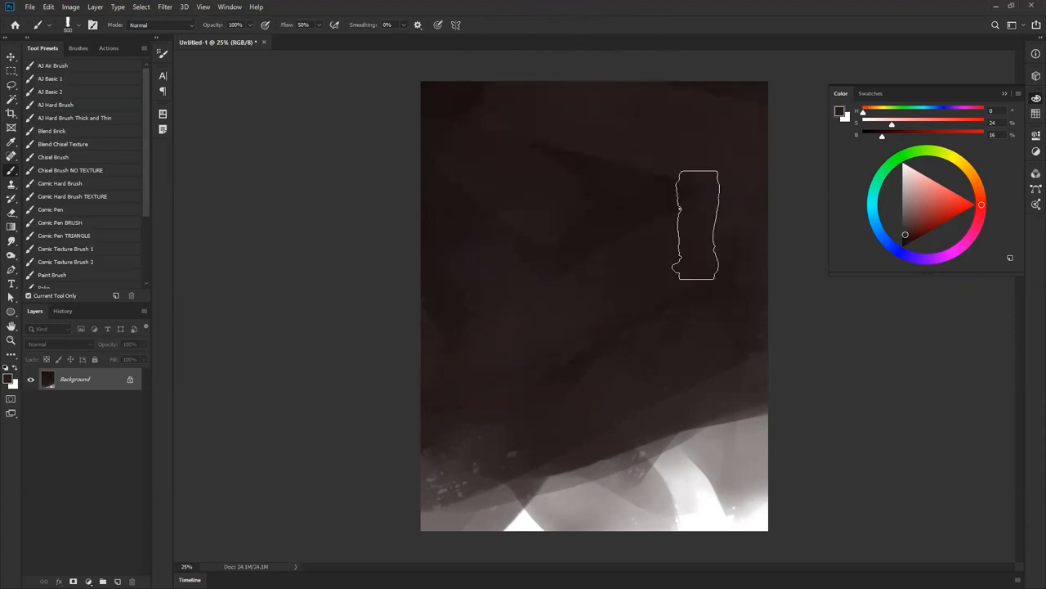
drag(697, 224, 625, 448)
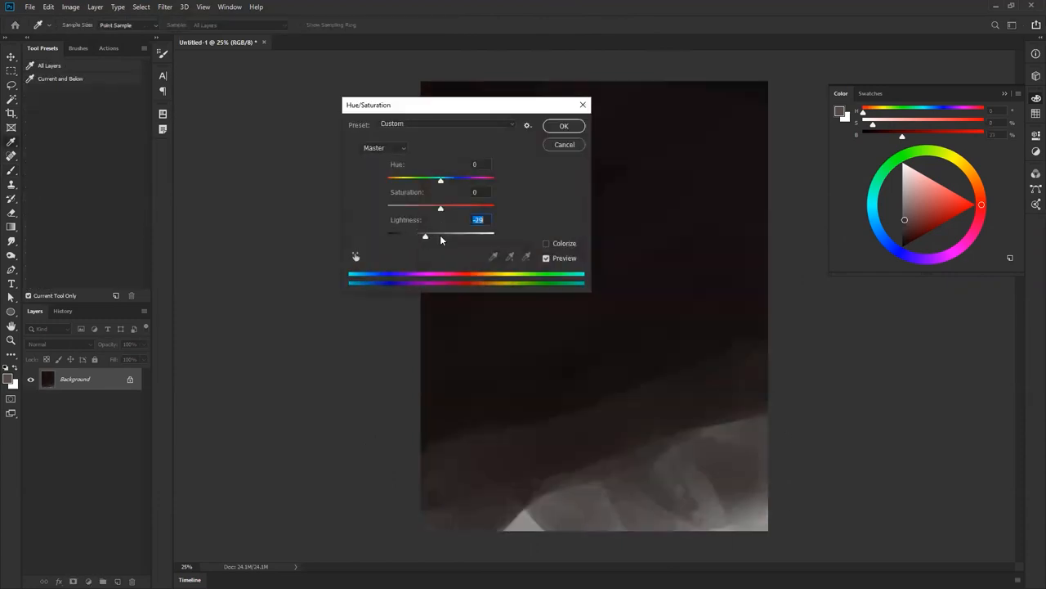
Step: Apply the -29 Lightness reduction from the Hue/Saturation adjustment
click(564, 126)
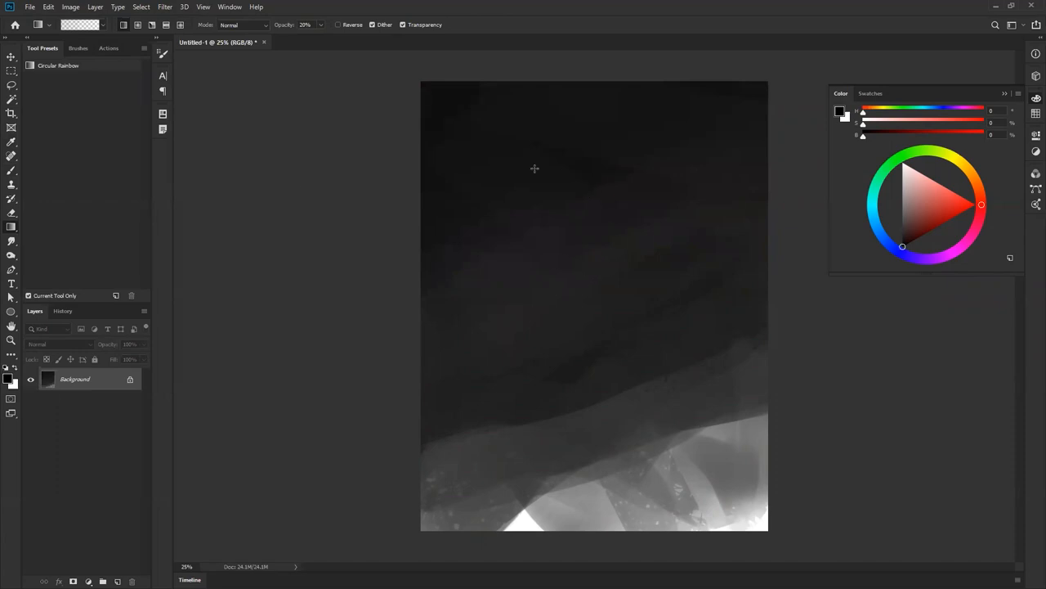
mouse_move(613, 219)
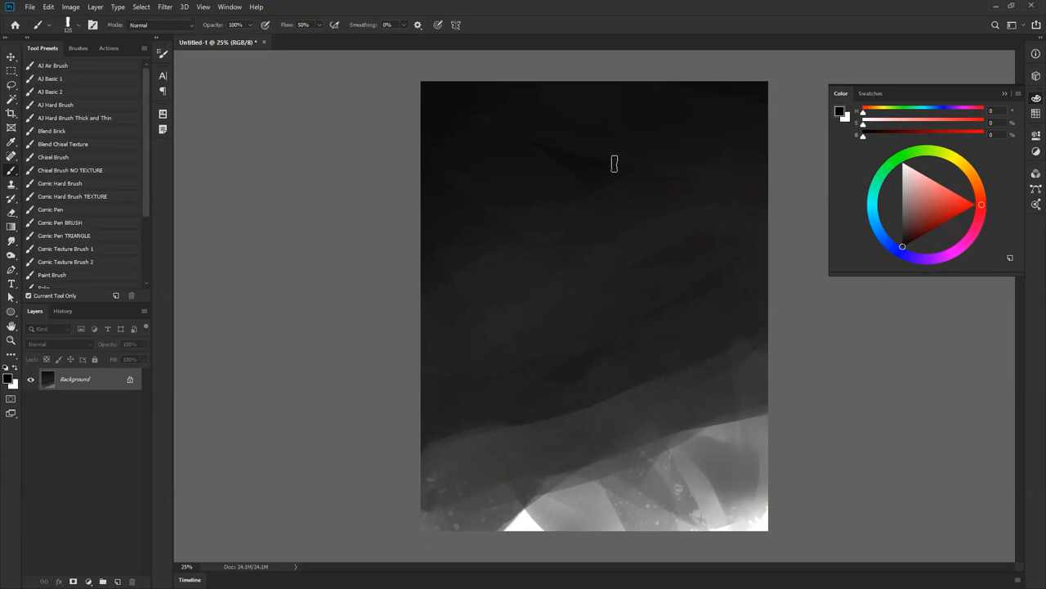
mouse_move(587, 140)
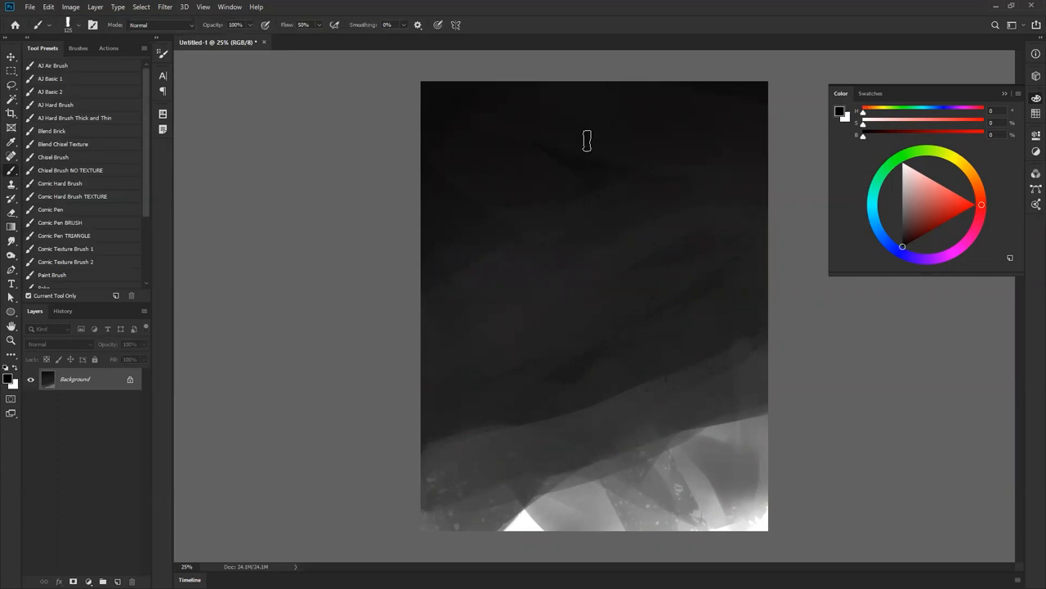
Step: Lasso the head and hood shape at top centre and fill it with pale paint
click(11, 87)
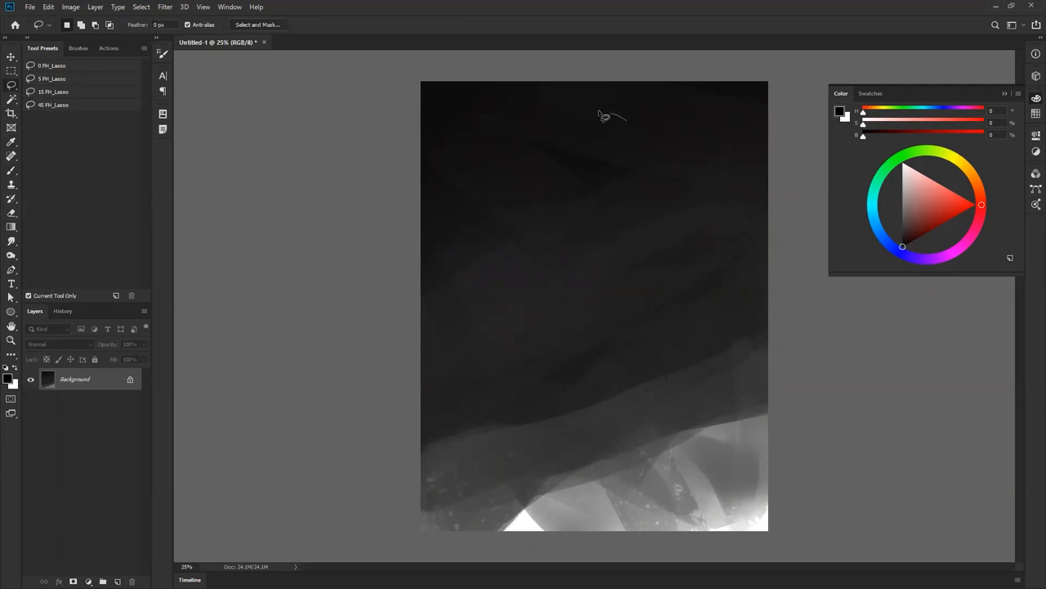
drag(604, 116, 574, 187)
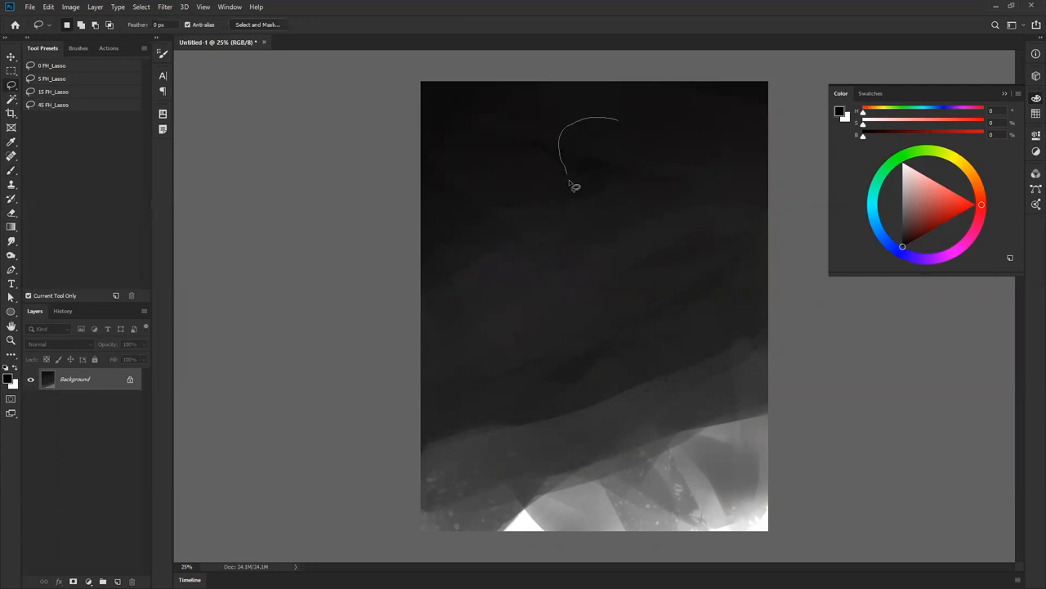
mouse_move(580, 159)
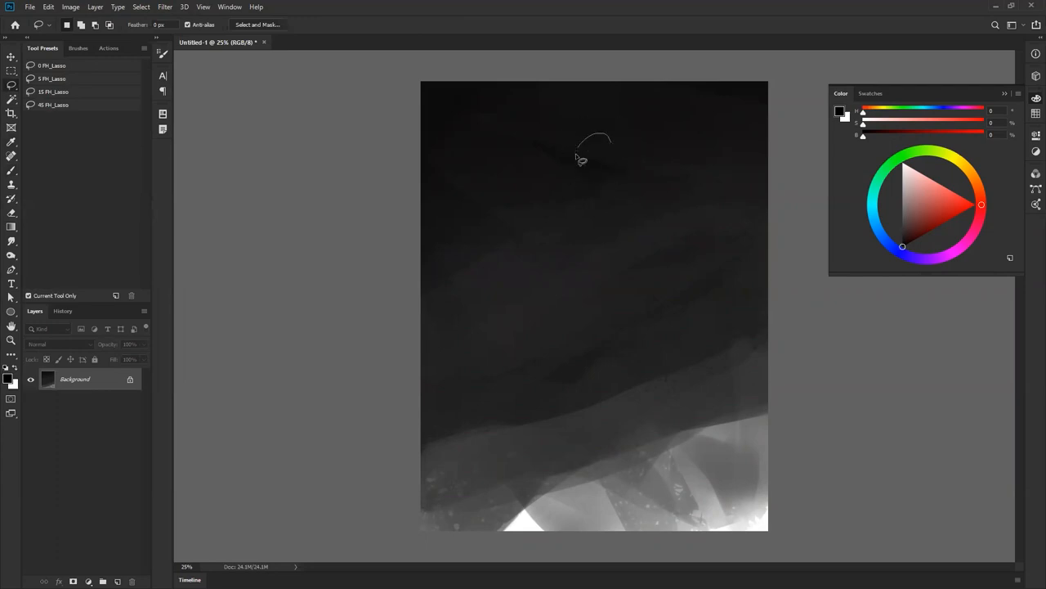
click(12, 155)
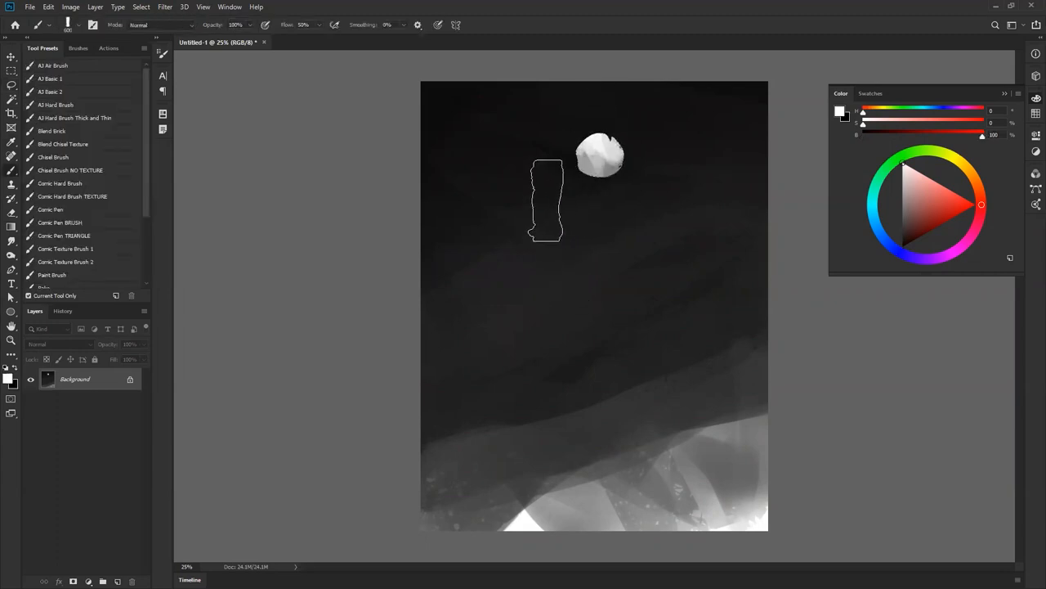
click(12, 86)
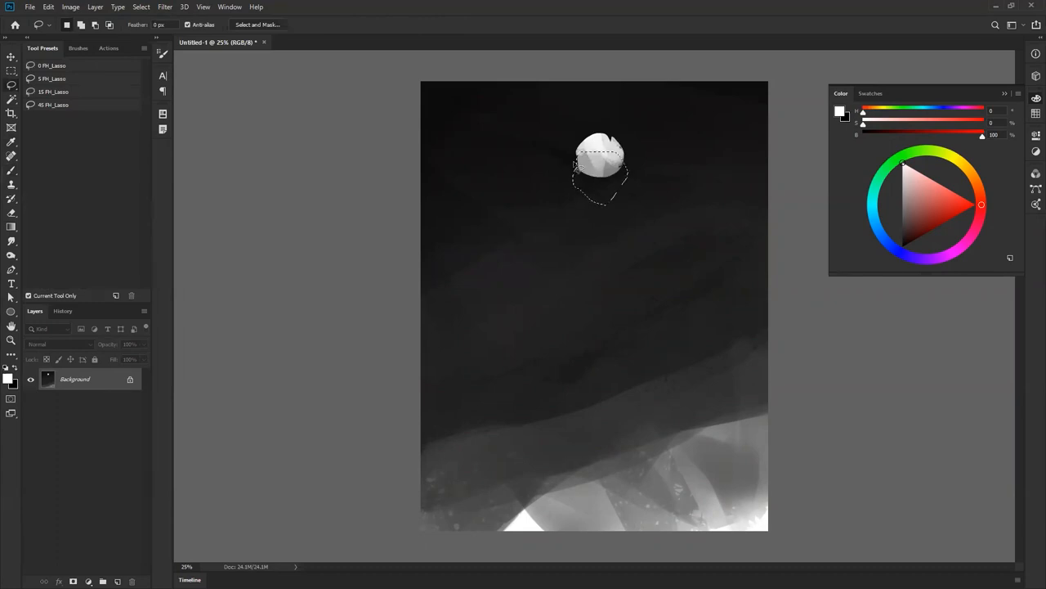
click(11, 142)
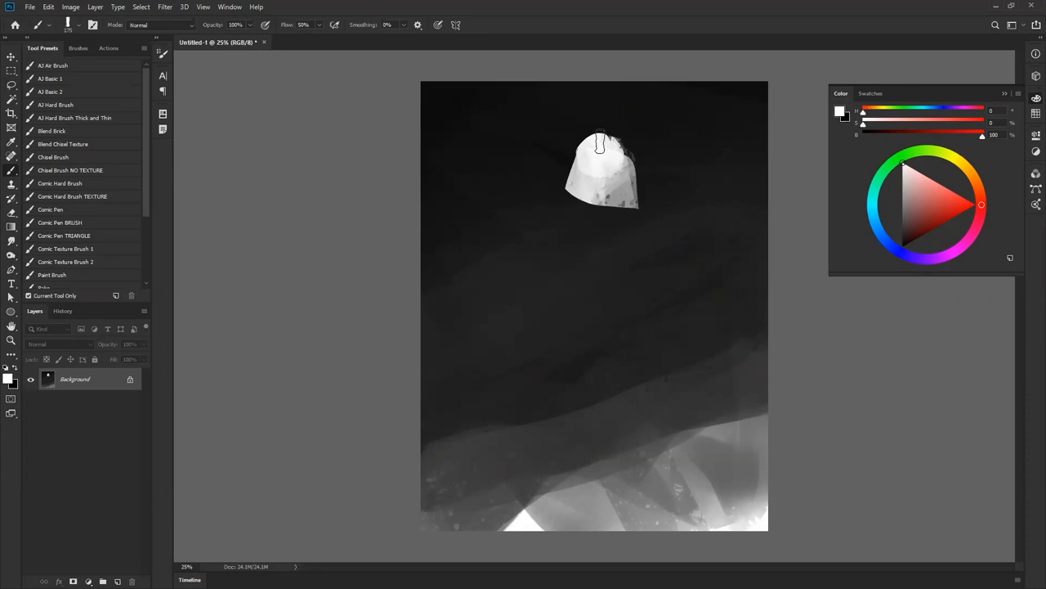
drag(601, 143, 616, 203)
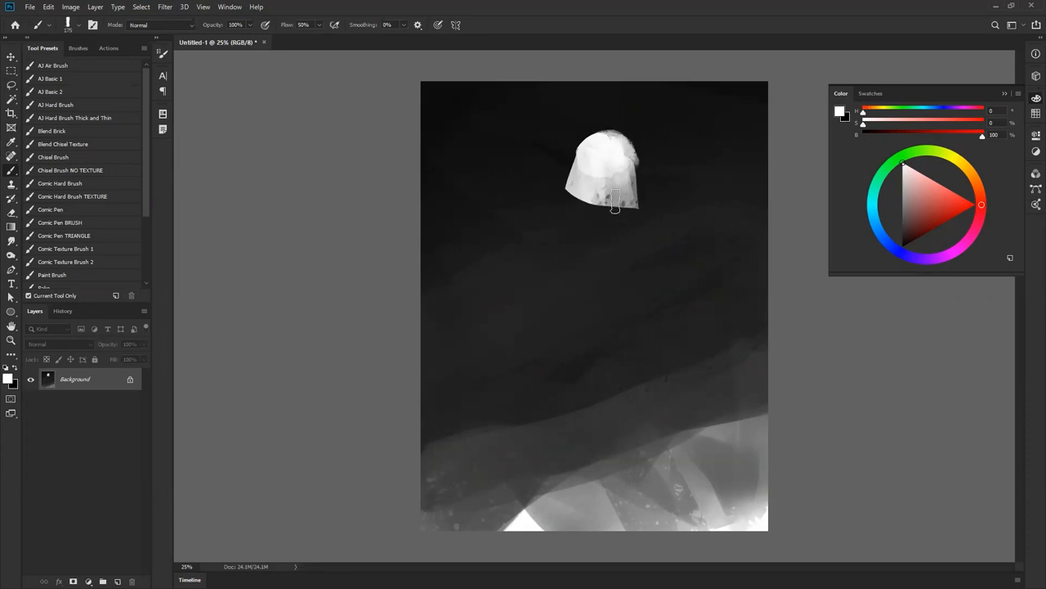
Step: Carve a dark face opening into the pale hood
click(12, 84)
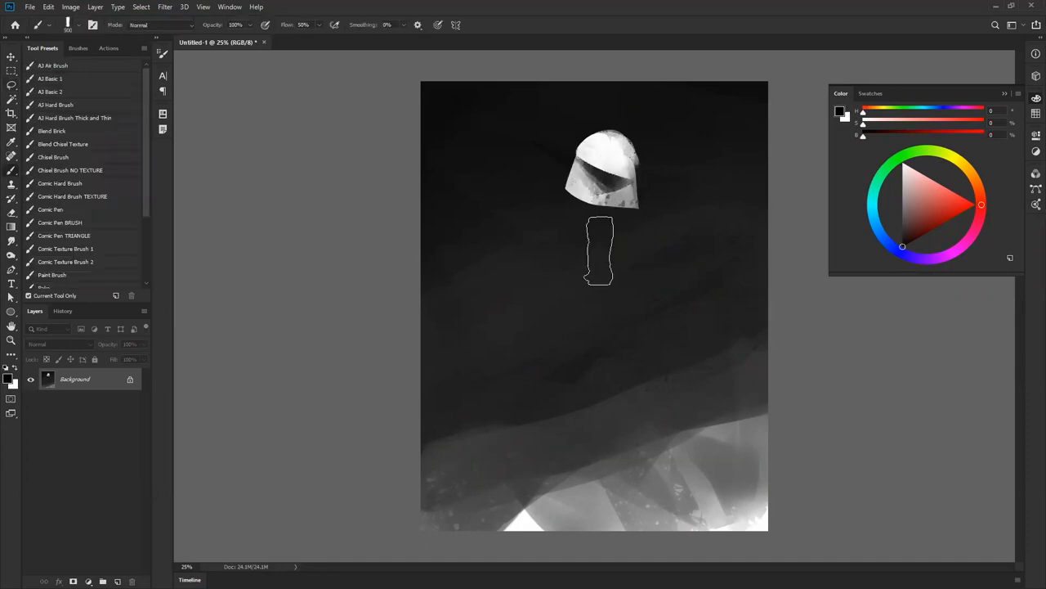
click(11, 80)
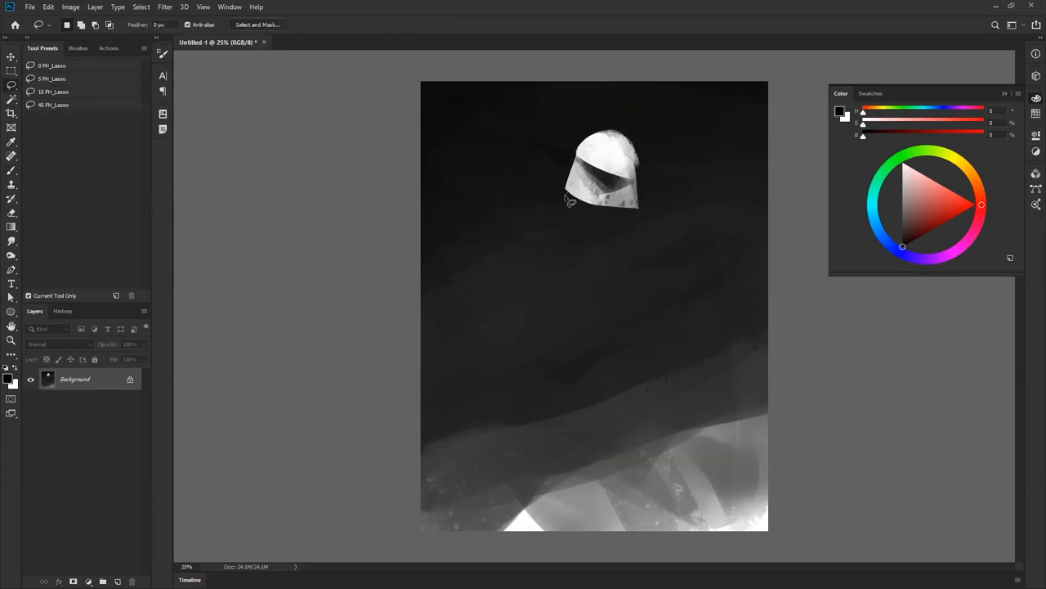
Step: Outline the body below the hood and paint grey planes on the shoulder, lower cloak and hood front
drag(570, 202, 704, 258)
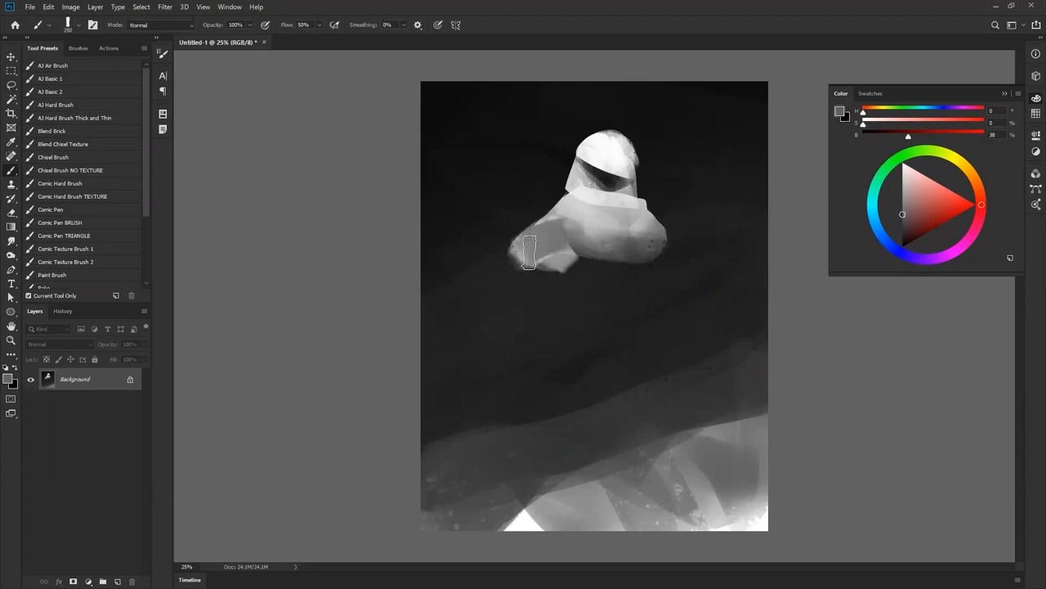
drag(529, 251, 677, 264)
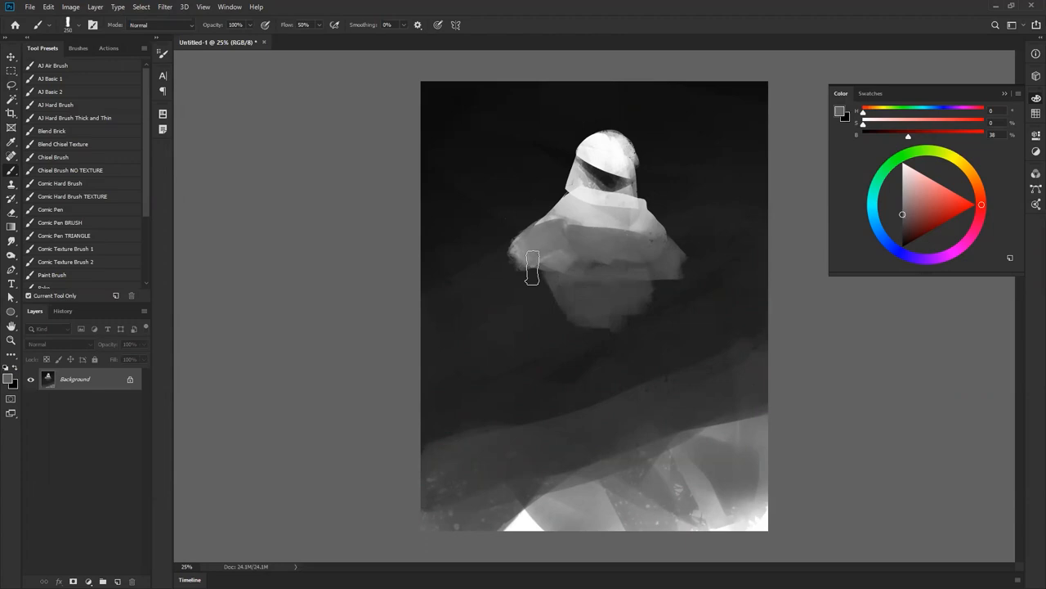
drag(532, 268, 603, 148)
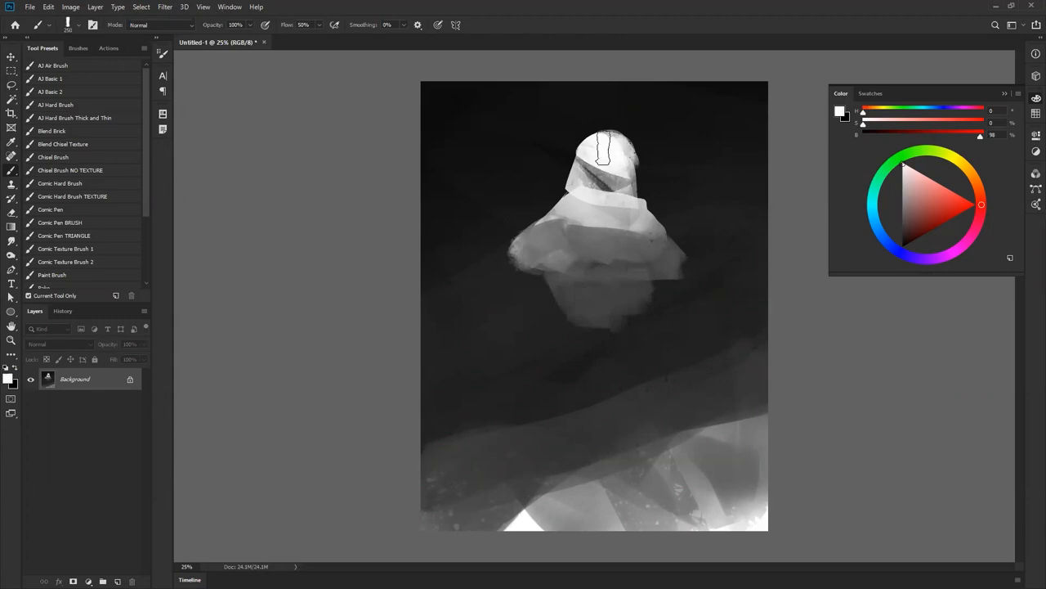
drag(605, 151, 641, 176)
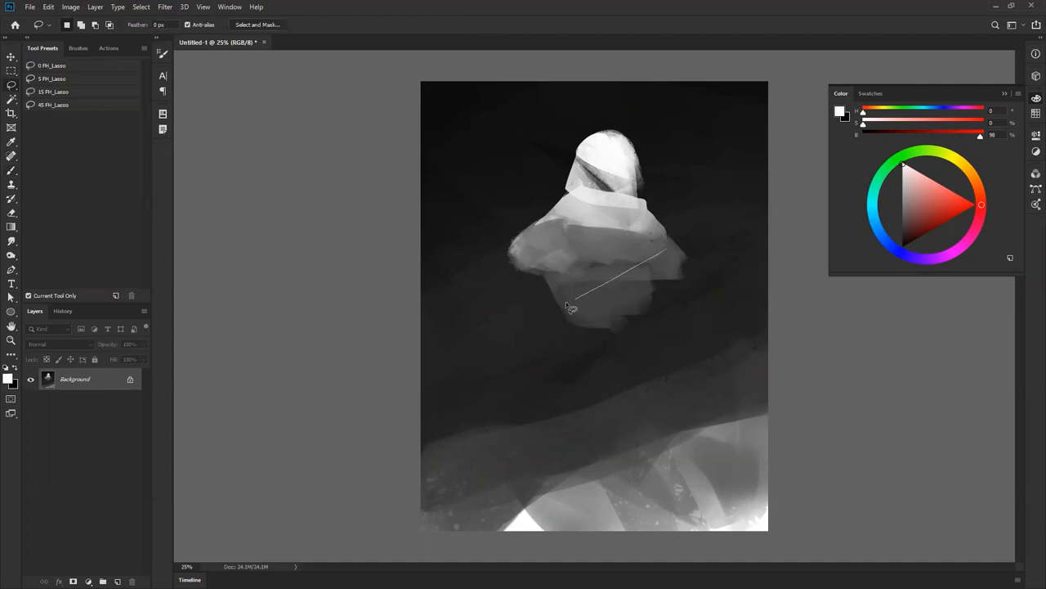
Step: Cut sharp angular plane edges across the torso with the Polygonal Lasso
click(11, 155)
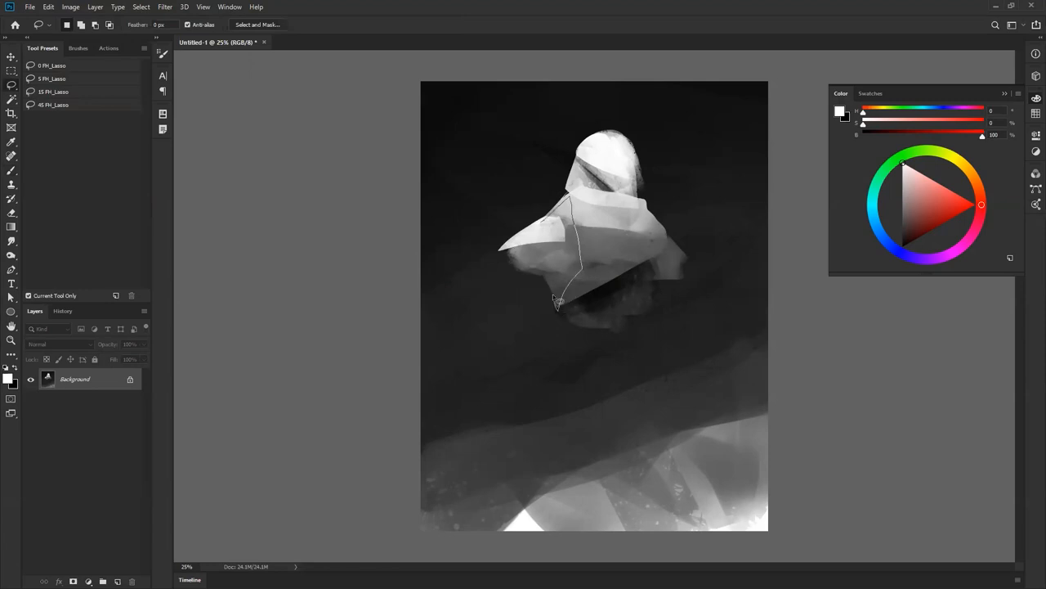
click(12, 157)
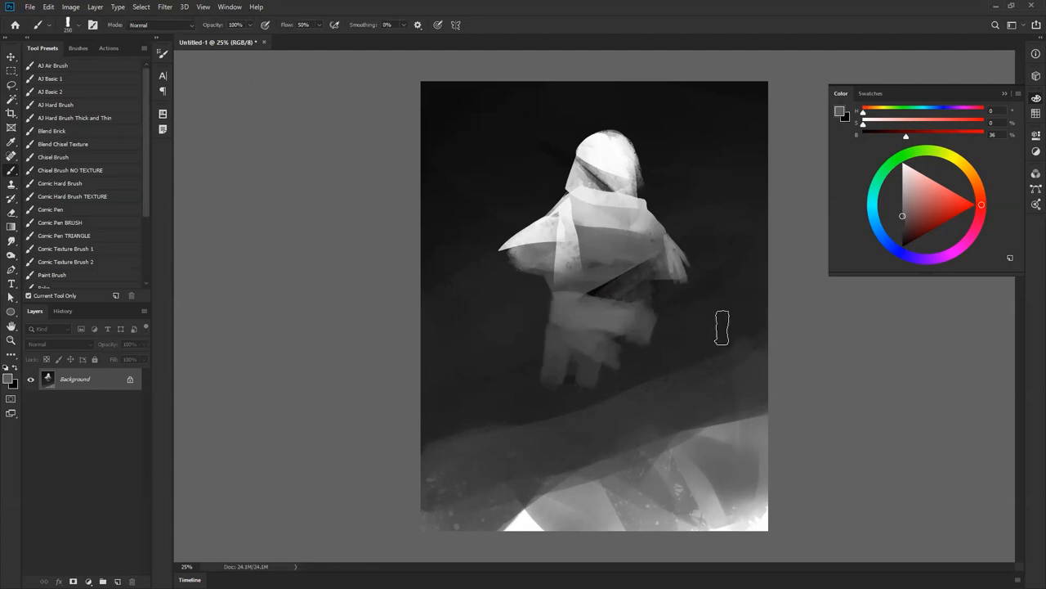
mouse_move(581, 209)
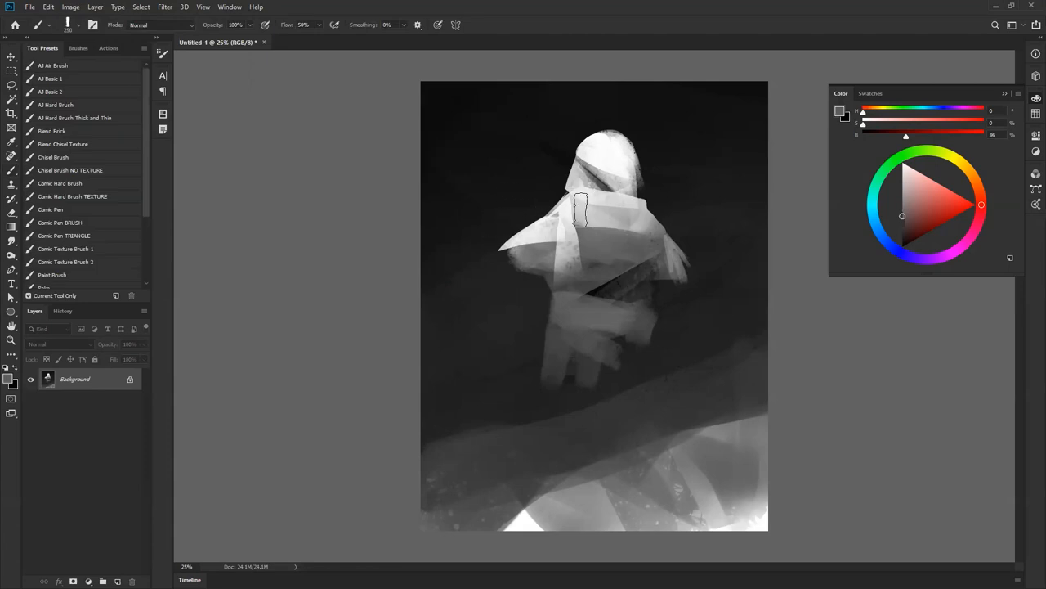
Step: Cut a sharp selected edge along the cloak's left shoulder beside the pale arms
click(11, 86)
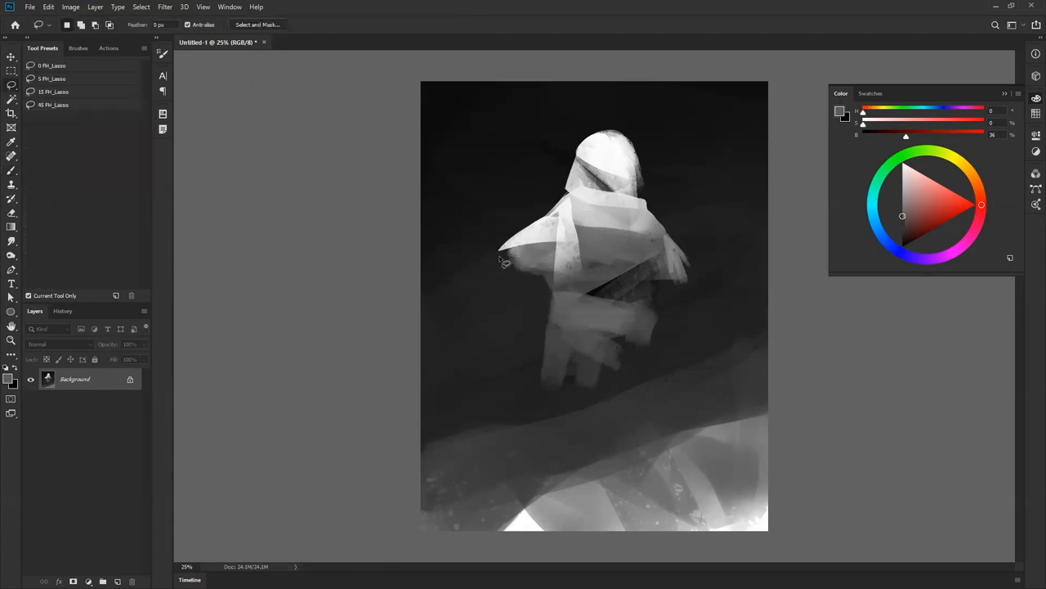
drag(507, 245, 527, 327)
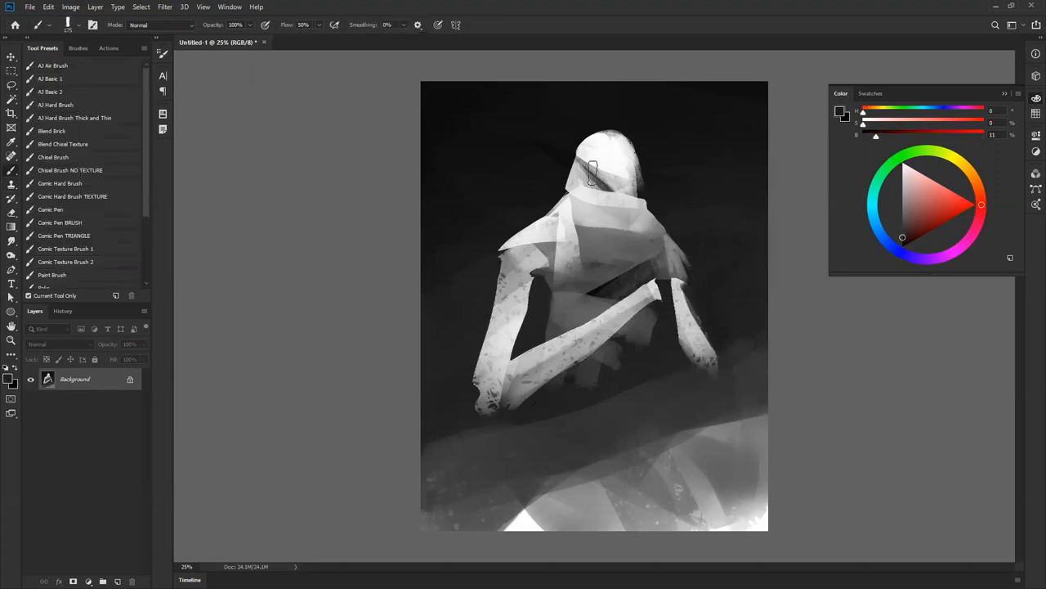
Step: Paint pale and darker veil strands inside the hood and shade the chest beneath them
drag(593, 171, 626, 155)
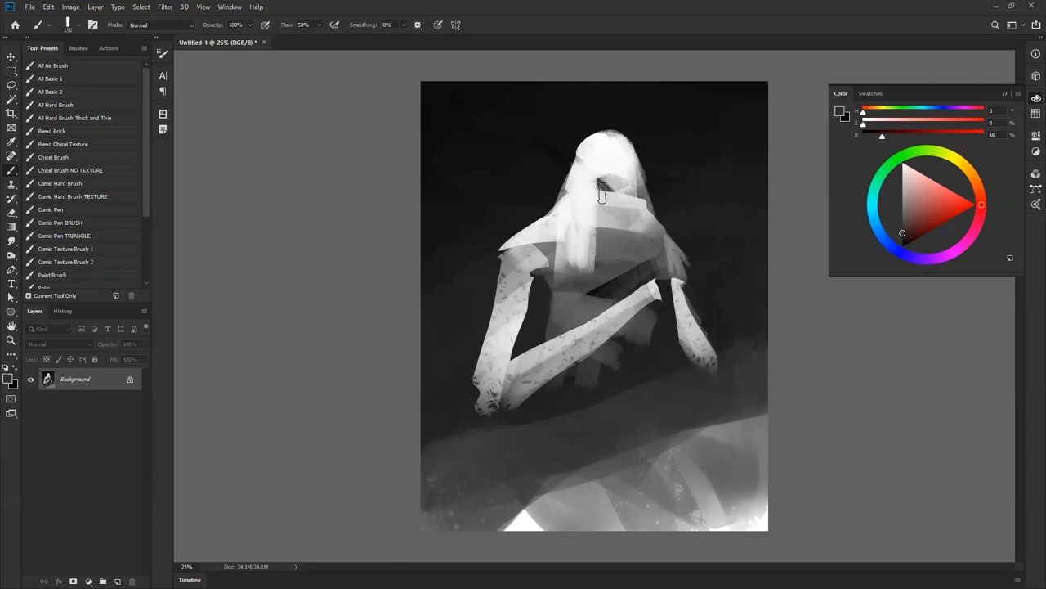
drag(605, 188, 597, 250)
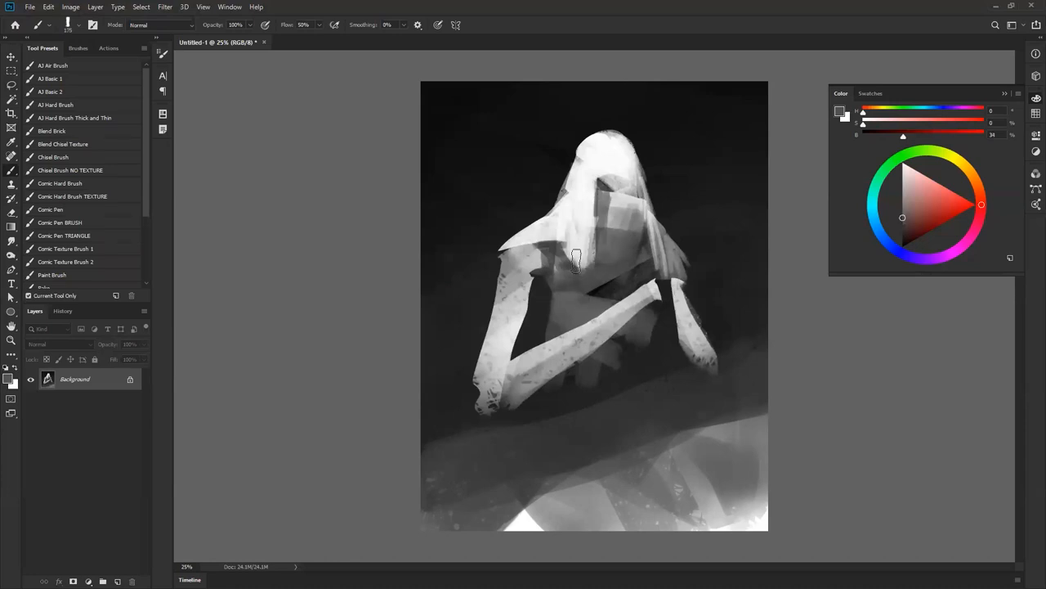
drag(576, 262, 579, 229)
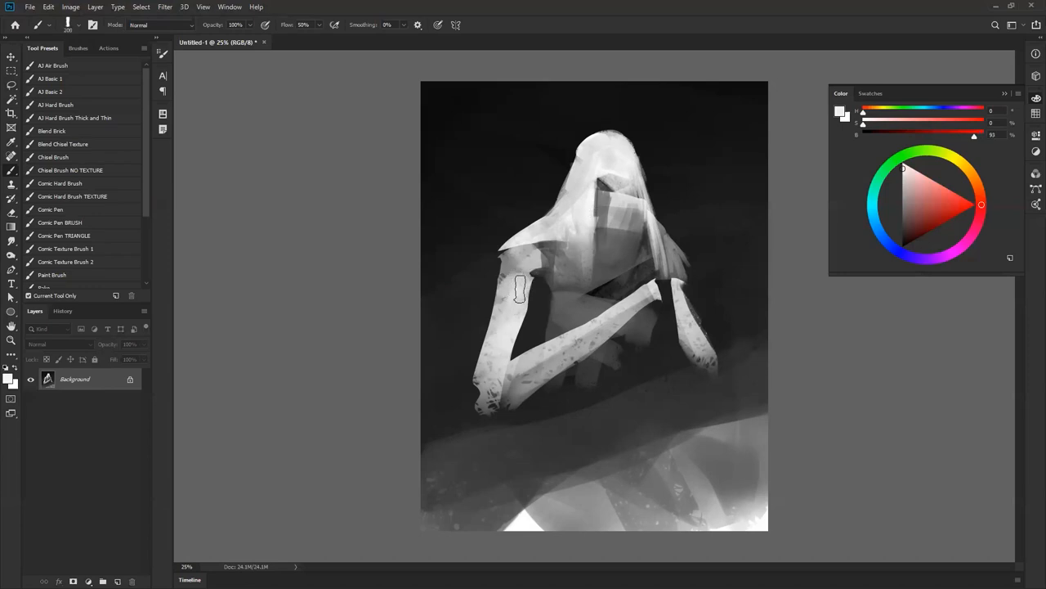
Step: Lighten the upper and lower left arm around the elbow
drag(519, 290, 515, 375)
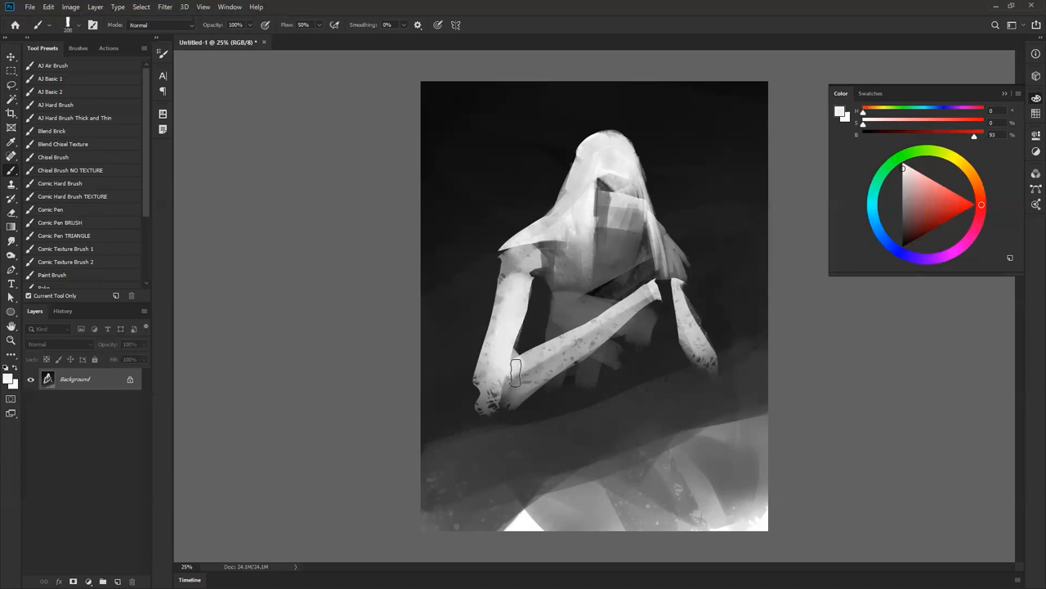
drag(516, 373, 609, 324)
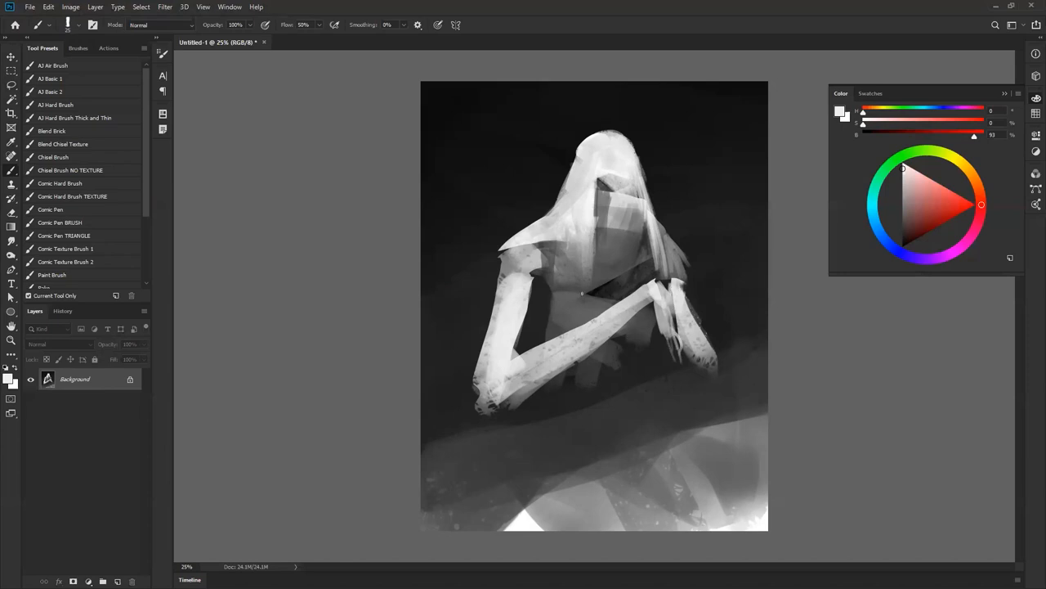
mouse_move(543, 409)
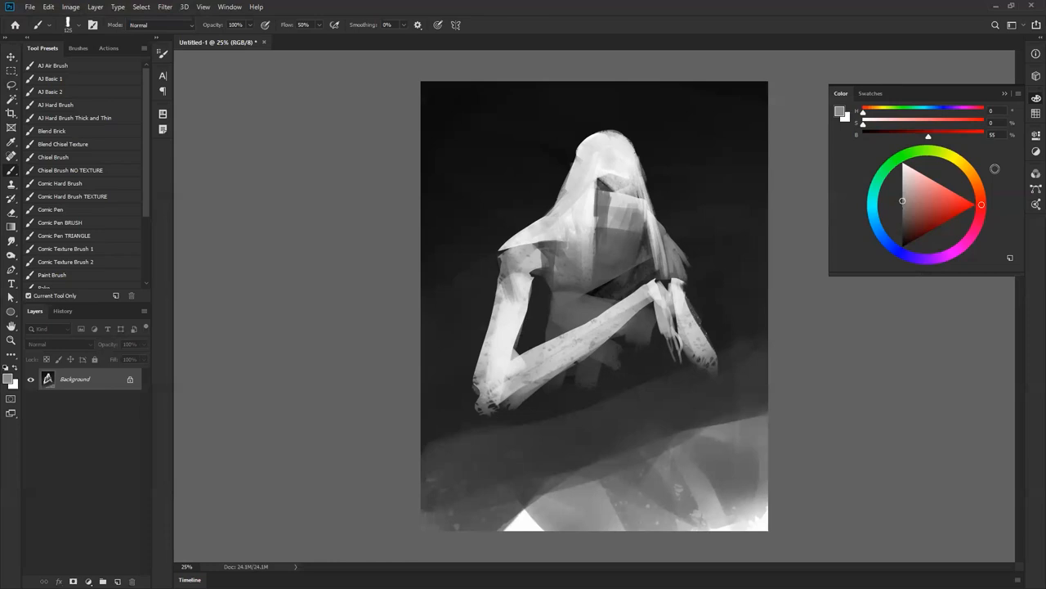
mouse_move(613, 167)
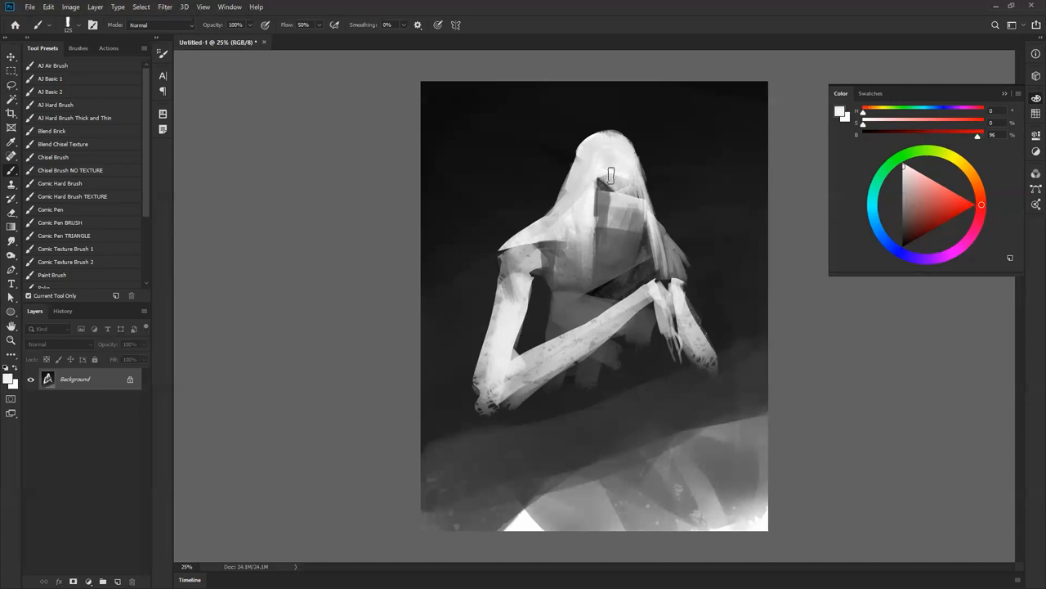
mouse_move(611, 175)
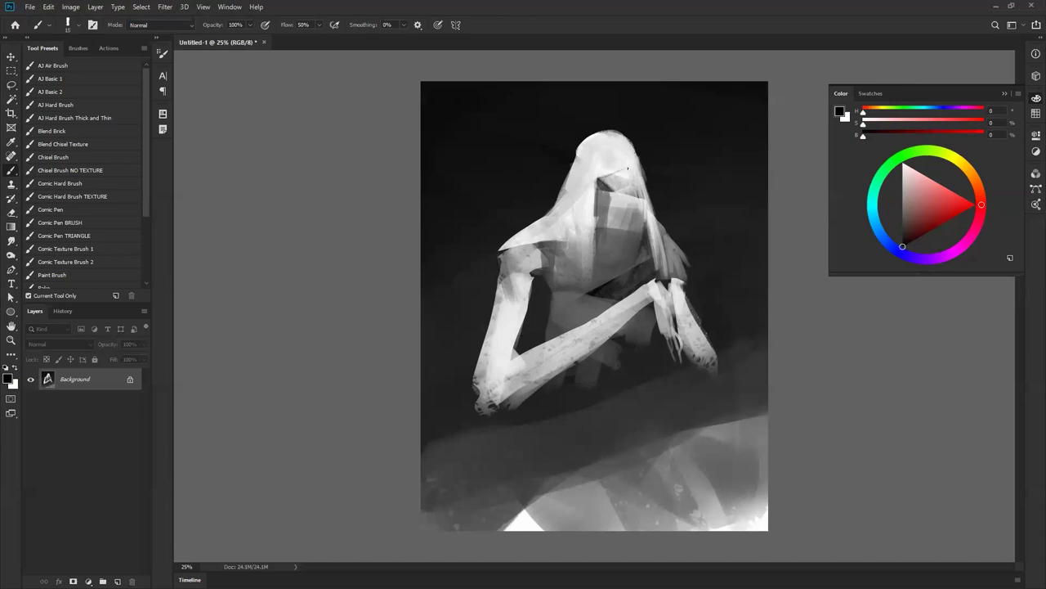
mouse_move(560, 257)
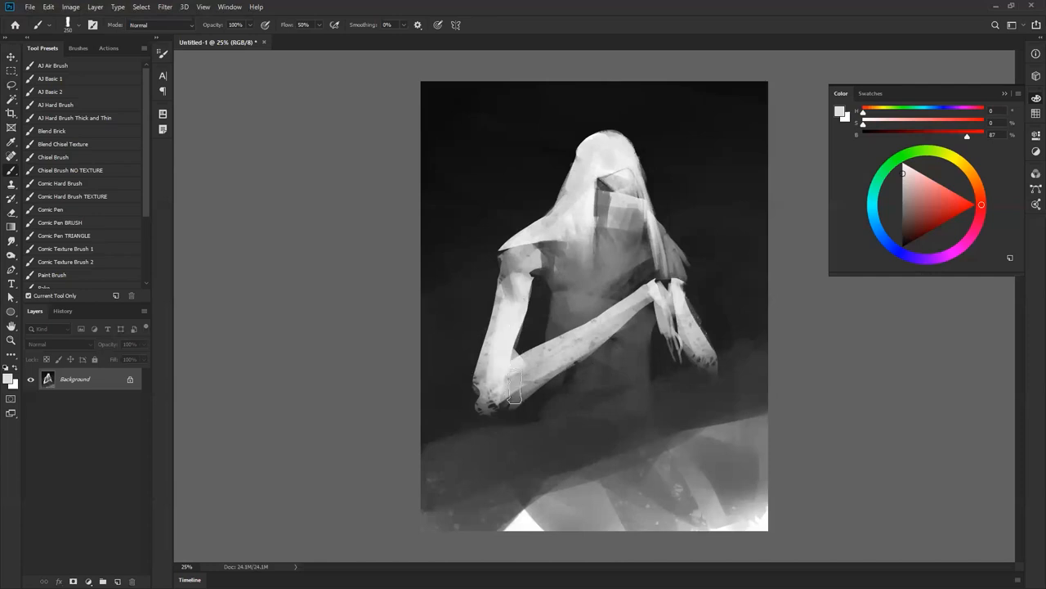
Step: Dab light paint on the left elbow and a highlight inside the face opening
click(12, 72)
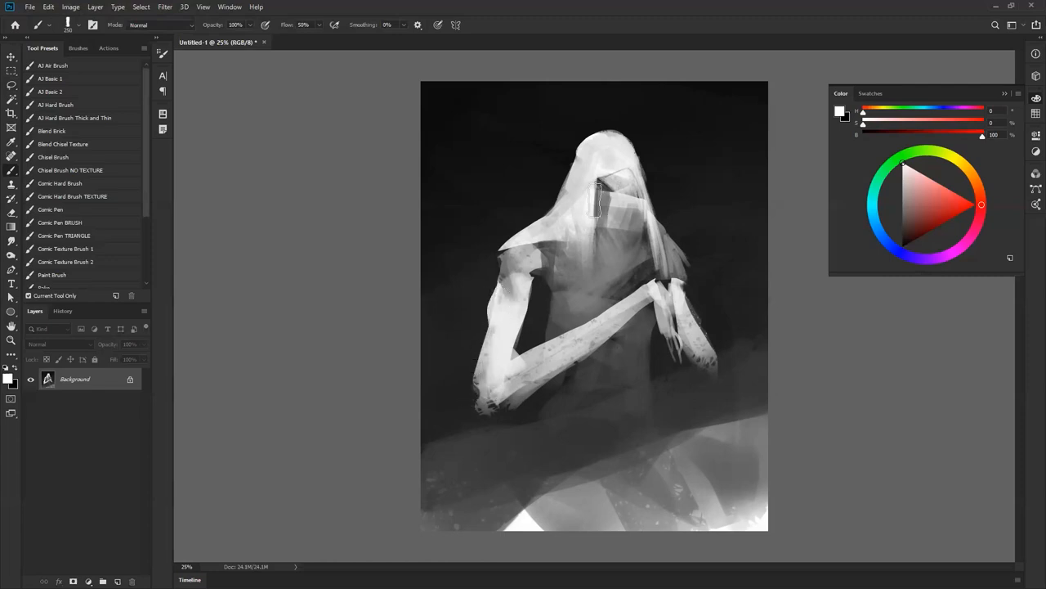
click(11, 86)
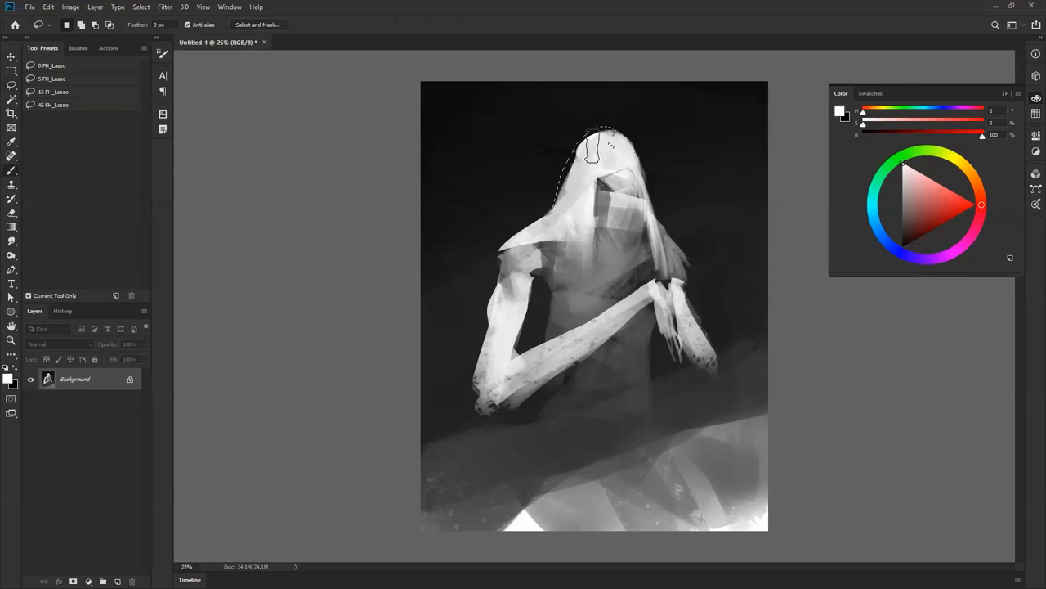
Step: Select the hood's top outline to round it off and carve a lighter curved plane into the chest
click(11, 156)
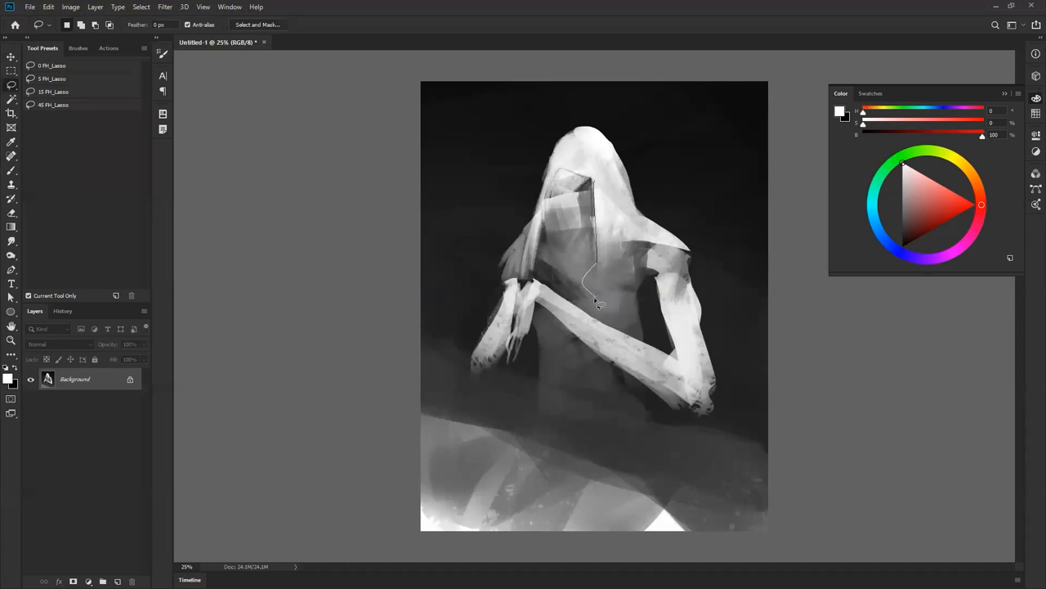
drag(597, 307, 617, 261)
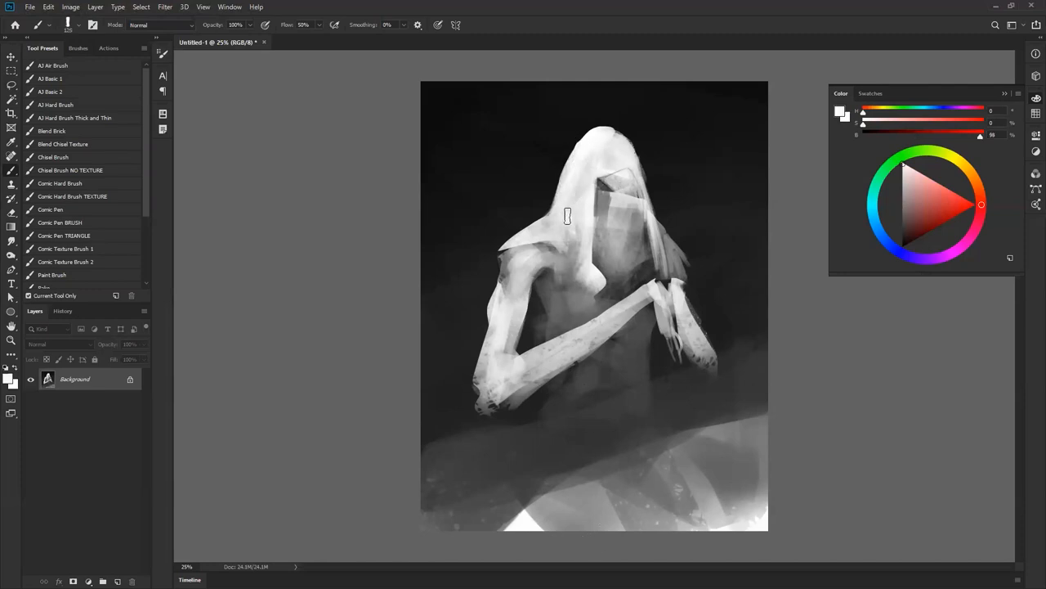
Step: Paint a light strand down the veil over the face
drag(572, 217, 634, 160)
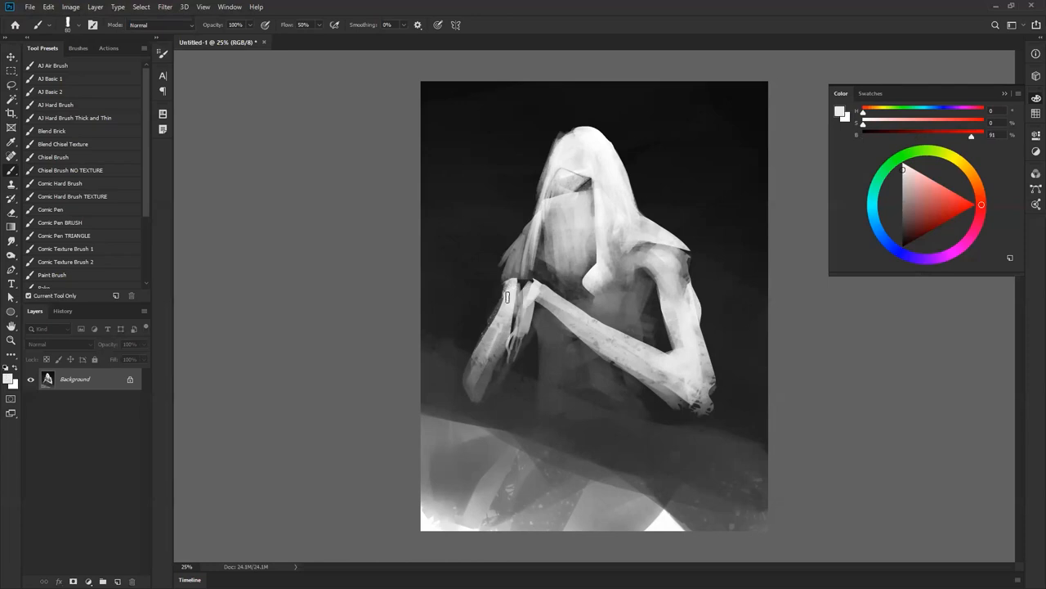
Step: Refine the forearm edge and dab a highlight on the hanging hand
drag(507, 297, 502, 368)
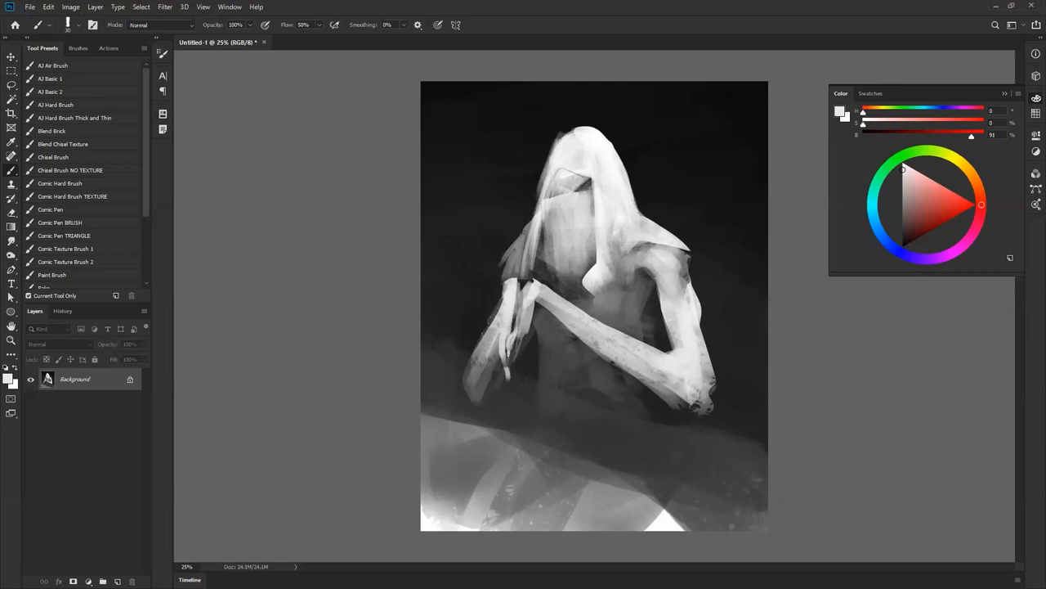
click(903, 247)
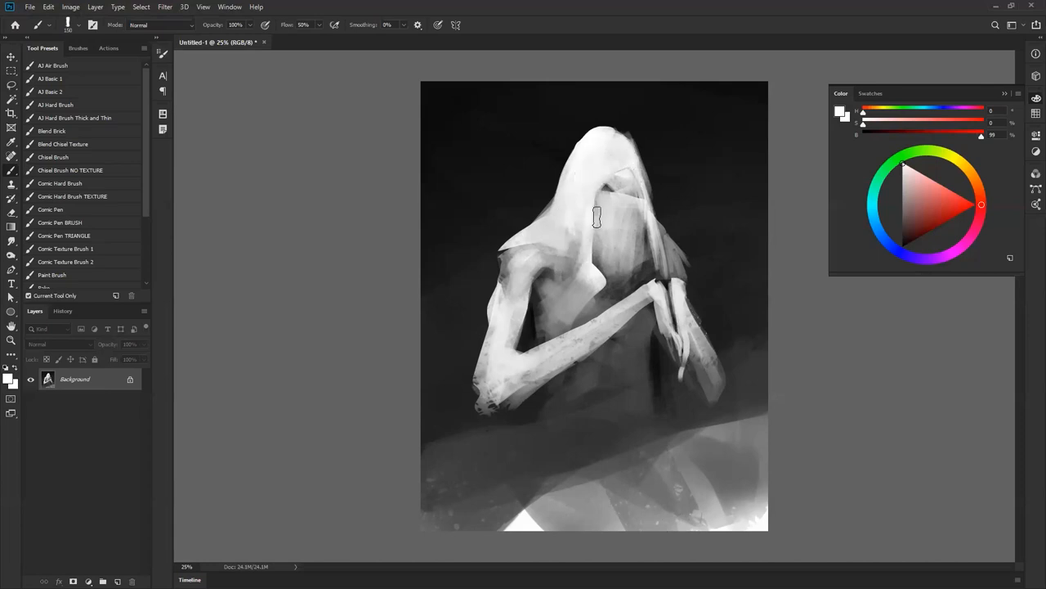
Step: Streak the veil, lighten the chest and lower ground, then mirror the painting horizontally
drag(597, 217, 609, 290)
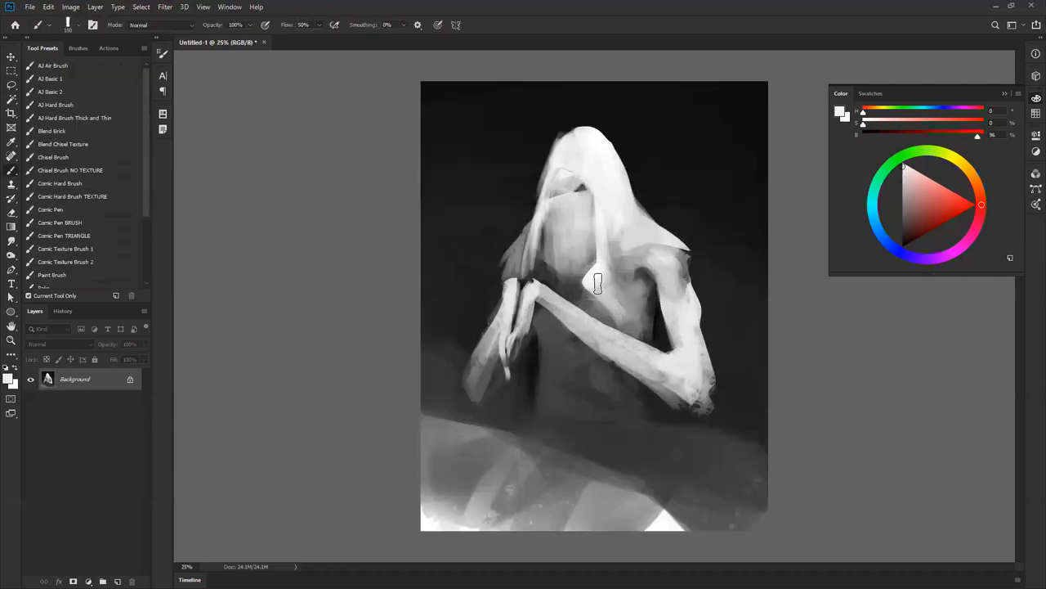
drag(597, 284, 632, 291)
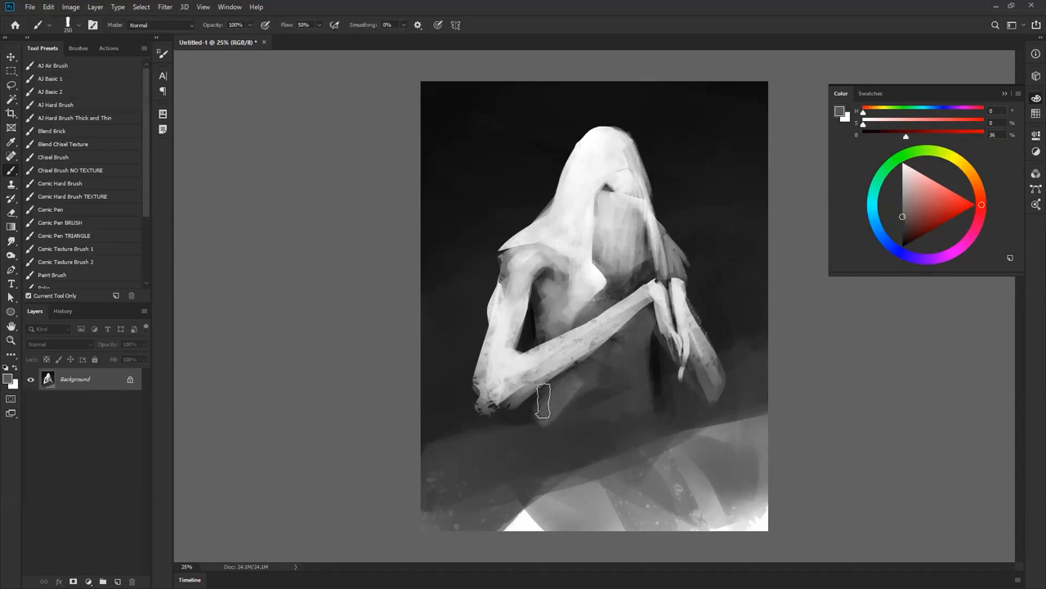
drag(543, 400, 521, 493)
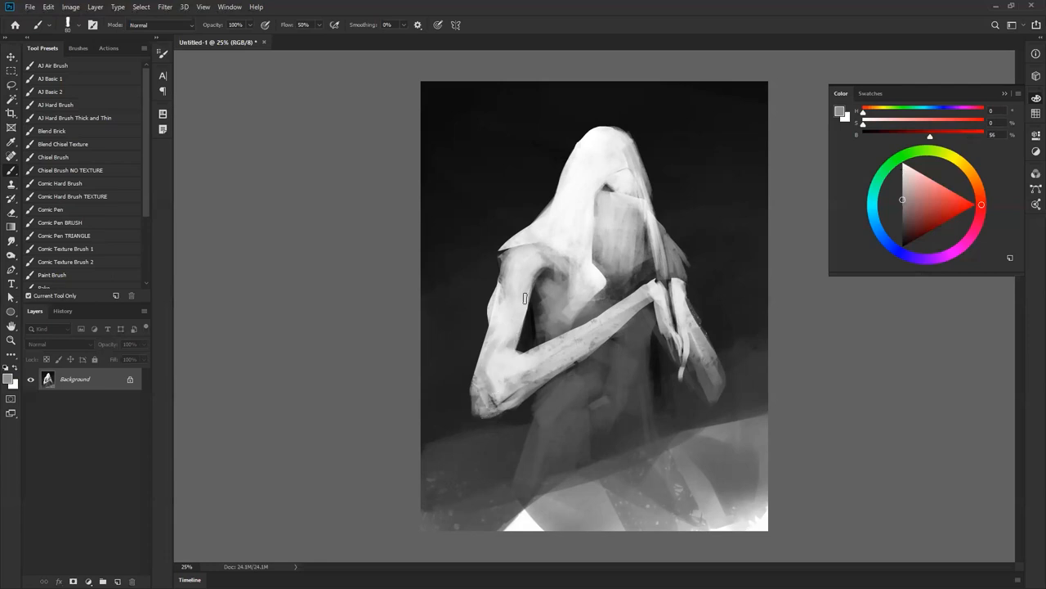
key(alt)
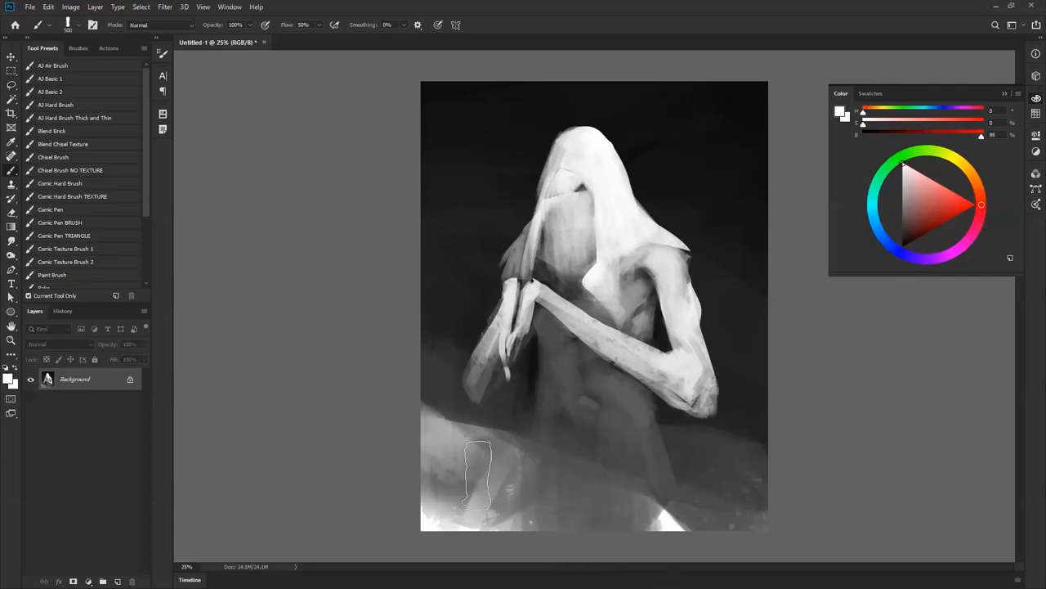
Step: Paint light grey blocks onto the lower-left ground and below the robe
drag(478, 478, 696, 523)
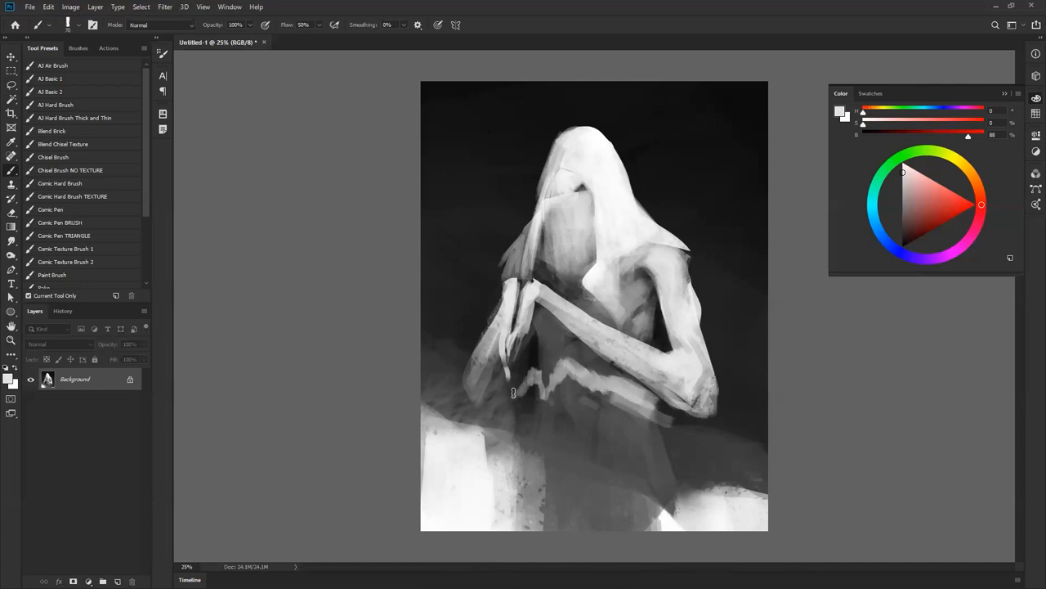
drag(514, 393, 502, 424)
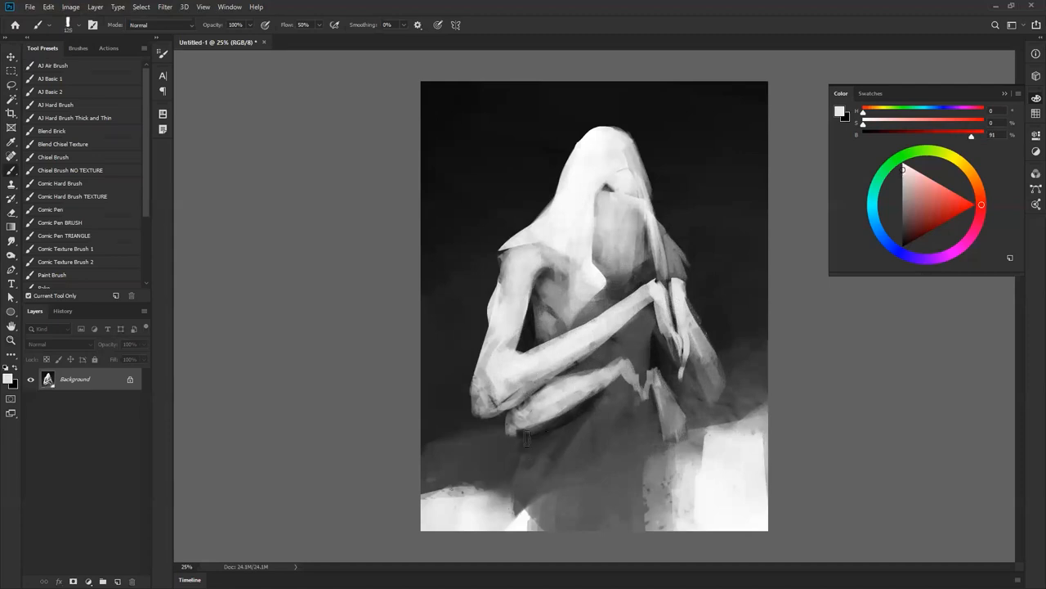
Step: Brush shading onto the hood and chest, sampling a grey tone from the painting
click(548, 437)
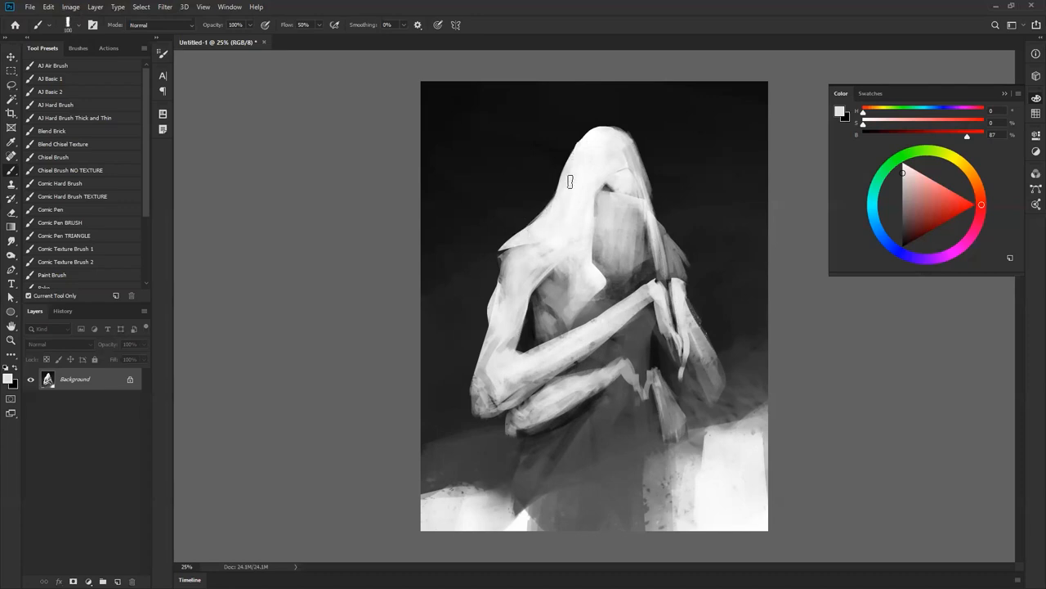
drag(570, 181, 609, 363)
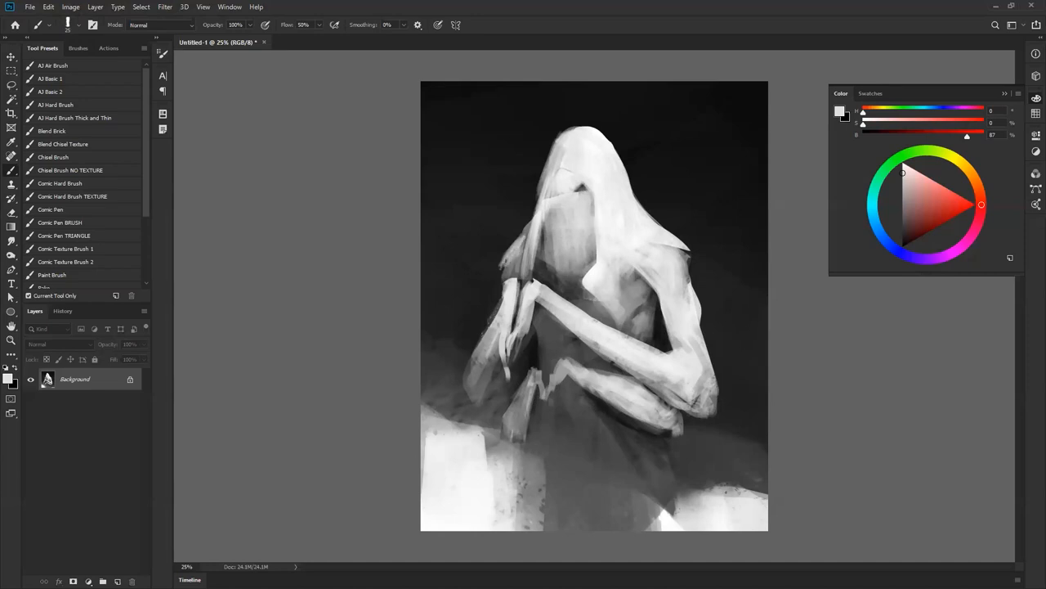
click(902, 237)
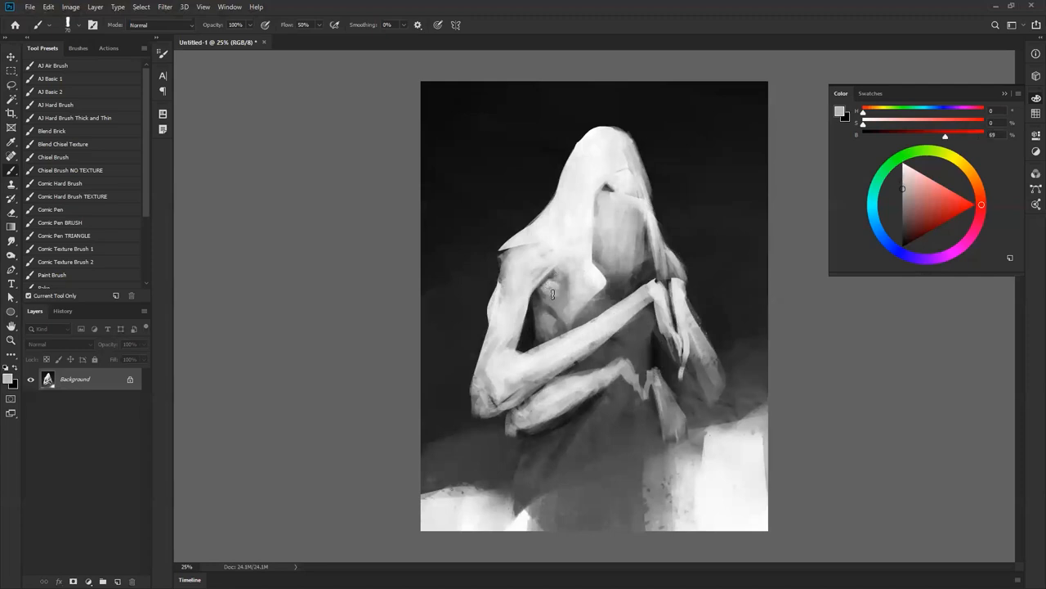
drag(552, 294, 546, 323)
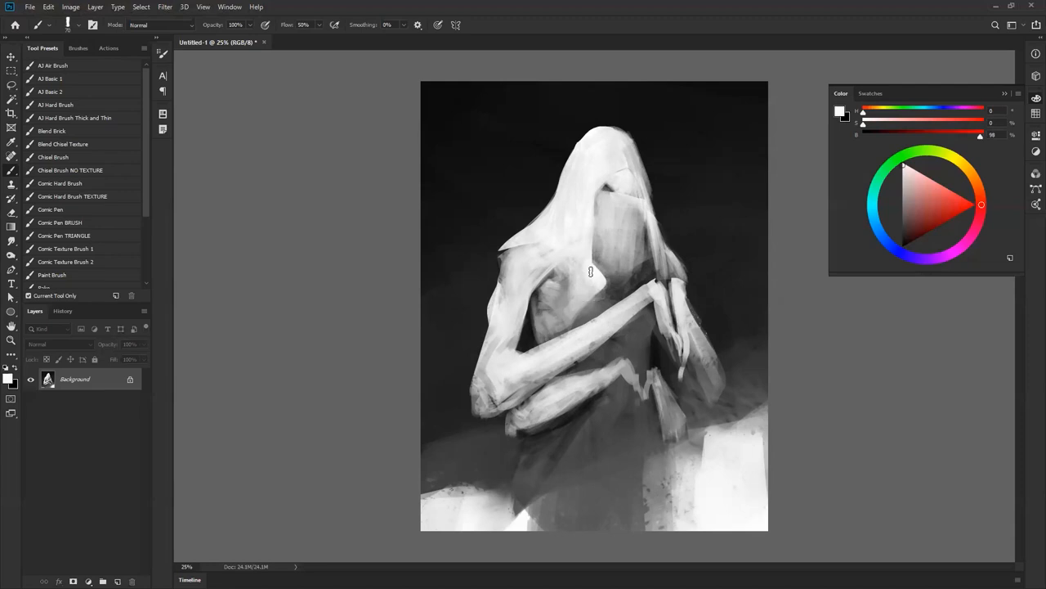
mouse_move(585, 296)
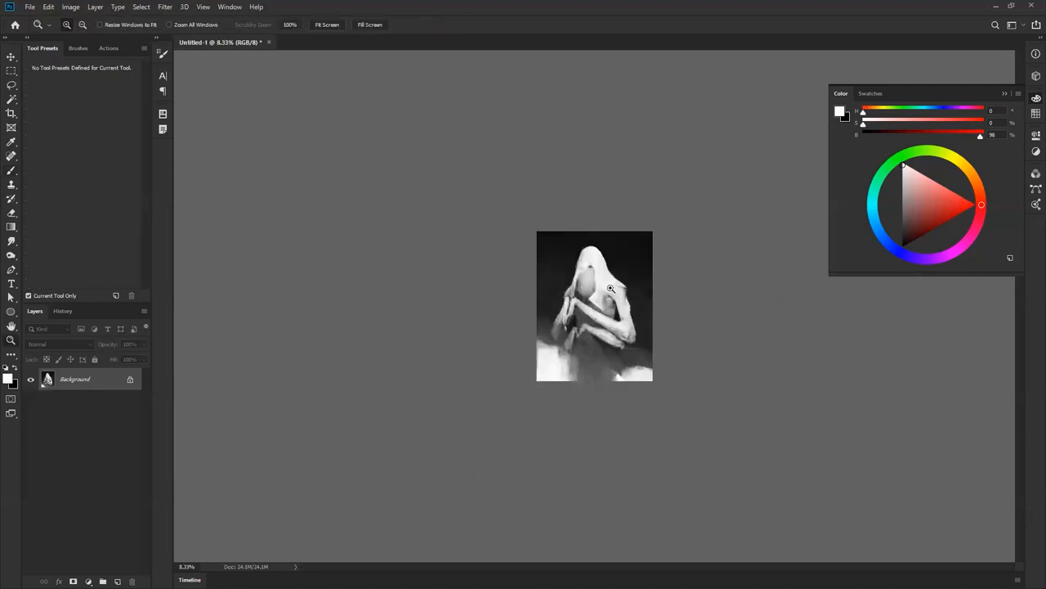
Step: Darken the top of the hood, lay grey down the chest and deepen the robe front
click(11, 170)
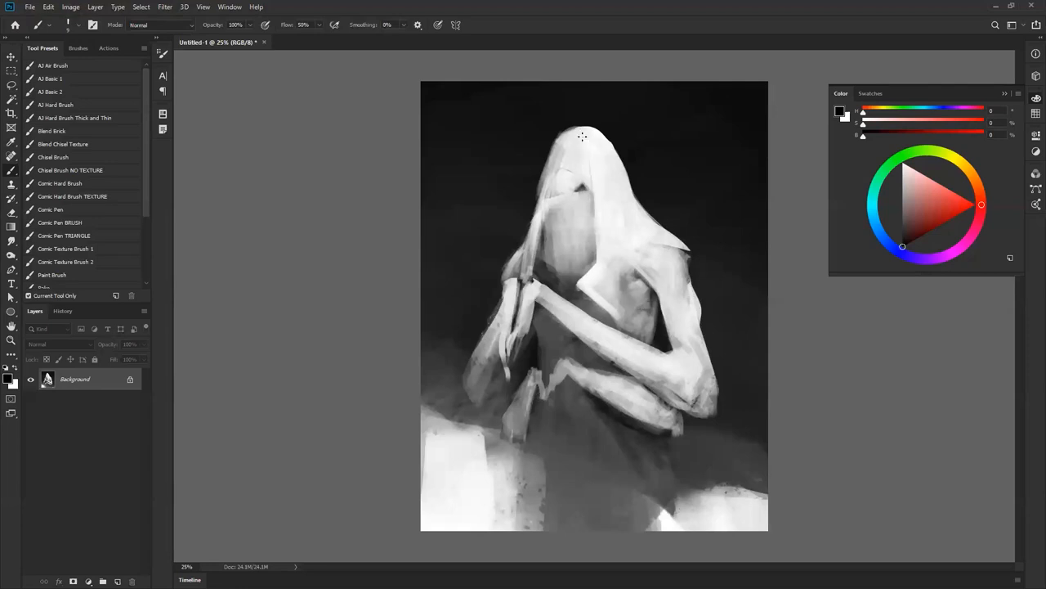
mouse_move(585, 142)
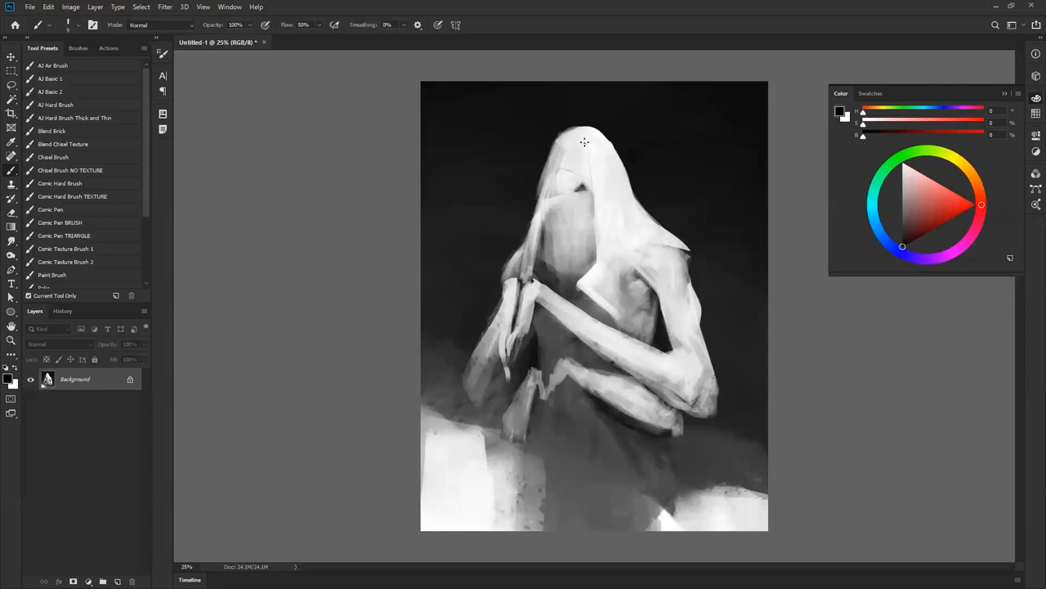
drag(585, 142, 582, 163)
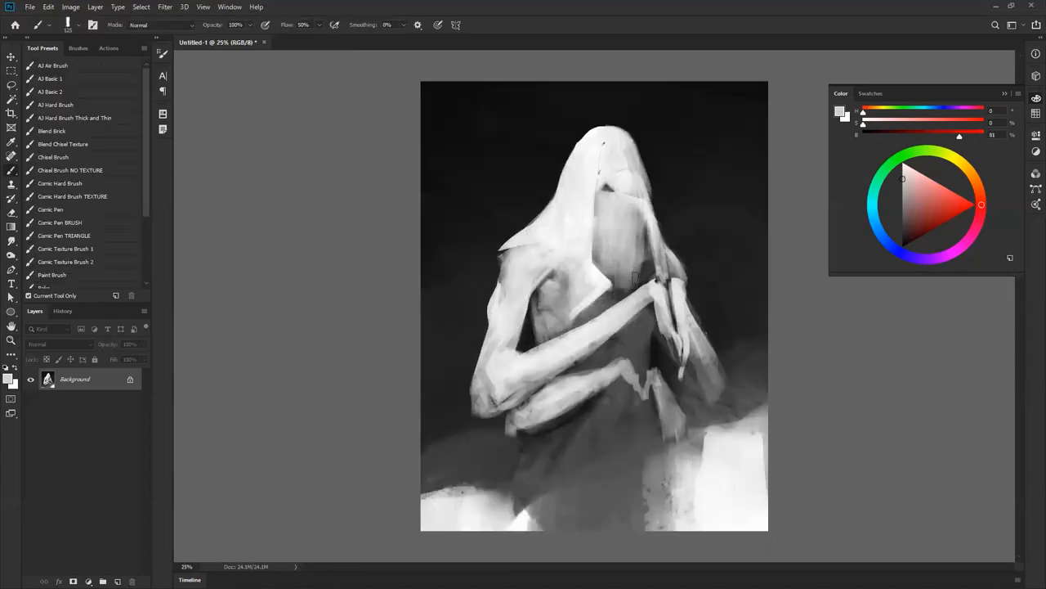
drag(634, 278, 601, 282)
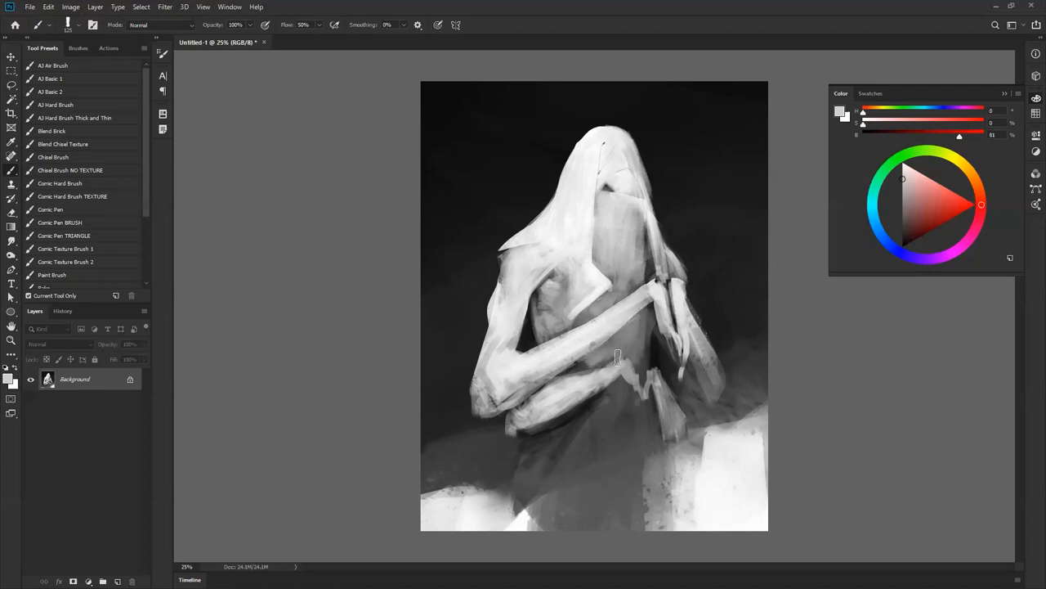
drag(609, 343, 609, 458)
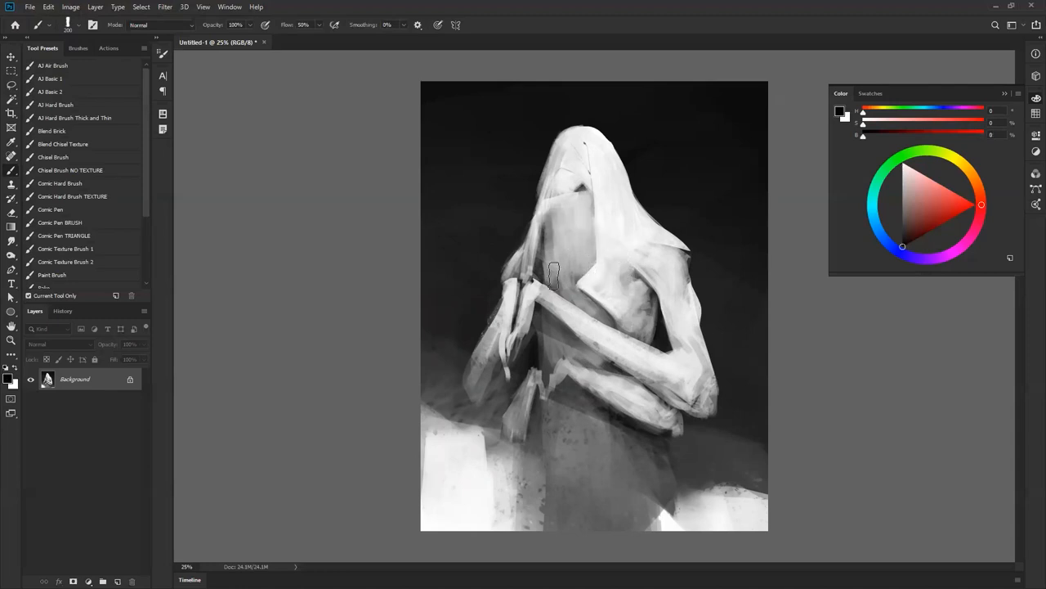
mouse_move(548, 211)
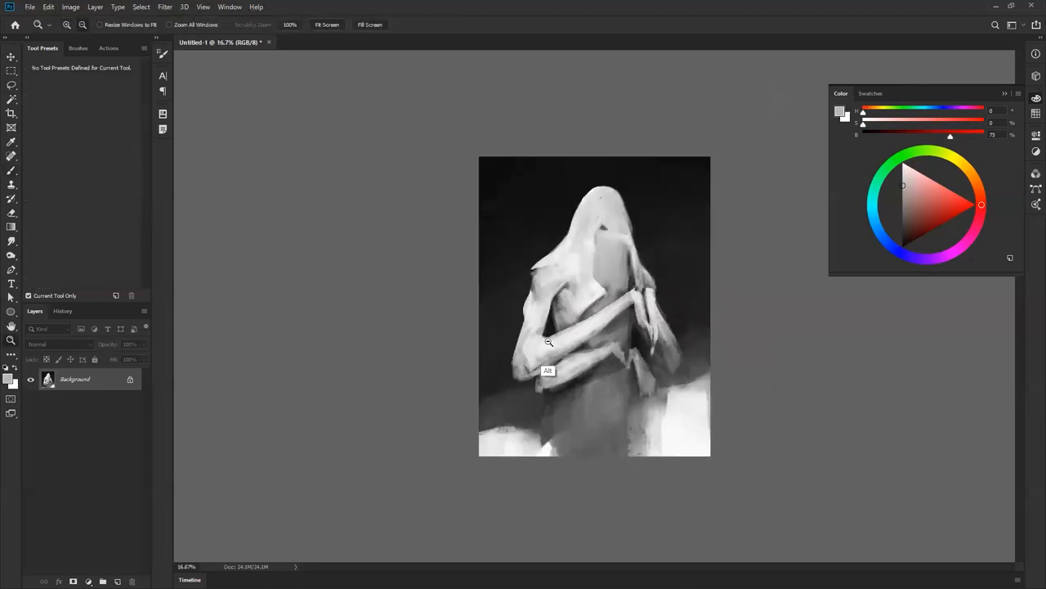
Step: Zoom in and darken the robe below the clasped hands
click(549, 342)
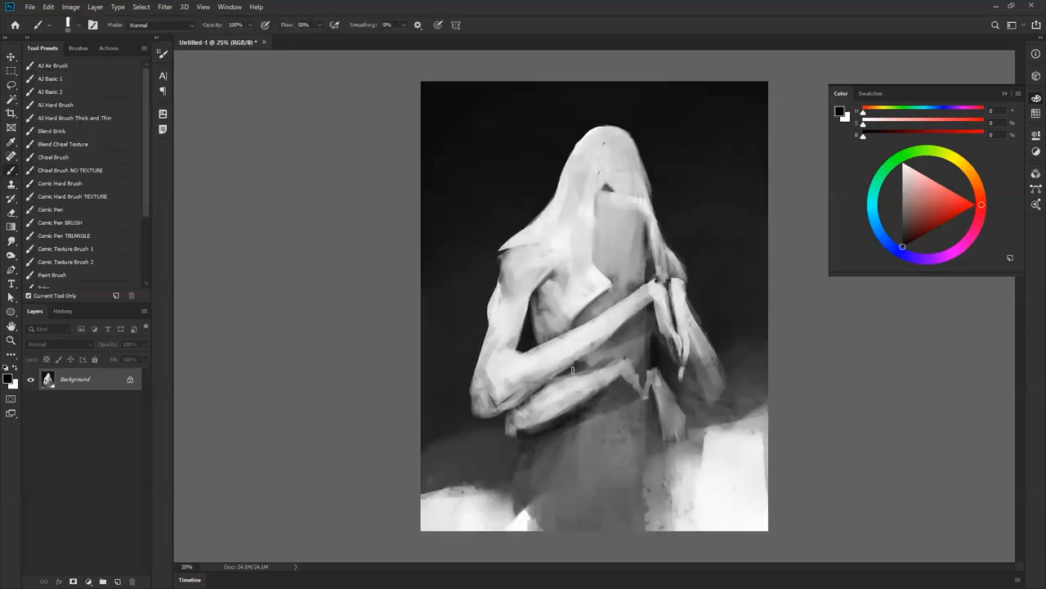
drag(572, 369, 551, 384)
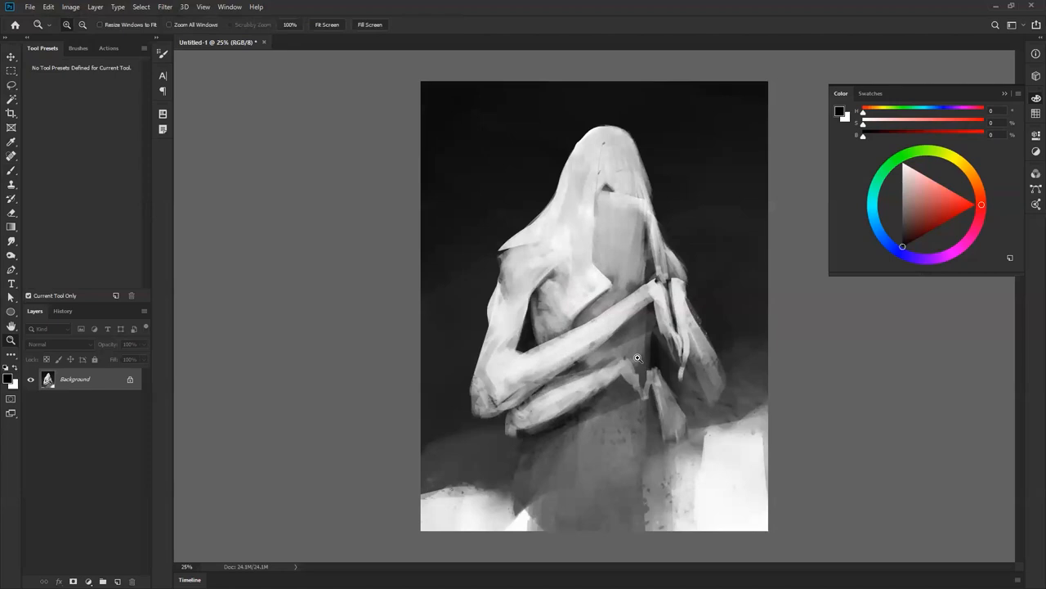
mouse_move(642, 363)
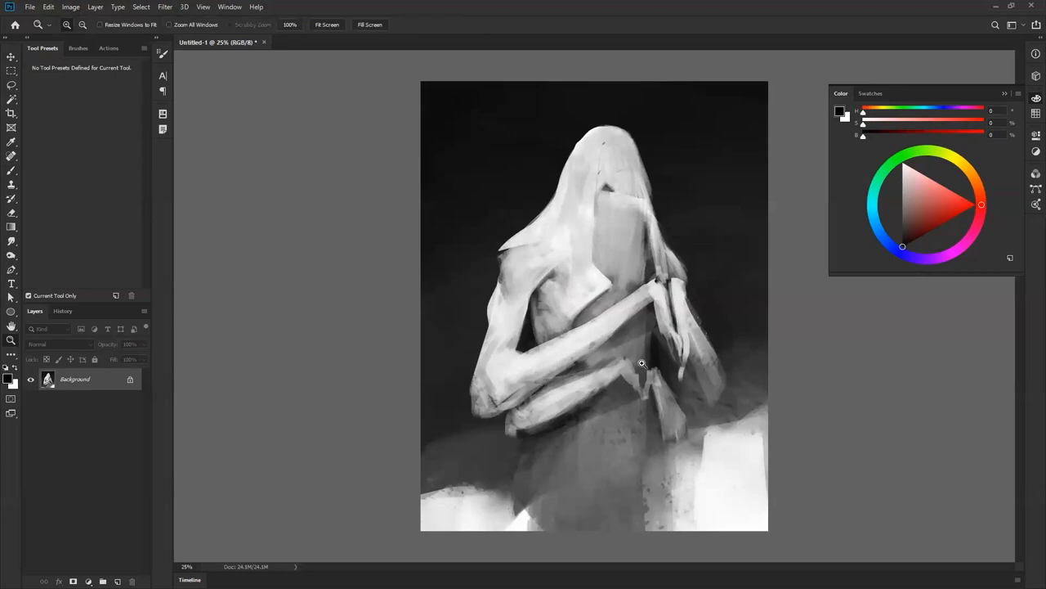
mouse_move(660, 428)
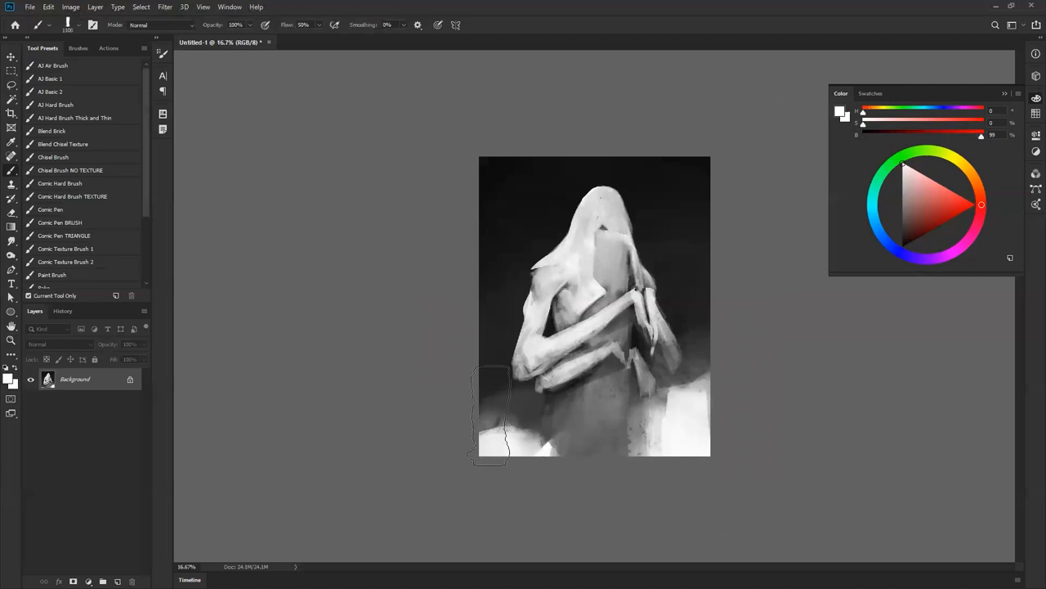
Step: Draw dark crease lines inside the hood and flip the painting back
drag(490, 413, 532, 457)
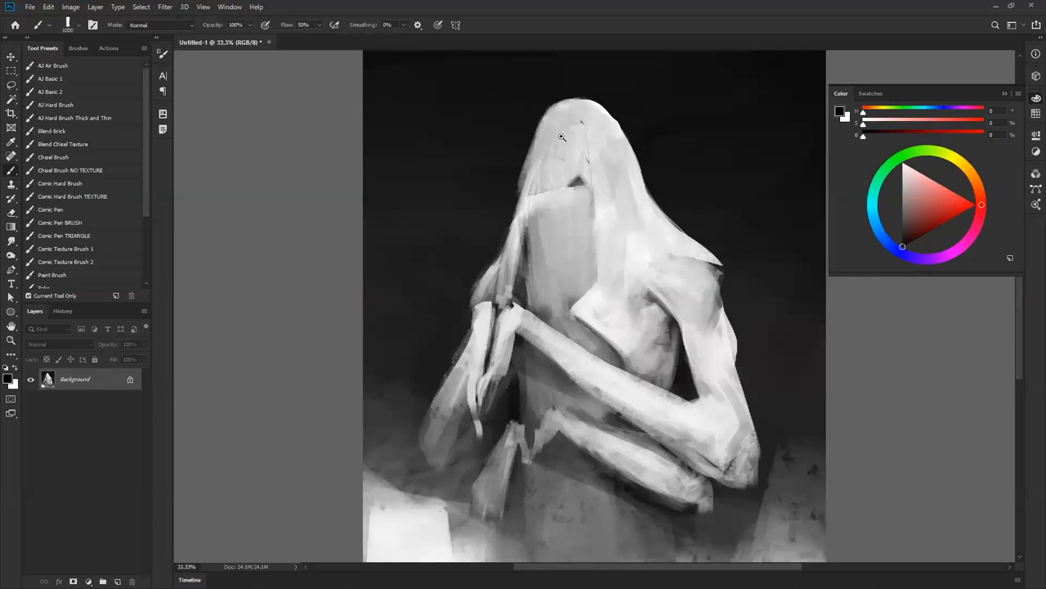
mouse_move(556, 155)
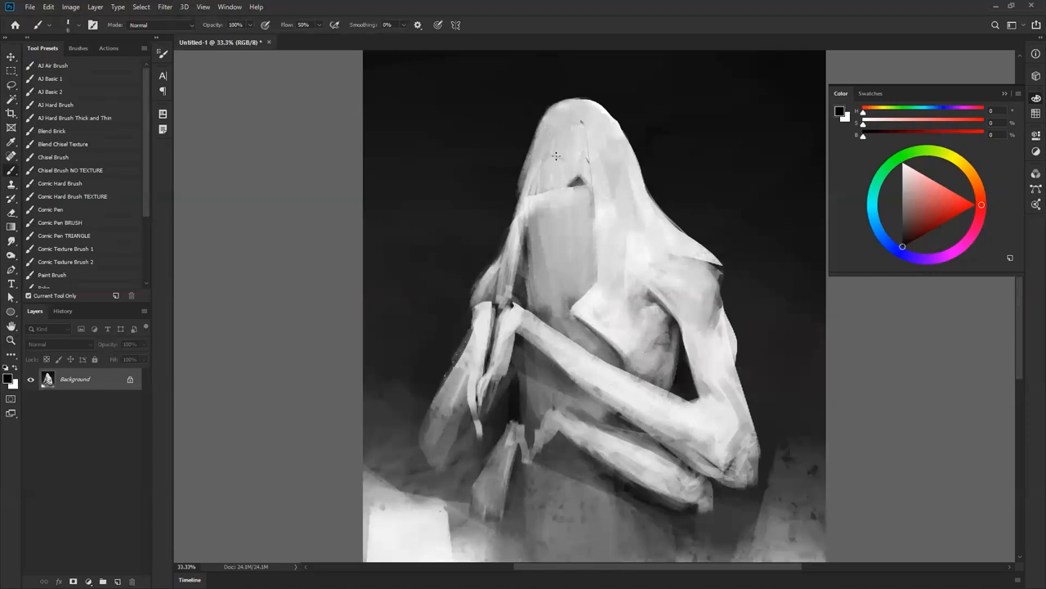
drag(556, 156, 568, 184)
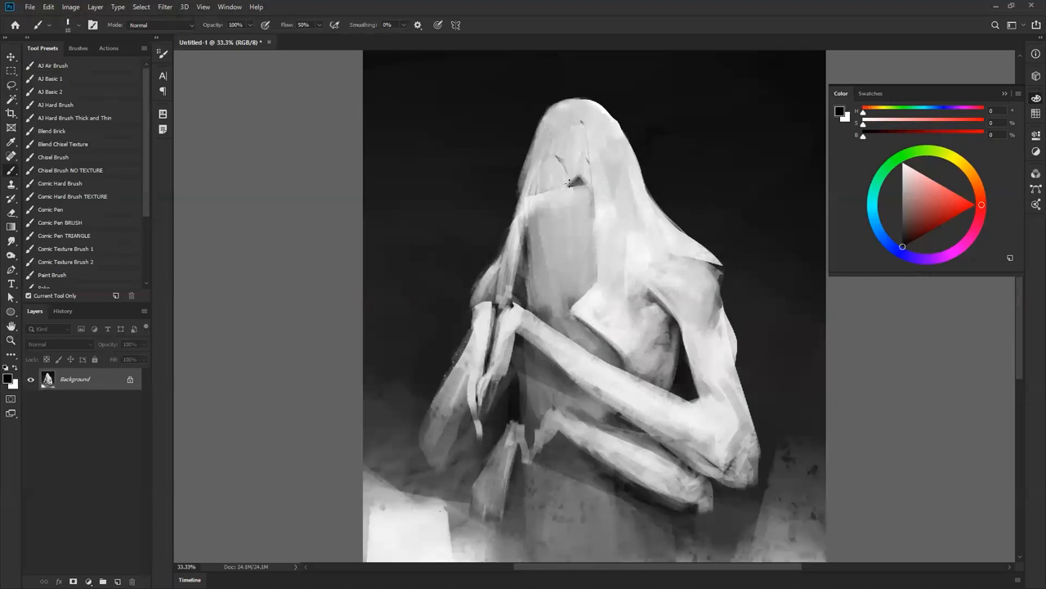
drag(568, 180, 545, 157)
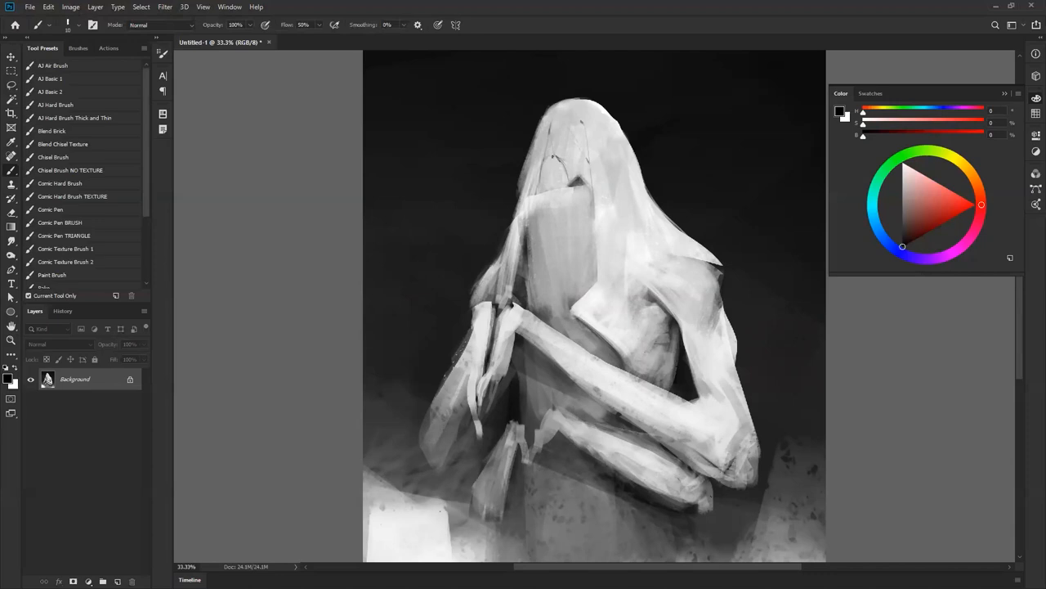
click(902, 177)
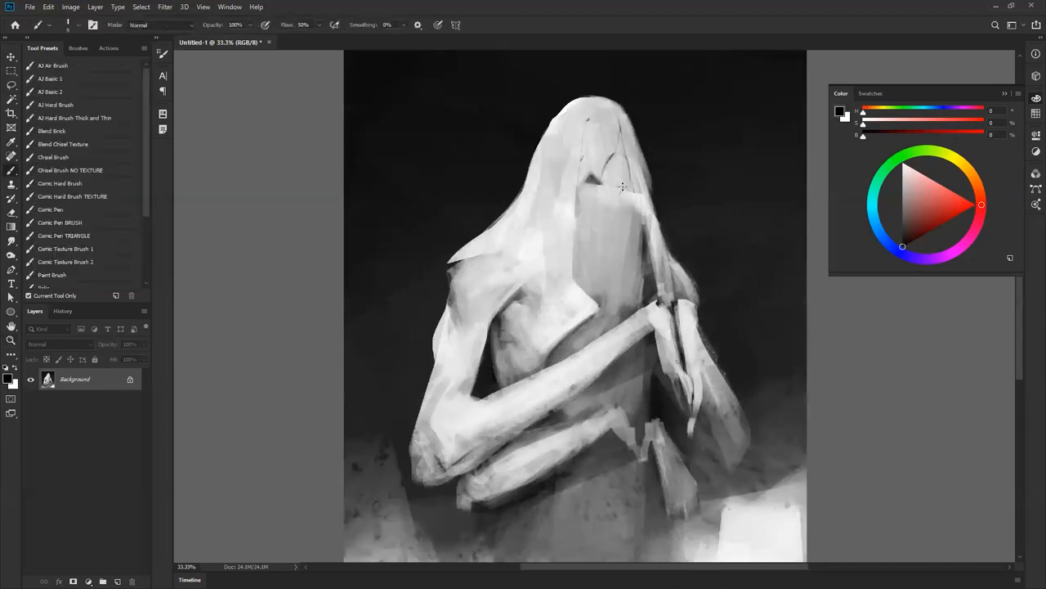
Step: Add more fold lines across the hood and brush white highlights onto it
drag(624, 187, 609, 246)
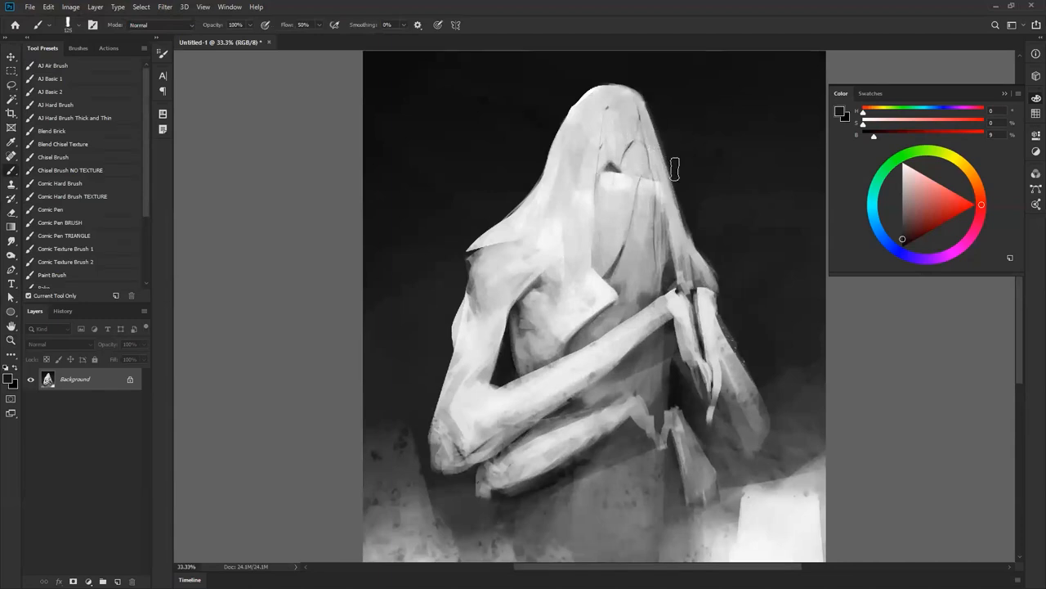
drag(675, 169, 596, 278)
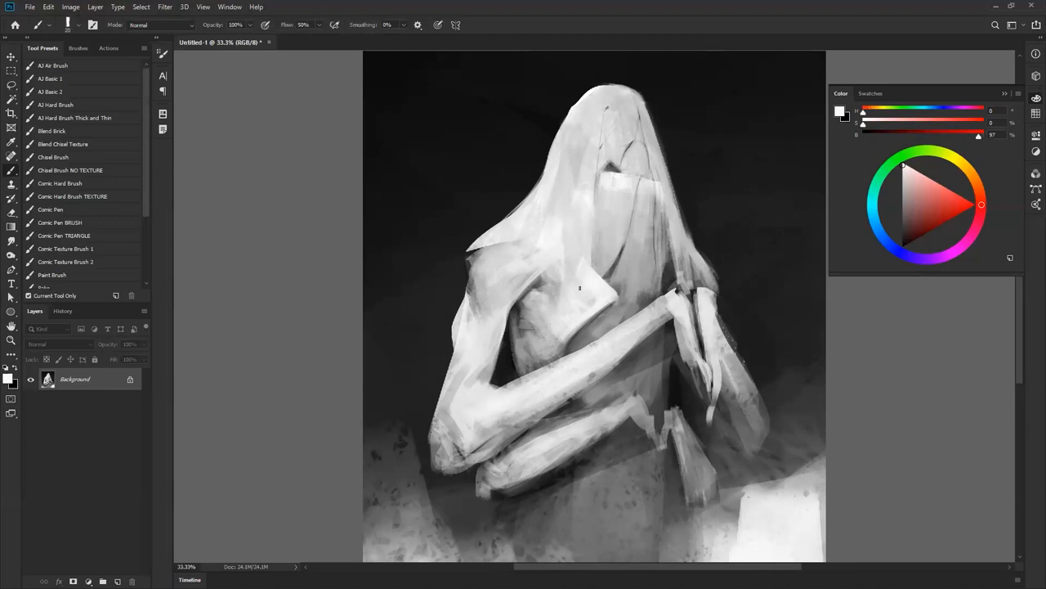
mouse_move(575, 219)
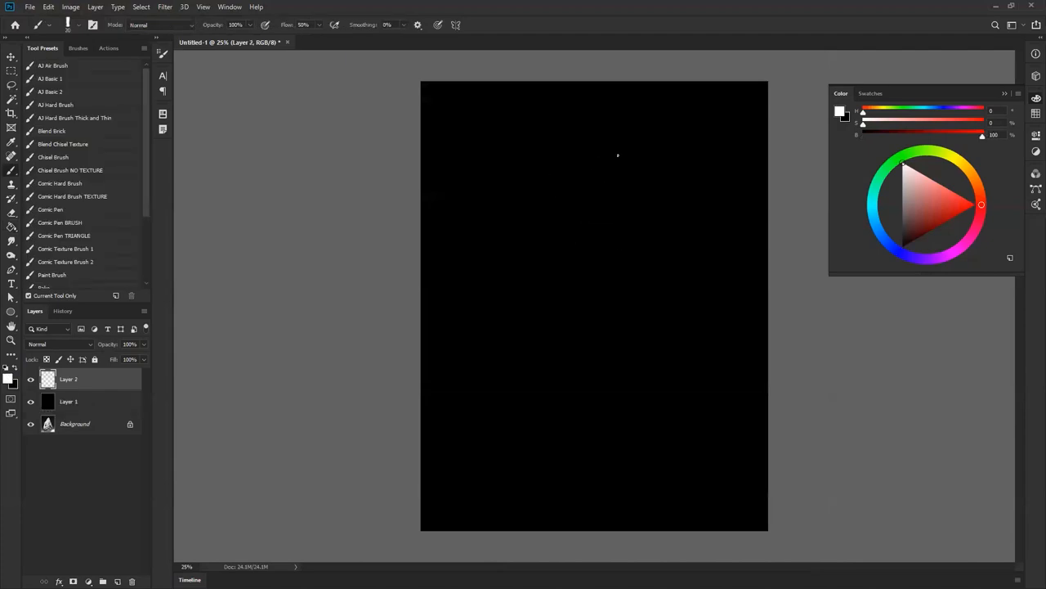
mouse_move(589, 196)
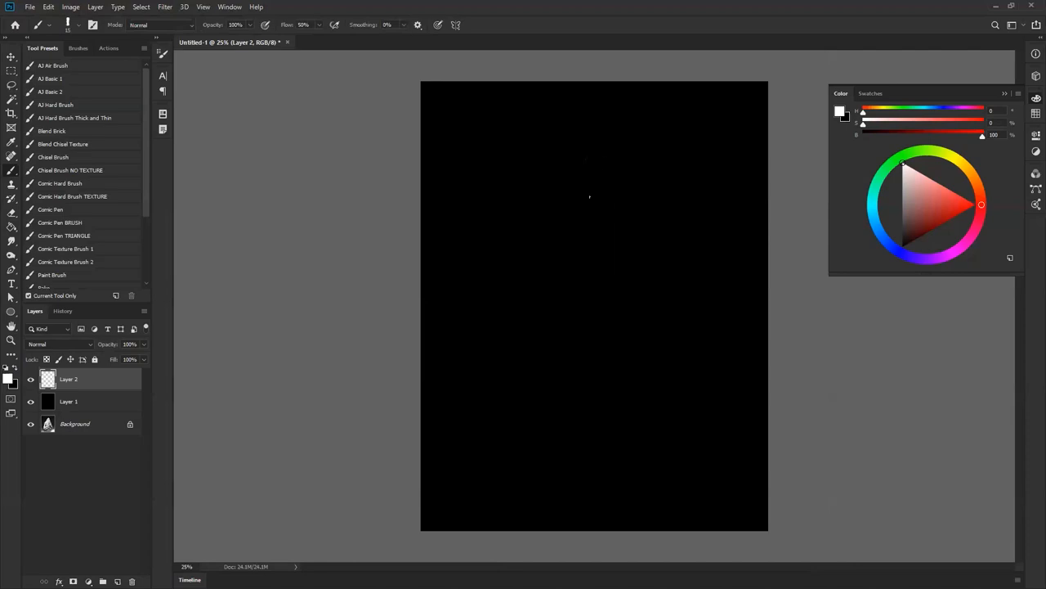
mouse_move(558, 221)
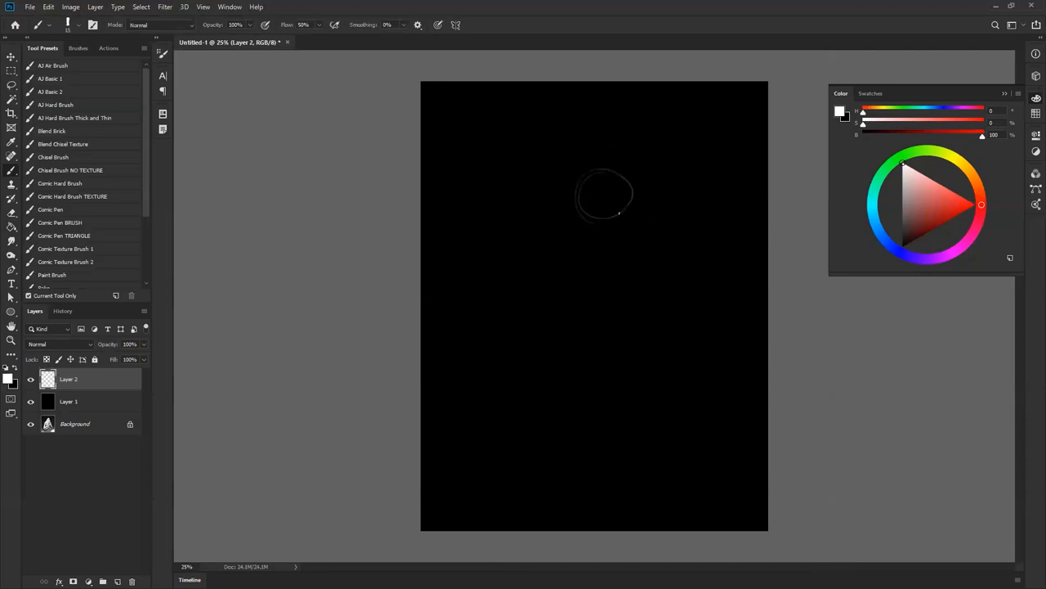
Step: Sketch a white circle for the head and an oval torso, then select Layer 1
drag(552, 278, 654, 274)
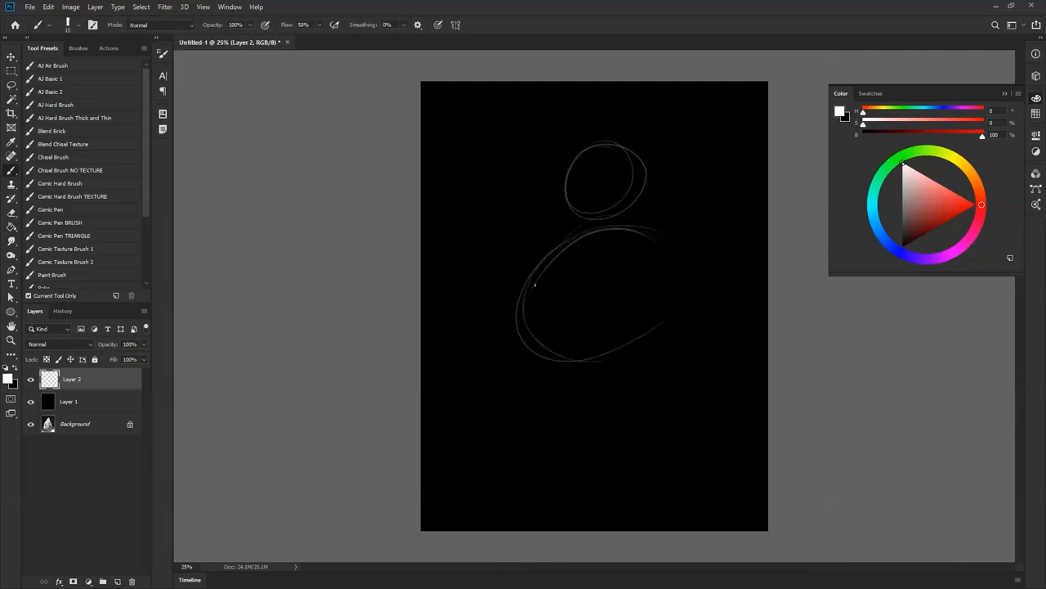
drag(536, 286, 580, 400)
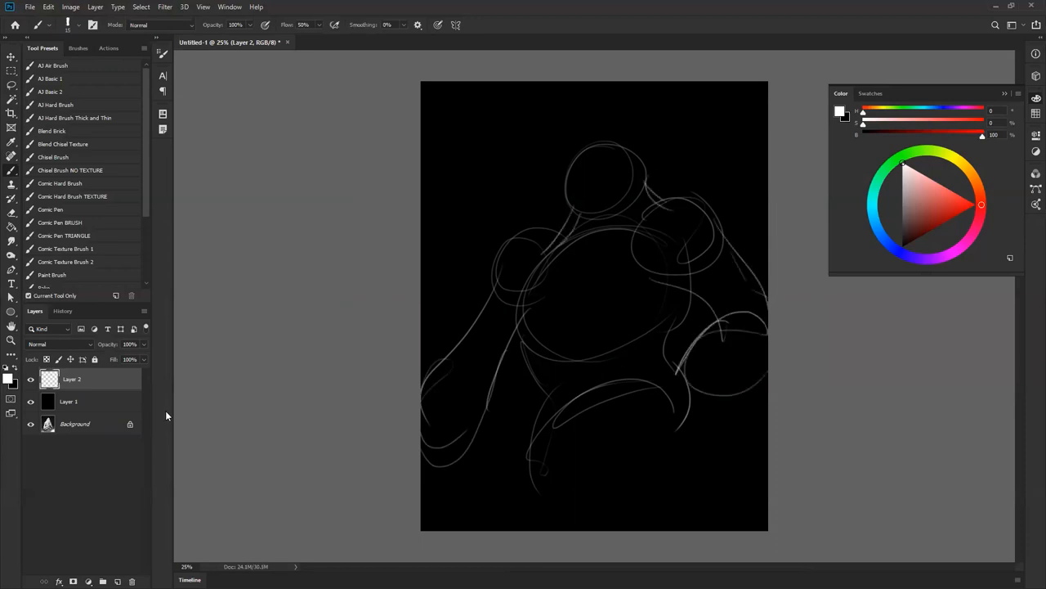
click(69, 401)
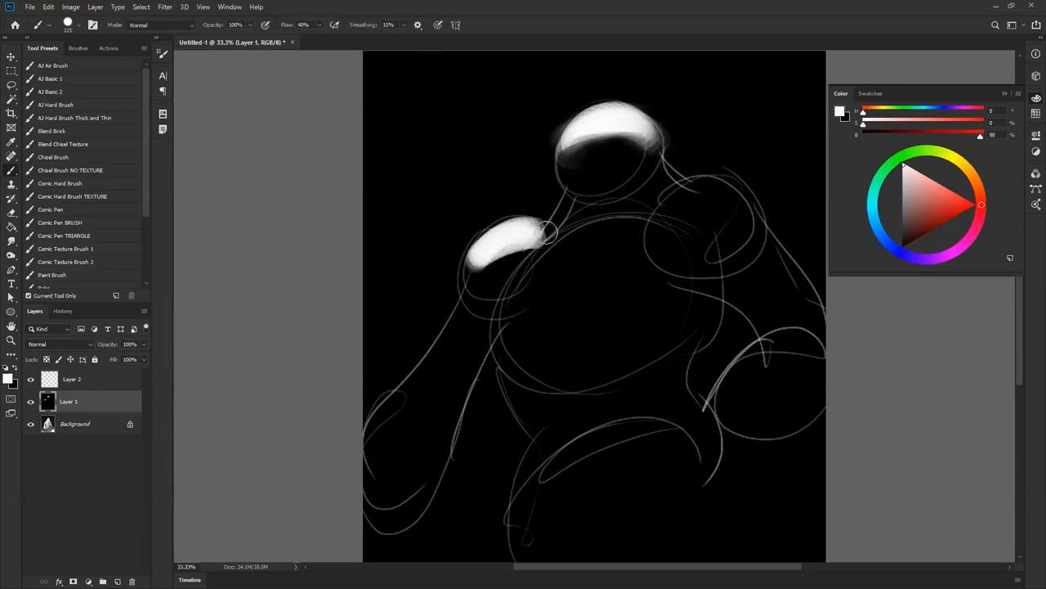
Step: Block in white masses across the shoulders, chest, arms and thigh
drag(491, 246, 686, 186)
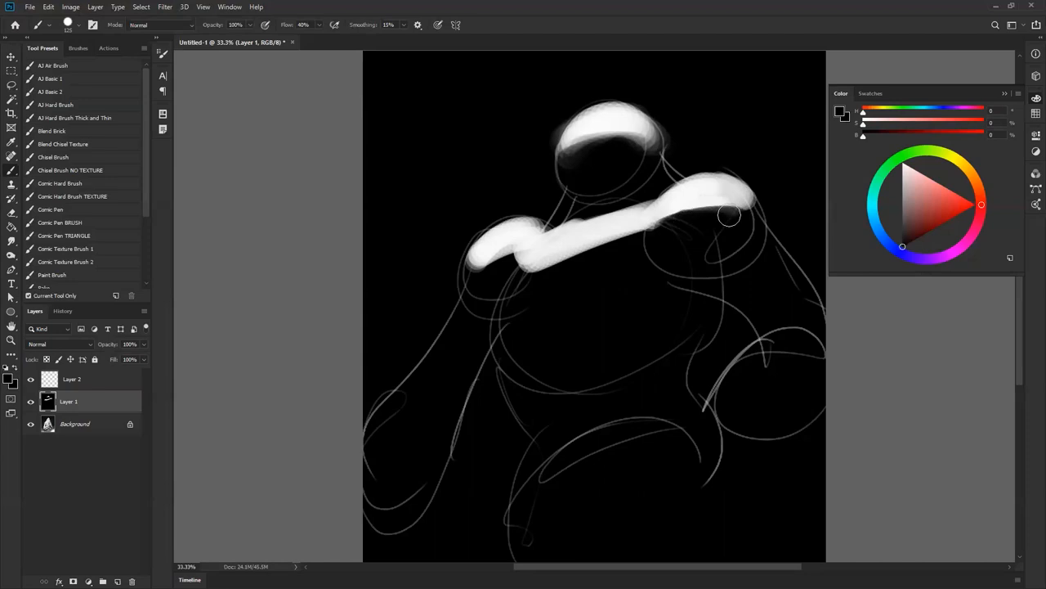
drag(729, 215, 531, 290)
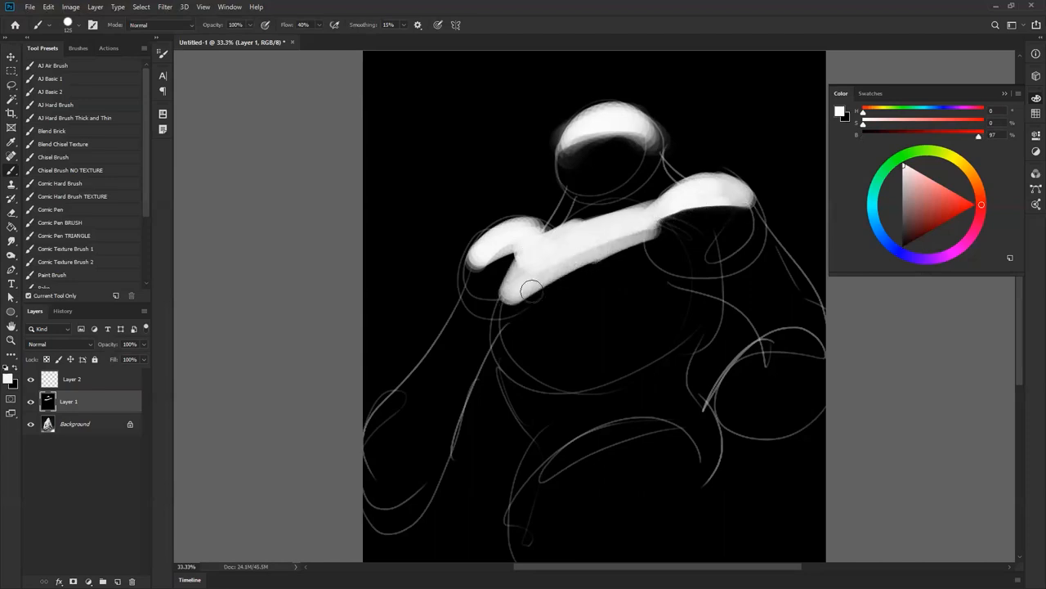
drag(532, 291, 658, 250)
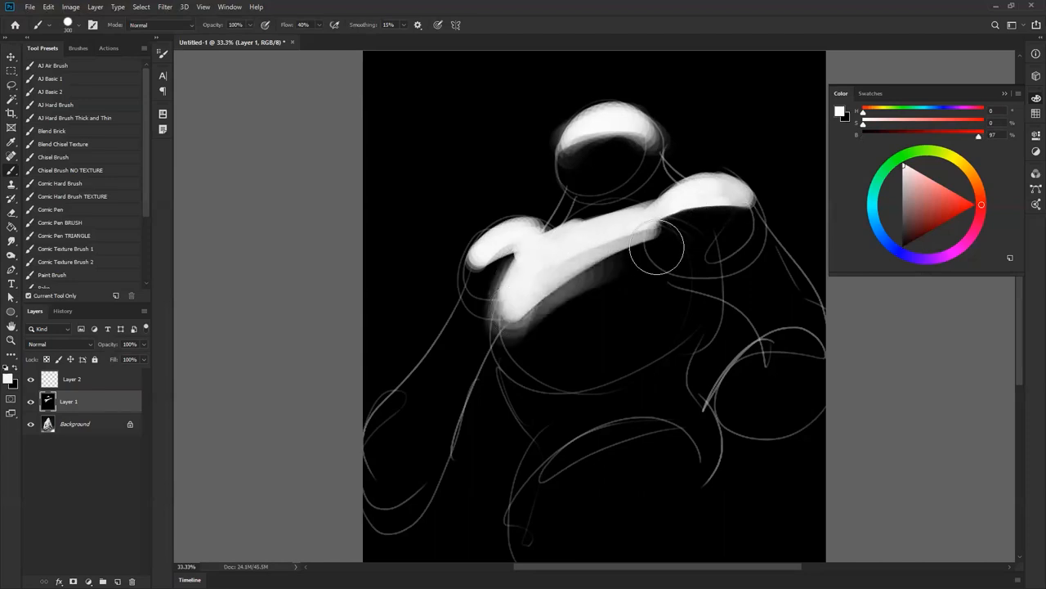
drag(663, 246, 474, 270)
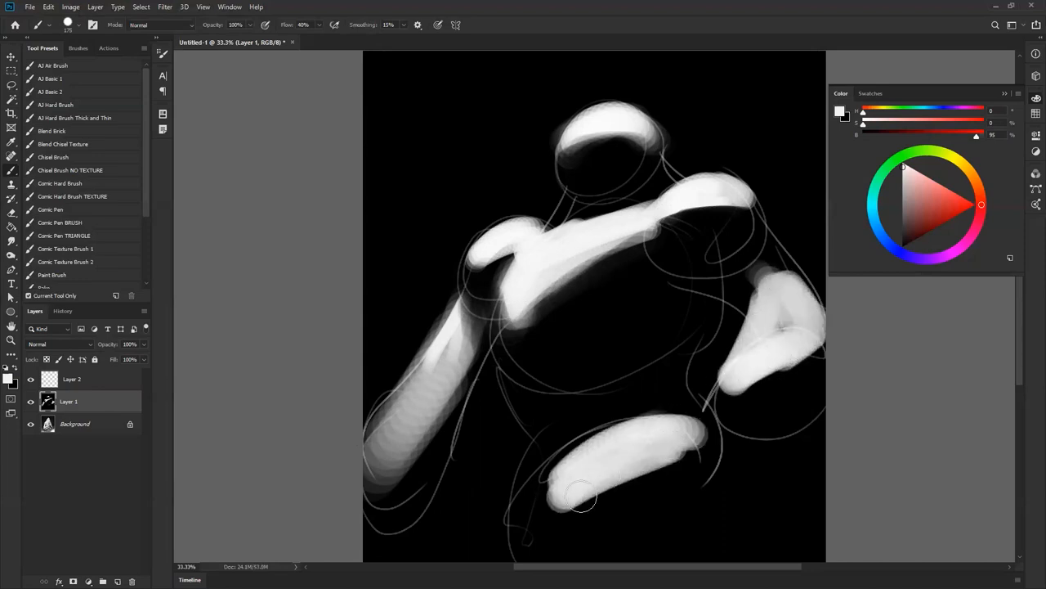
Step: Shade the thigh's underside and soften the light on the left shoulder
drag(581, 498, 629, 482)
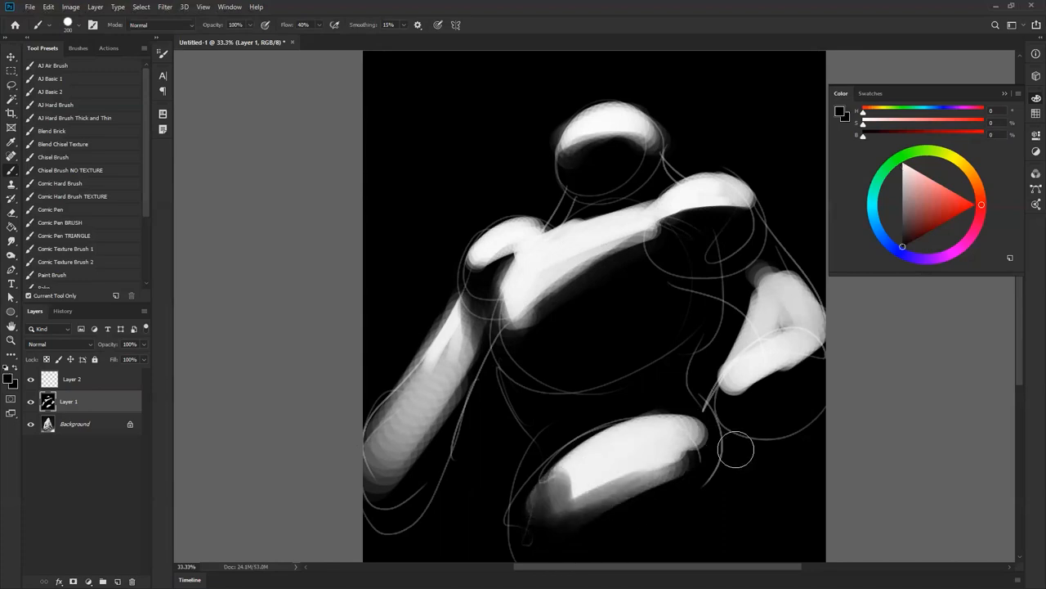
drag(736, 450, 572, 511)
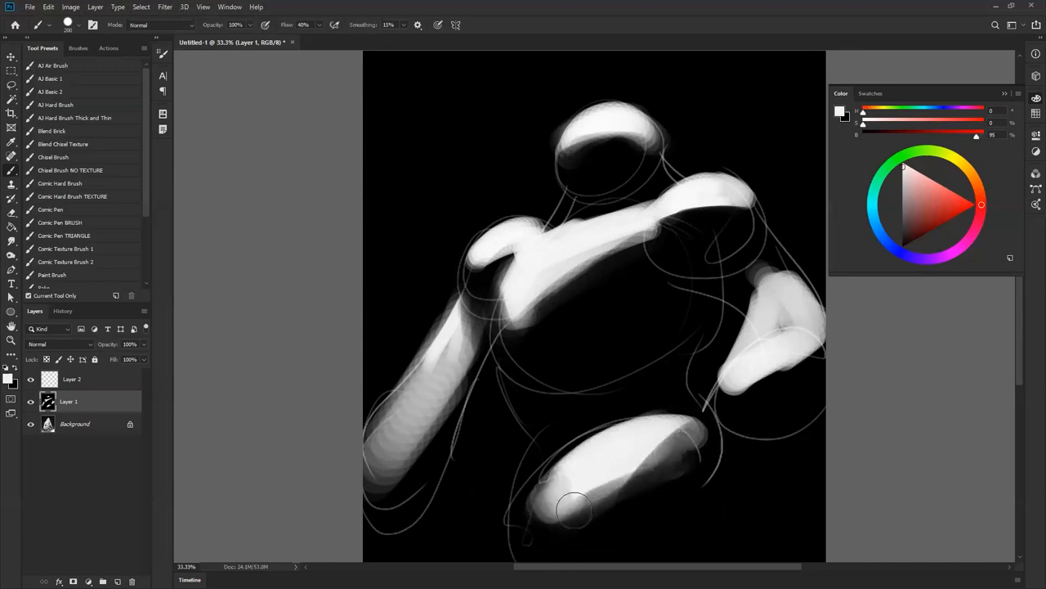
drag(572, 511, 535, 290)
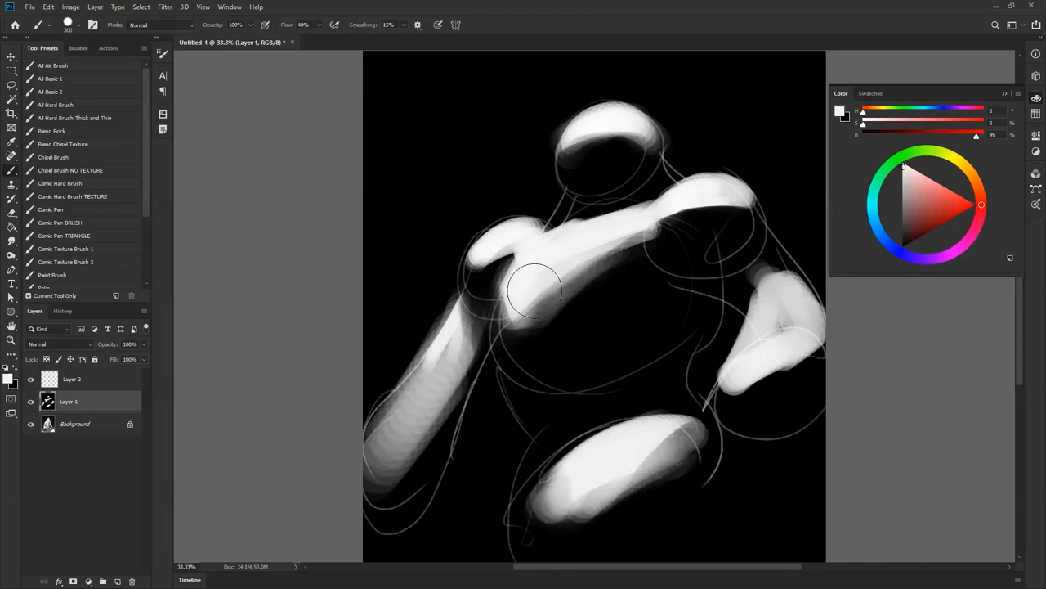
drag(536, 290, 397, 484)
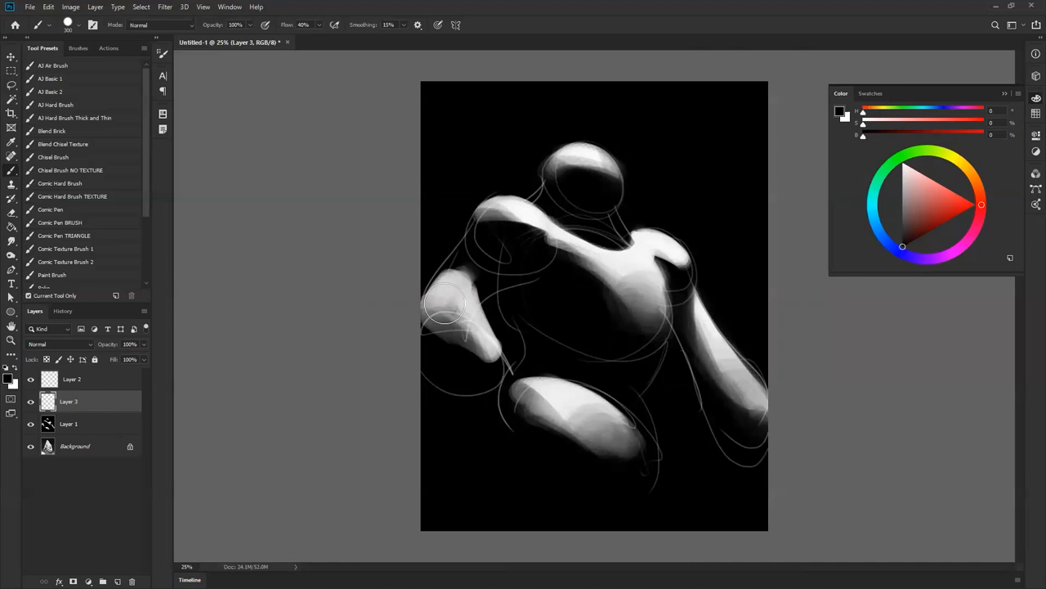
Step: Set Layer 3's blend mode to Screen
click(59, 343)
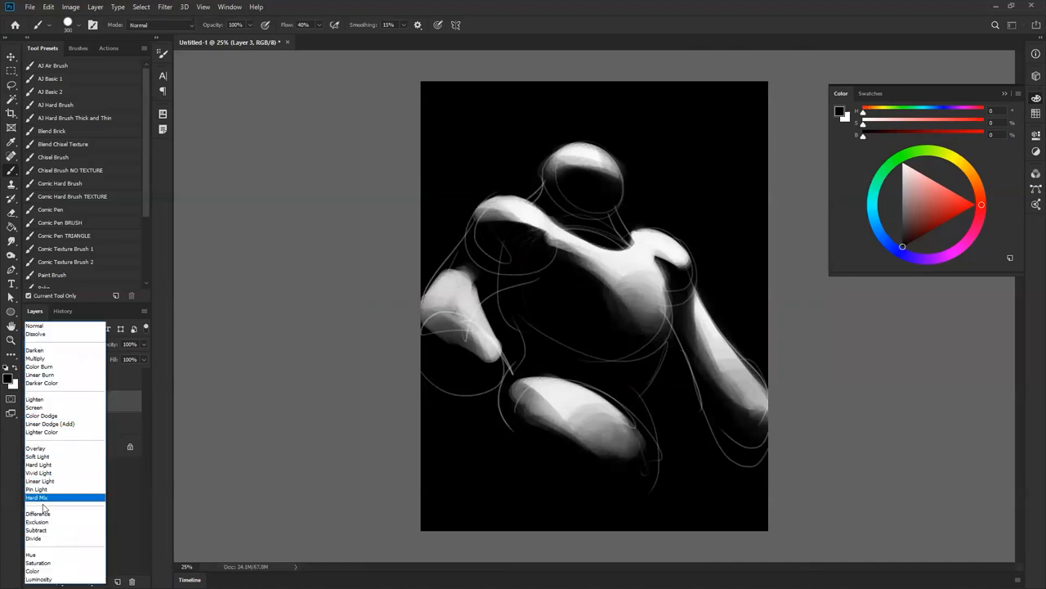
click(34, 407)
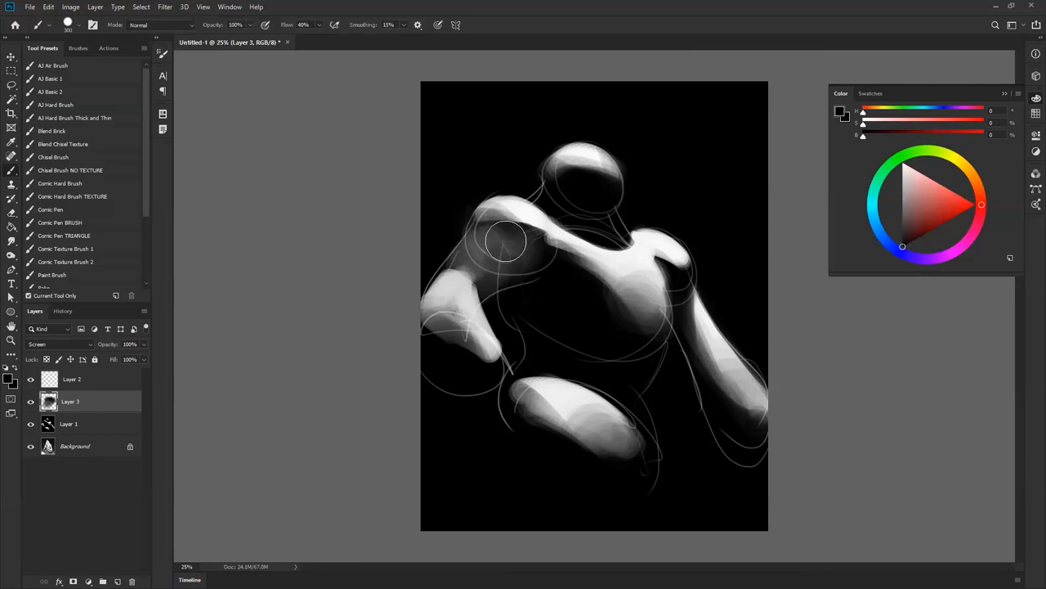
Step: Brighten the left shoulder and chest and paint shadow into the mid-chest
drag(507, 242, 640, 359)
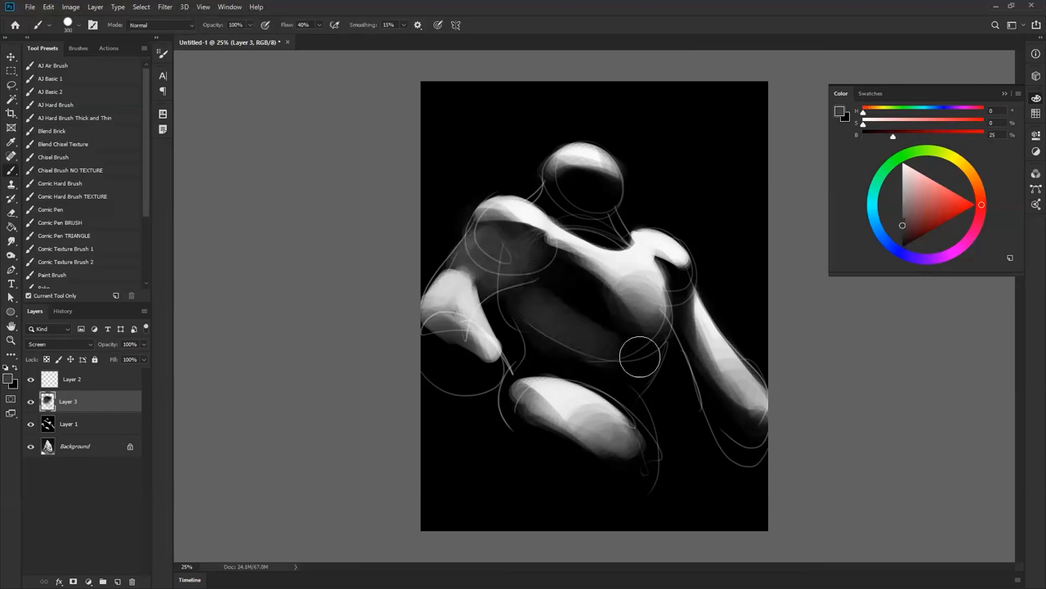
drag(640, 357, 588, 290)
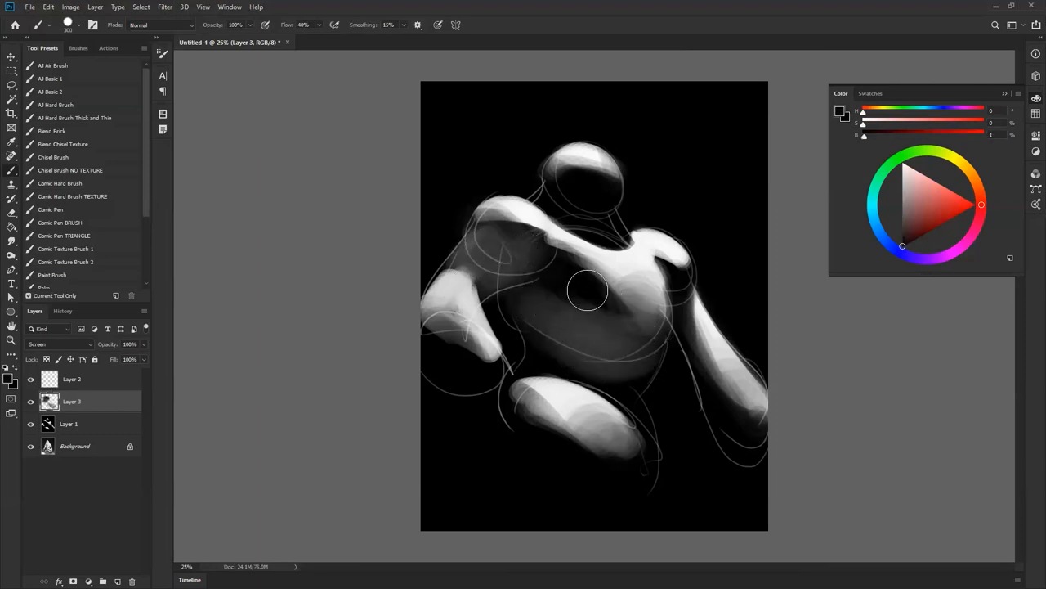
drag(589, 290, 642, 293)
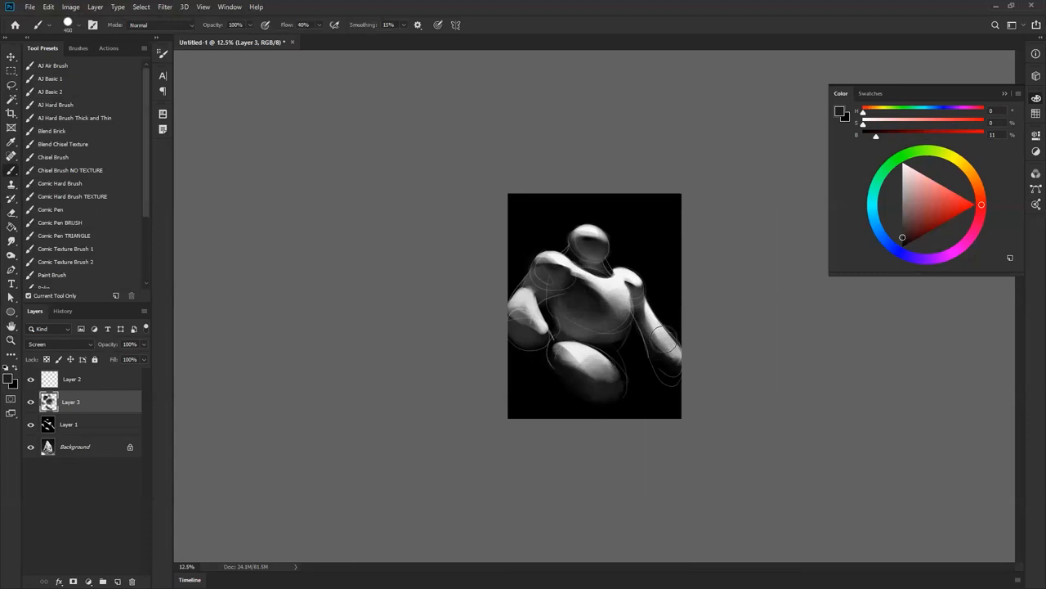
mouse_move(610, 334)
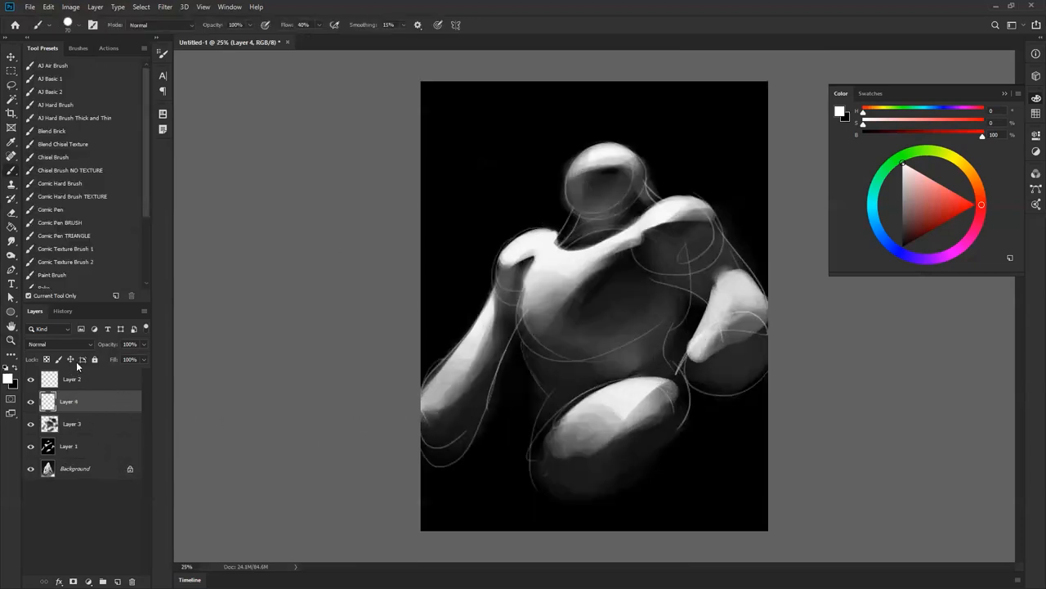
Step: Set Layer 4 to Screen, paint white rim lights along the shoulders and arm, and hide Layer 2
click(59, 344)
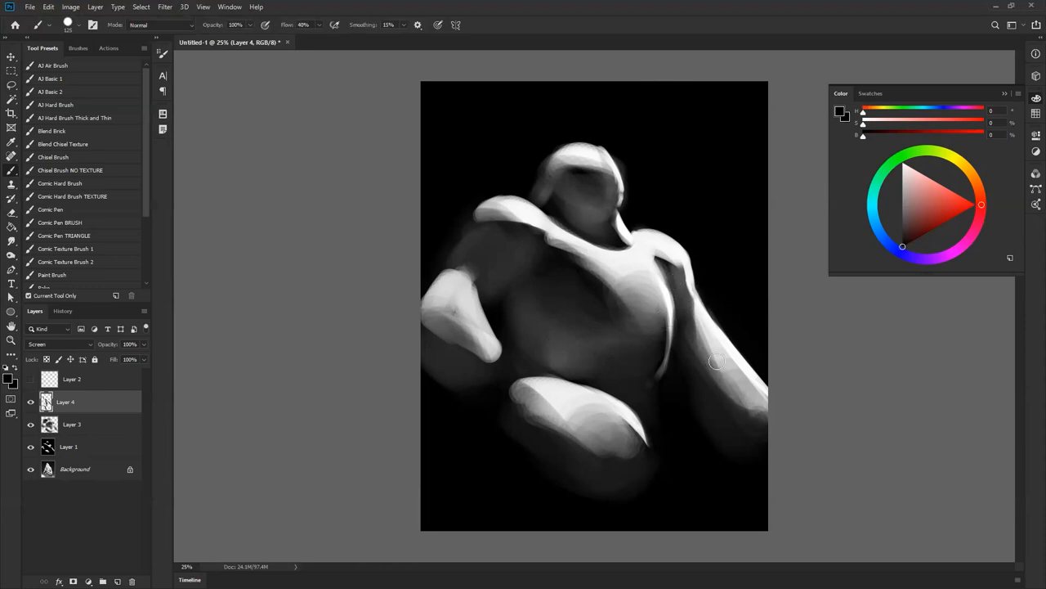
mouse_move(789, 337)
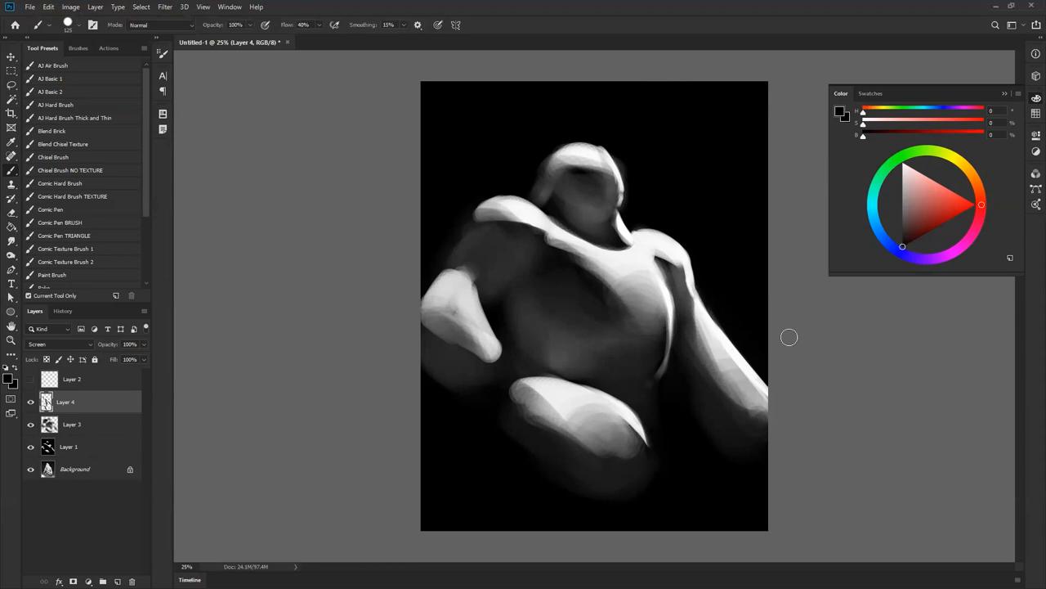
mouse_move(791, 366)
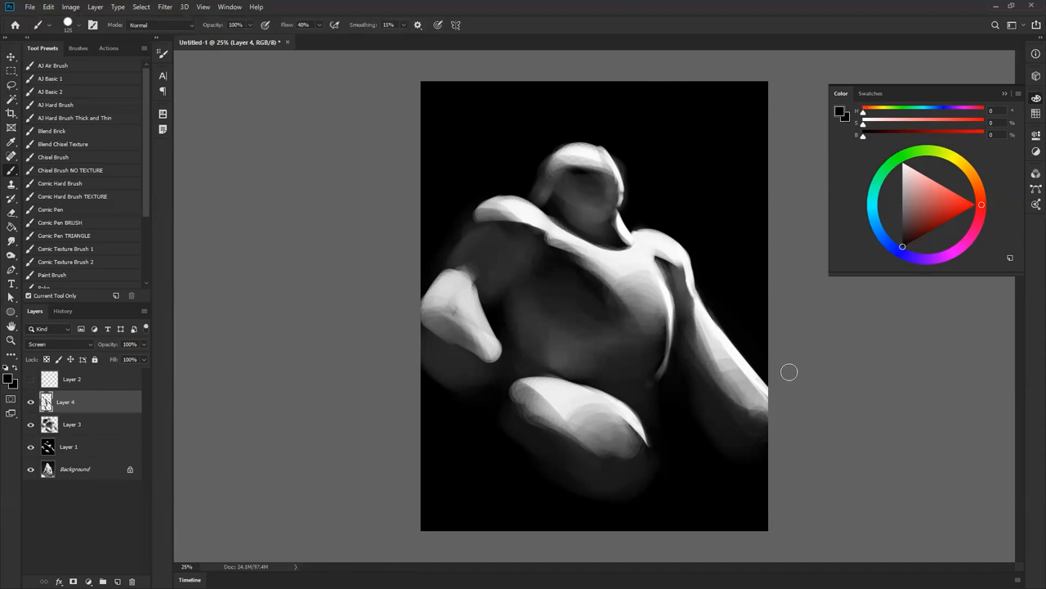
mouse_move(772, 390)
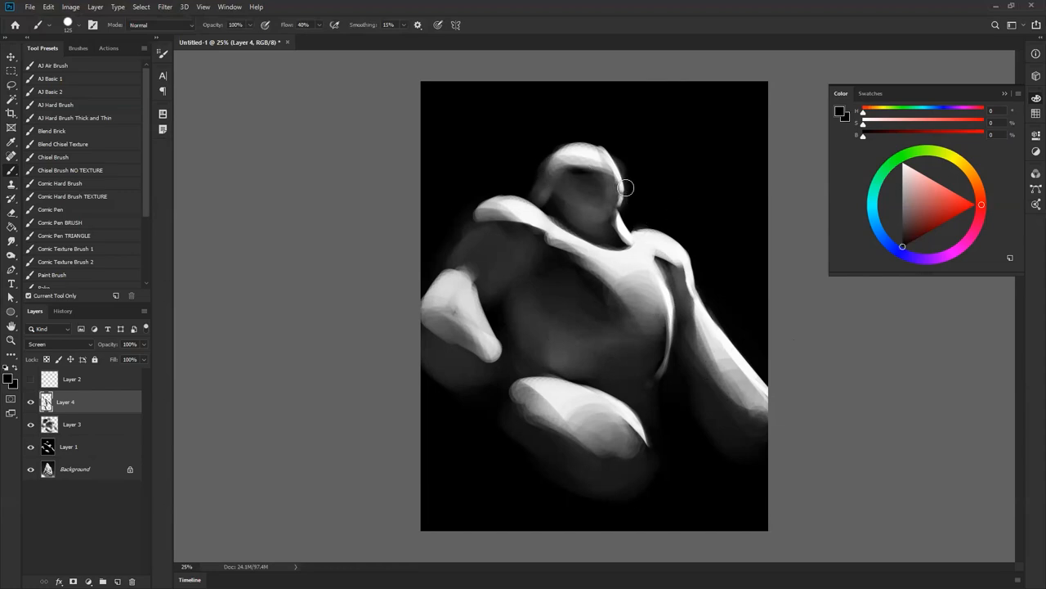
mouse_move(959, 429)
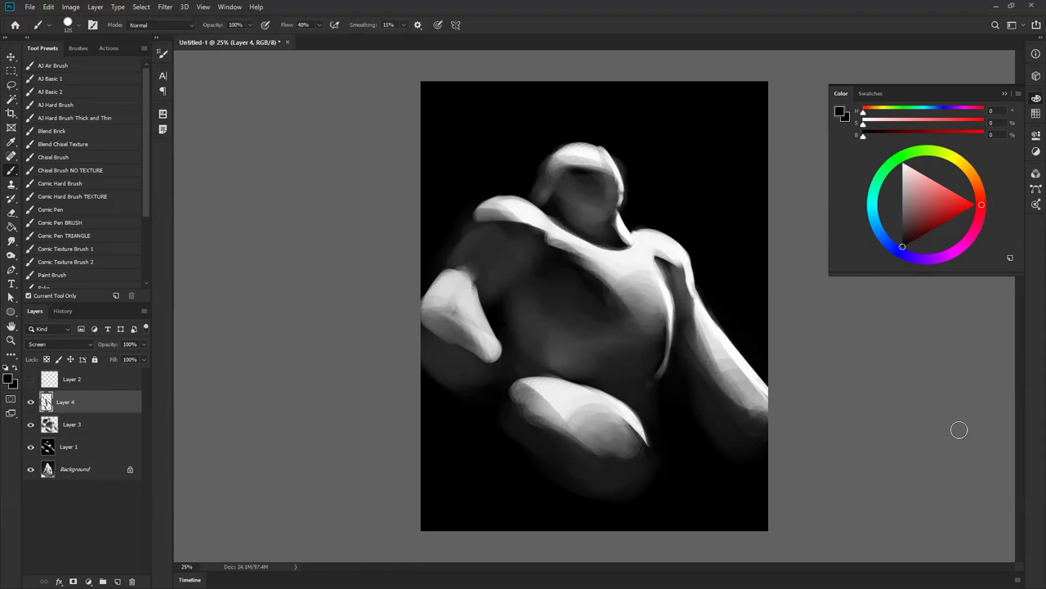
mouse_move(103, 437)
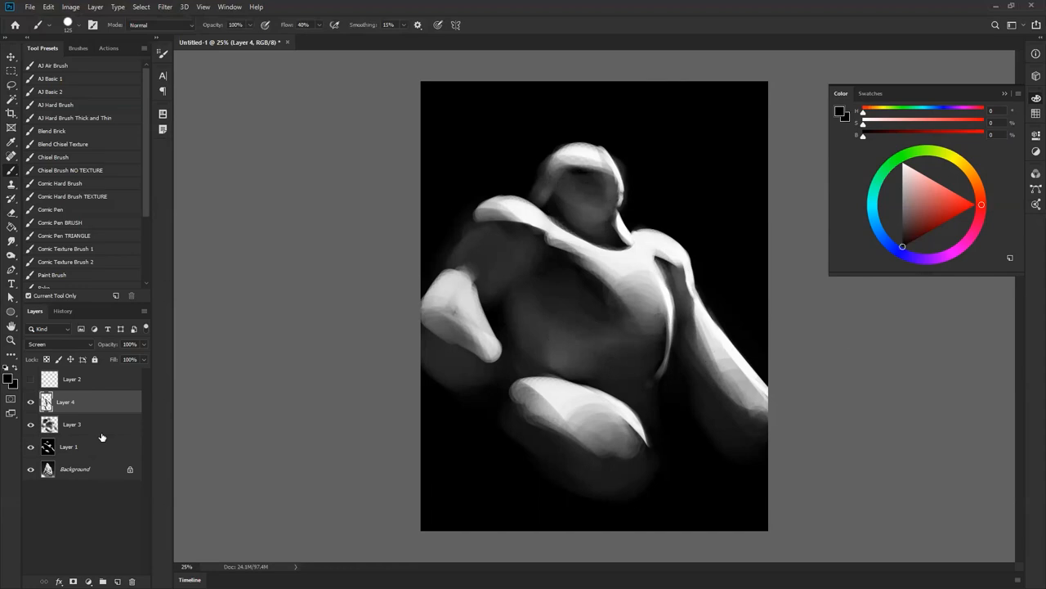
Step: Group the layers into Group 1 and paint the hooded cloak, clasped hands and pale misty ground
click(72, 379)
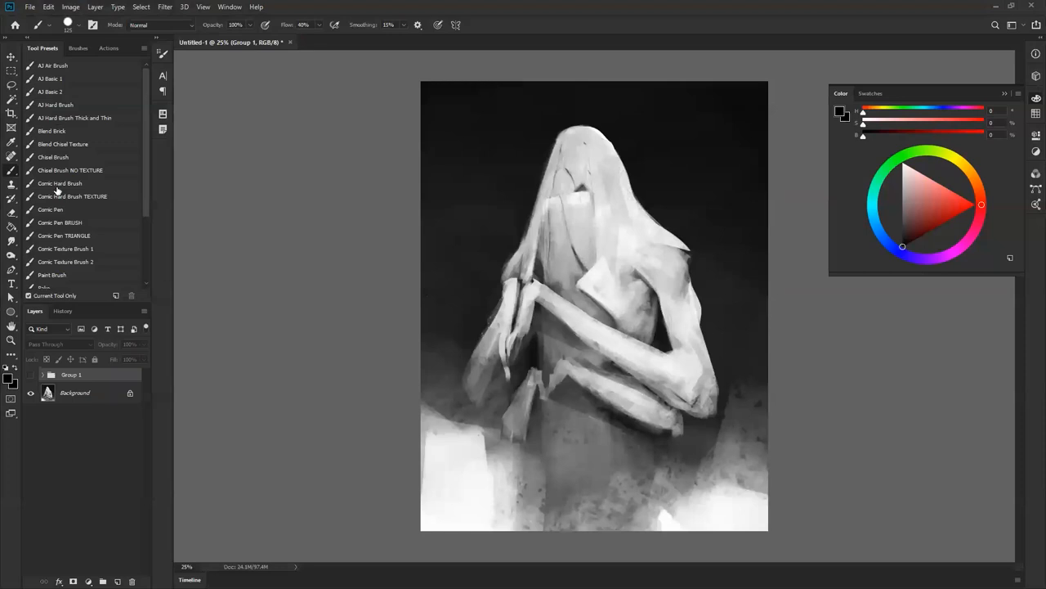
scroll(down, 3)
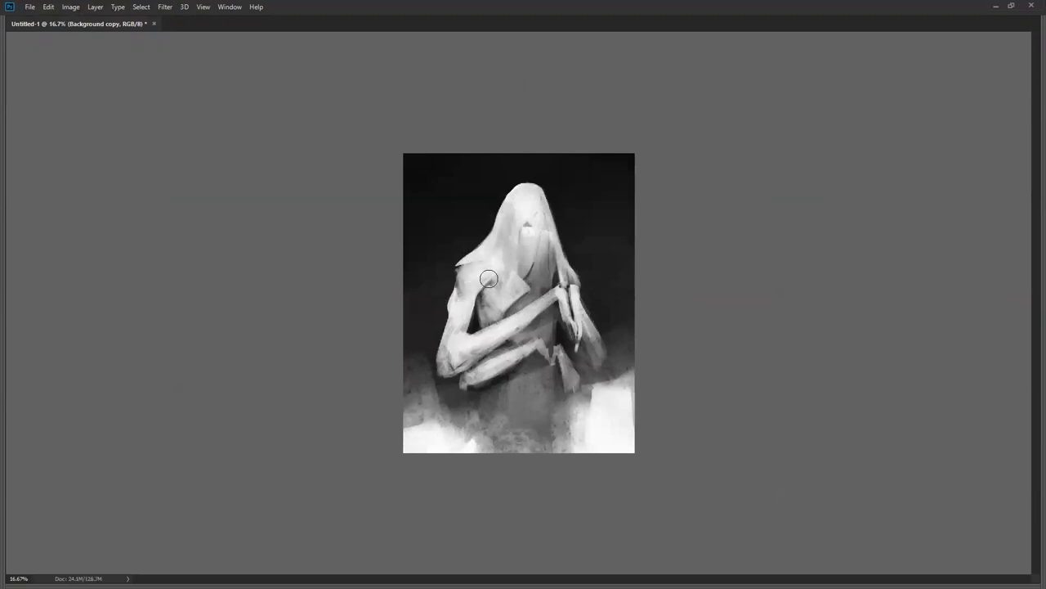
Step: Touch up tones on the grayscale figure and commit a Levels adjustment of 0 / 1.02 / 242
drag(488, 279, 497, 341)
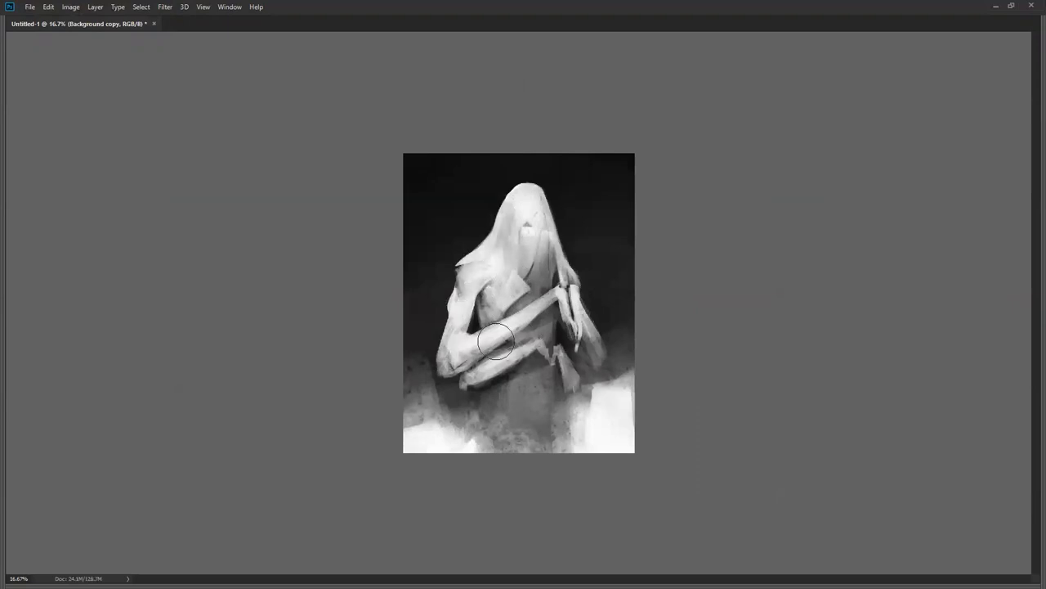
drag(498, 341, 544, 322)
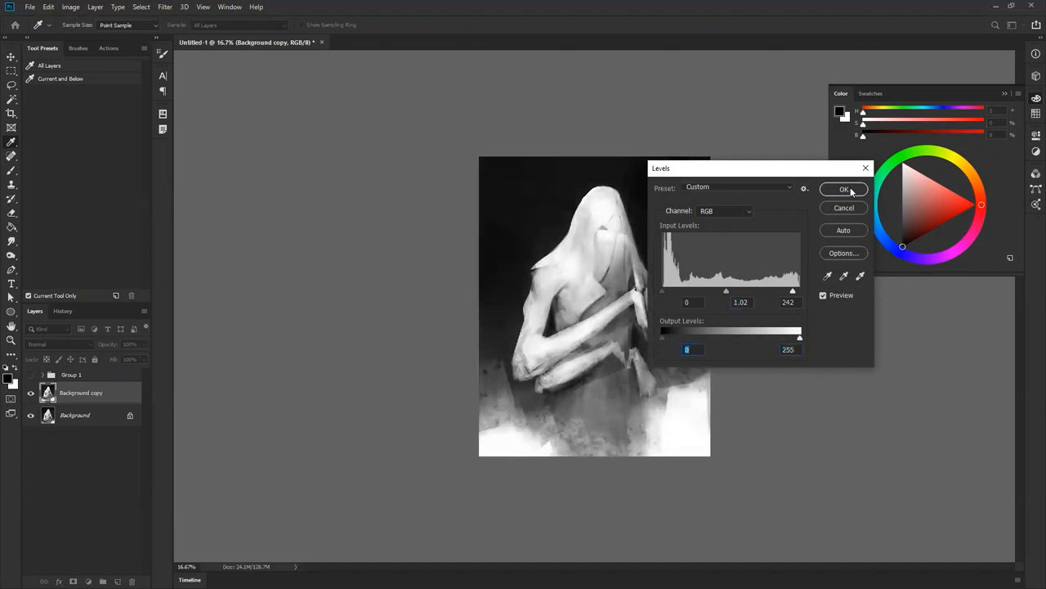
click(845, 189)
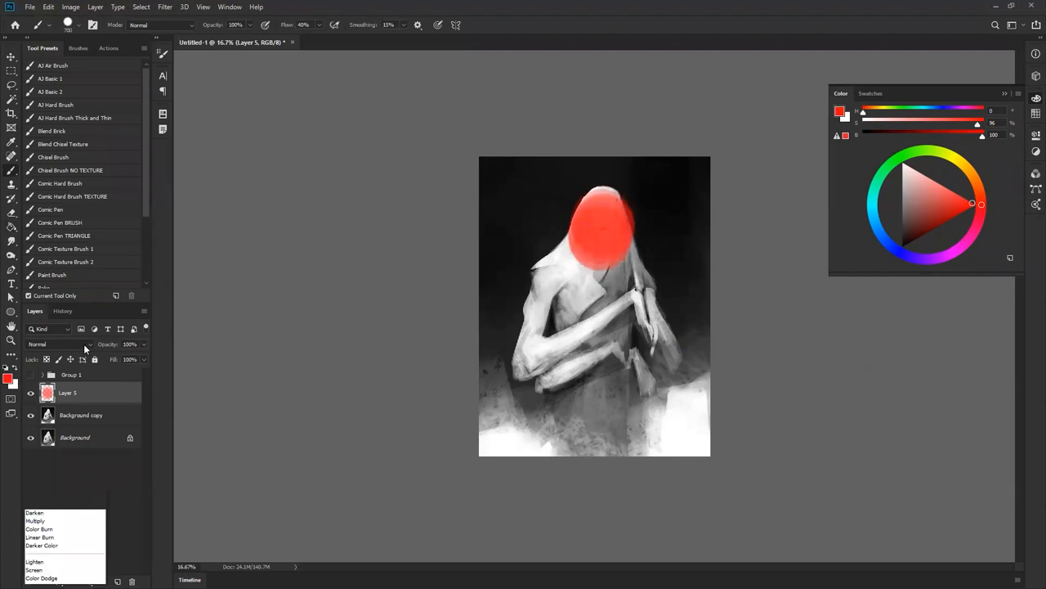
Step: Set Layer 5 to Multiply and brush yellow over the hood, shoulders and torso
click(35, 520)
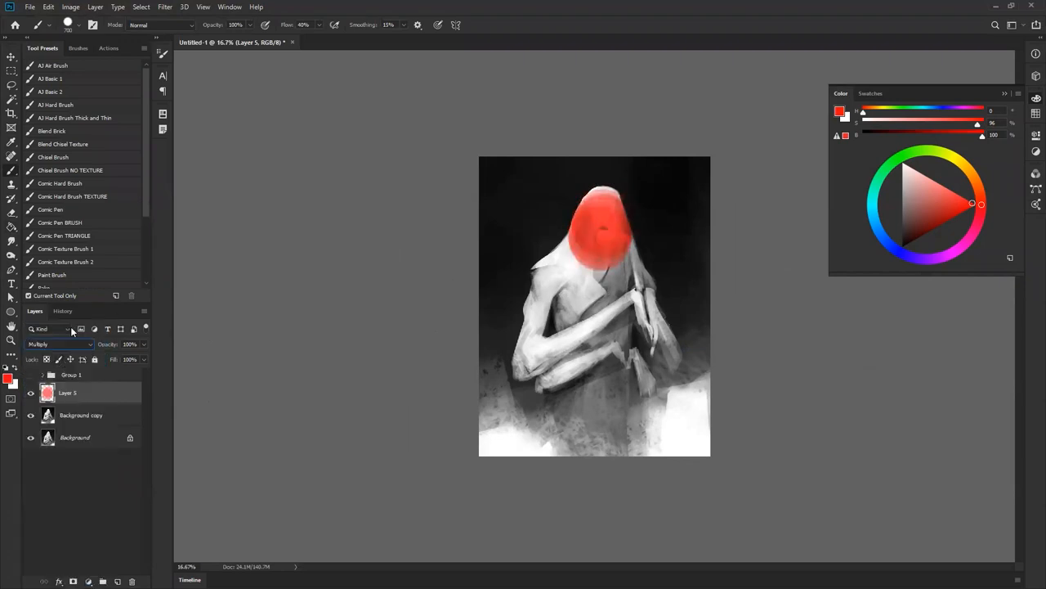
click(963, 161)
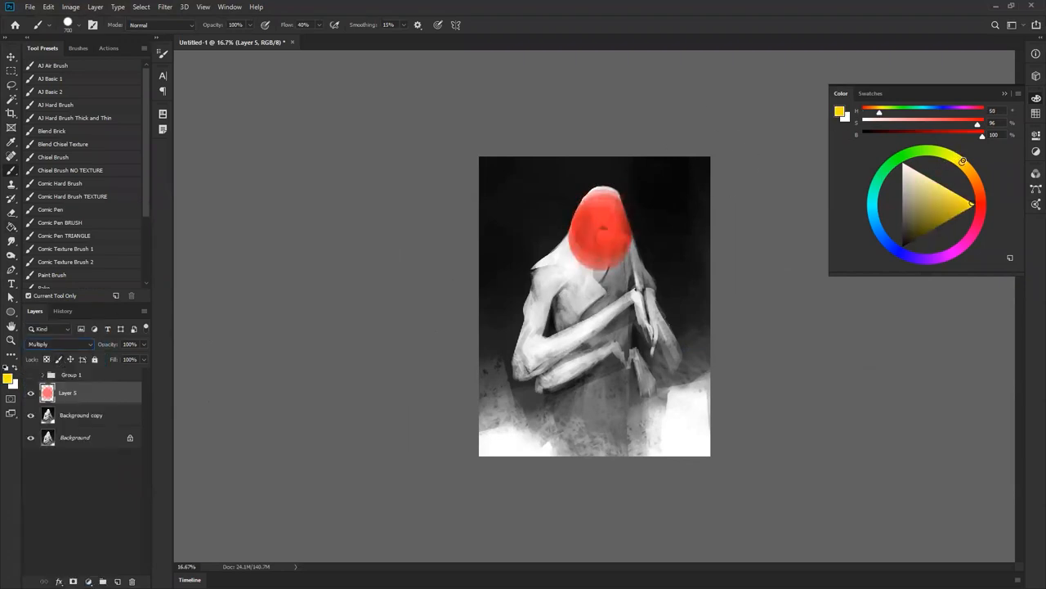
drag(597, 229, 605, 335)
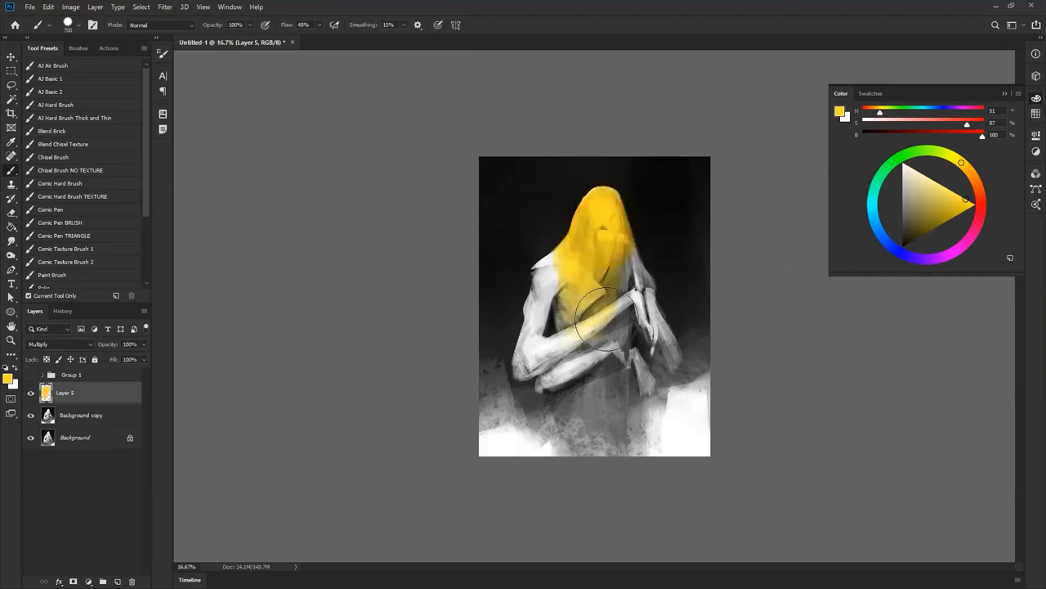
drag(609, 319, 556, 245)
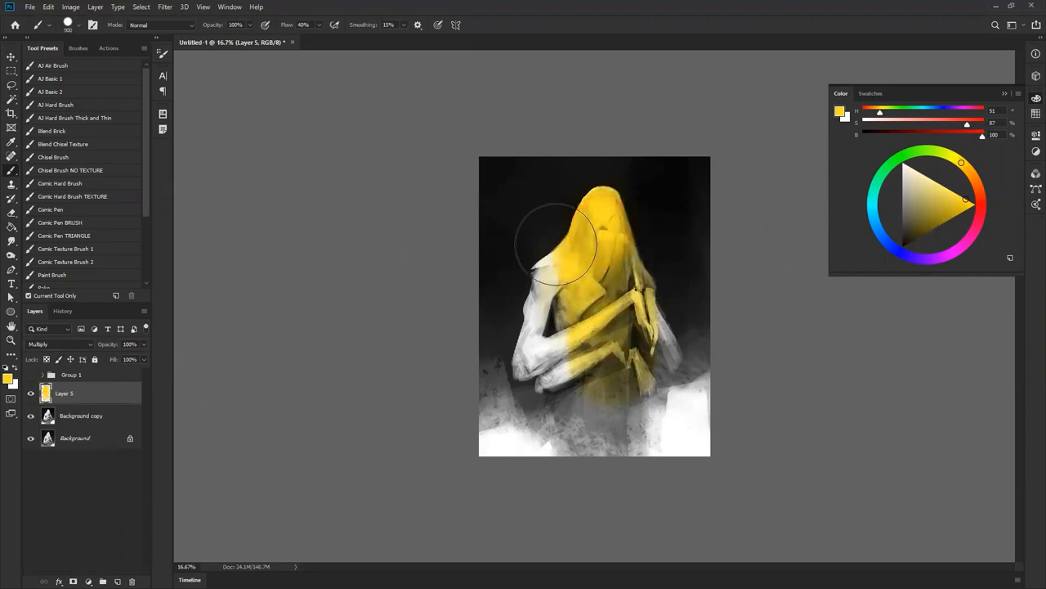
Step: Clear yellow off the lower body and switch to a deeper ochre for the glaze
drag(560, 241, 533, 332)
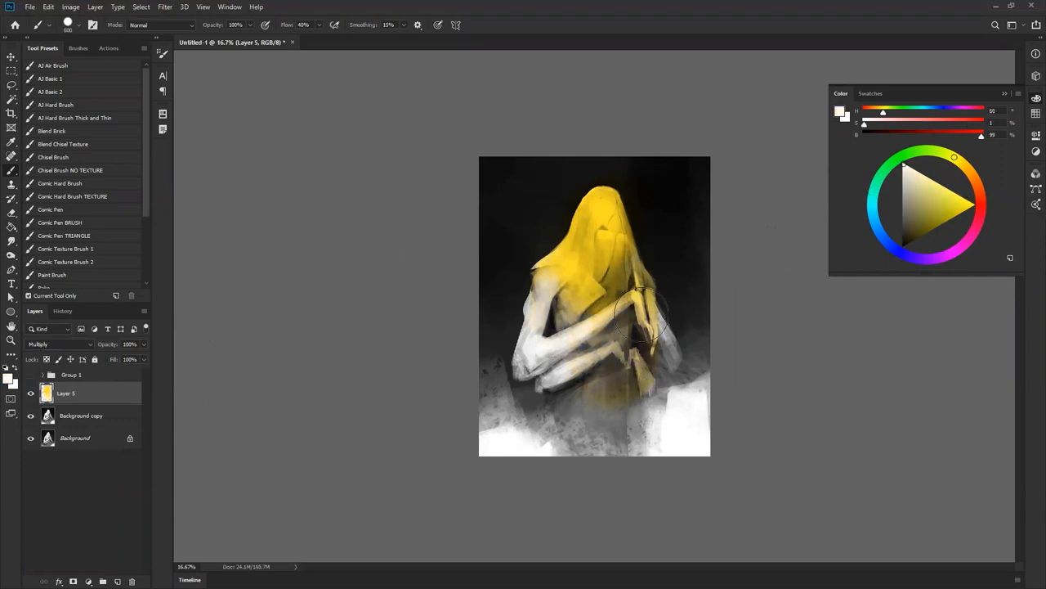
drag(646, 319, 609, 327)
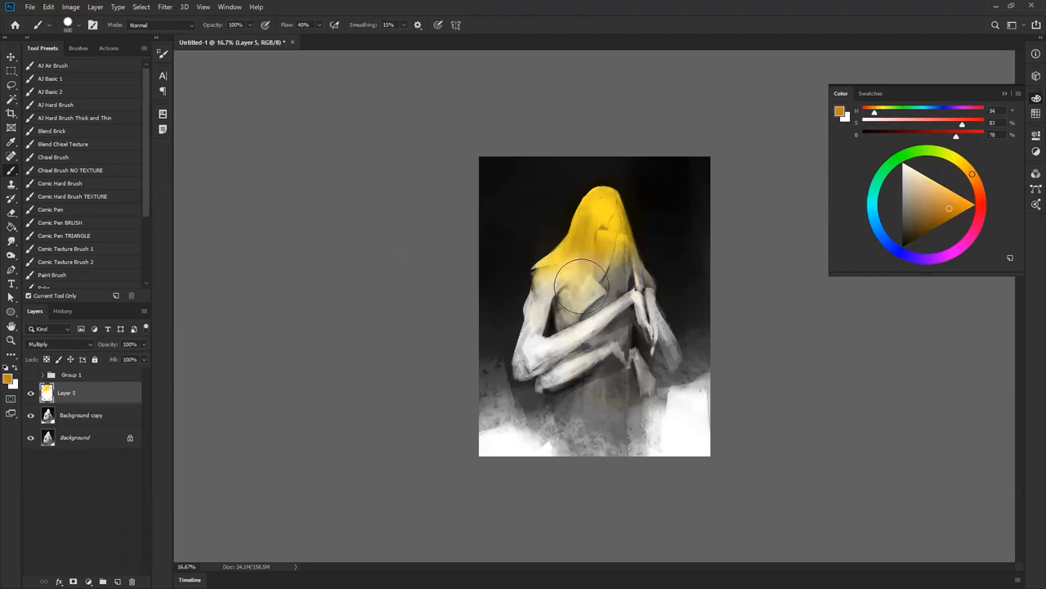
click(582, 287)
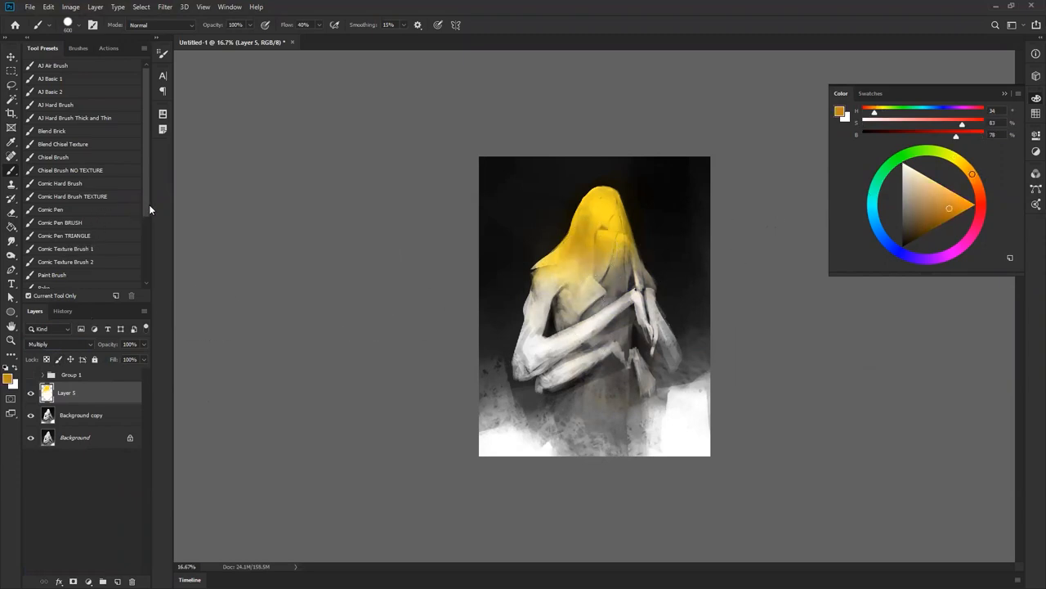
scroll(down, 3)
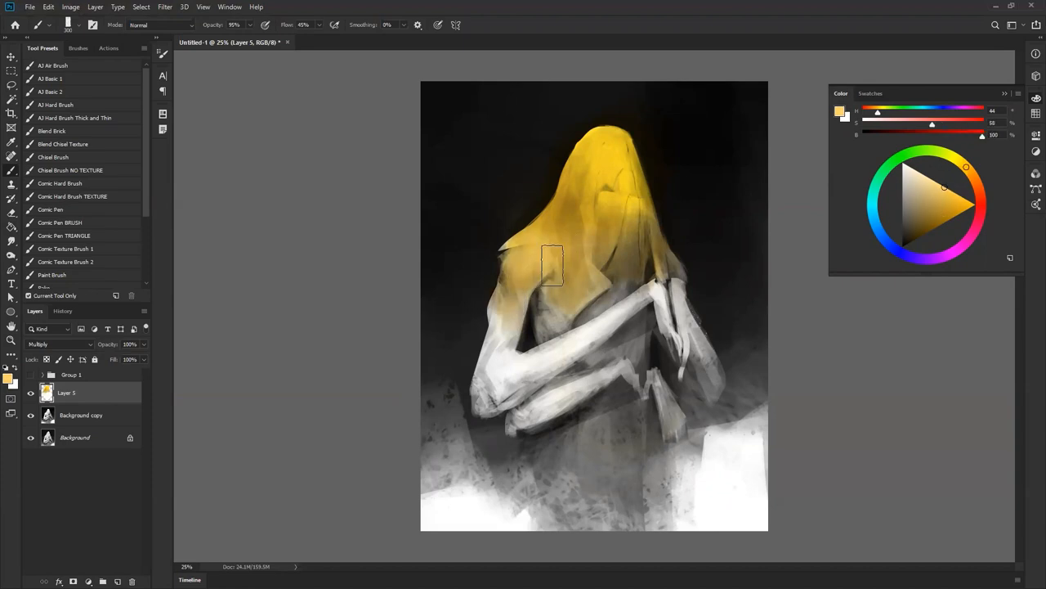
Step: Paint more yellow onto the cloak's shoulders, then choose a pink from the colour wheel
drag(552, 266, 563, 203)
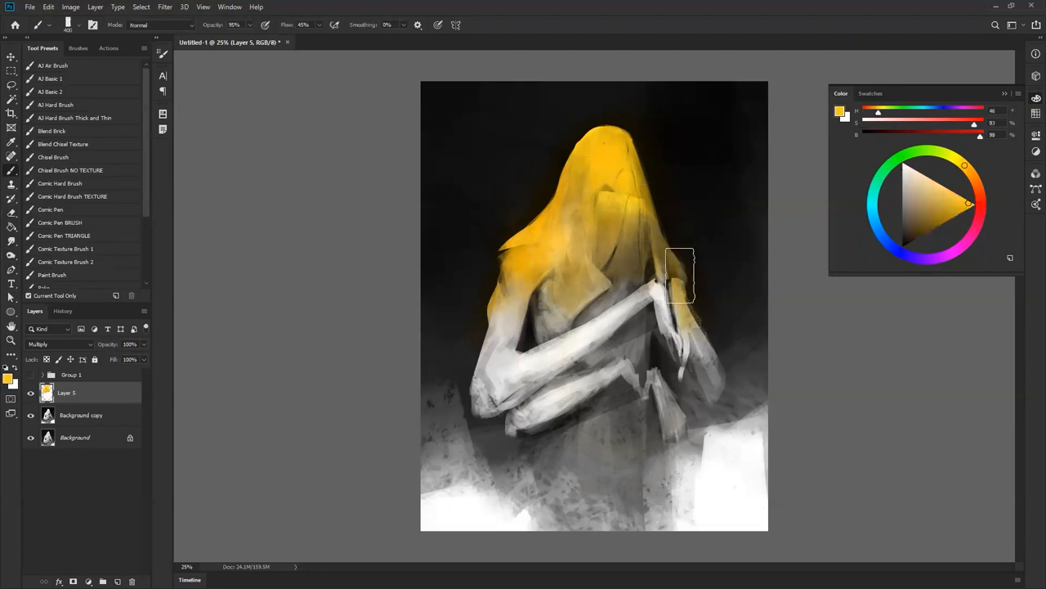
click(971, 194)
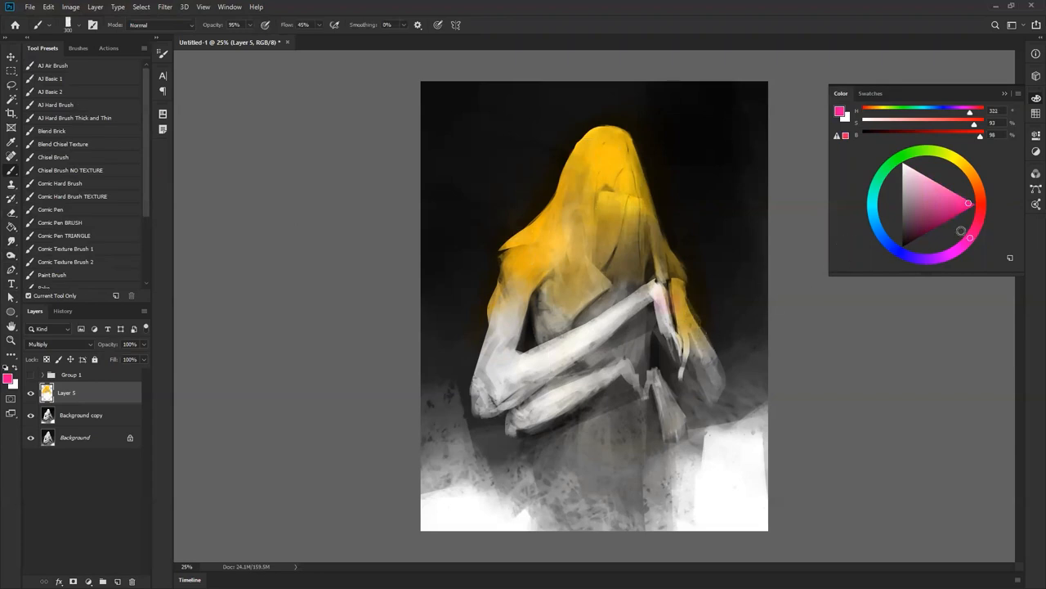
Step: Brush red onto the clasped hands, then green over the arms, forearm and near the hood
drag(968, 203, 983, 218)
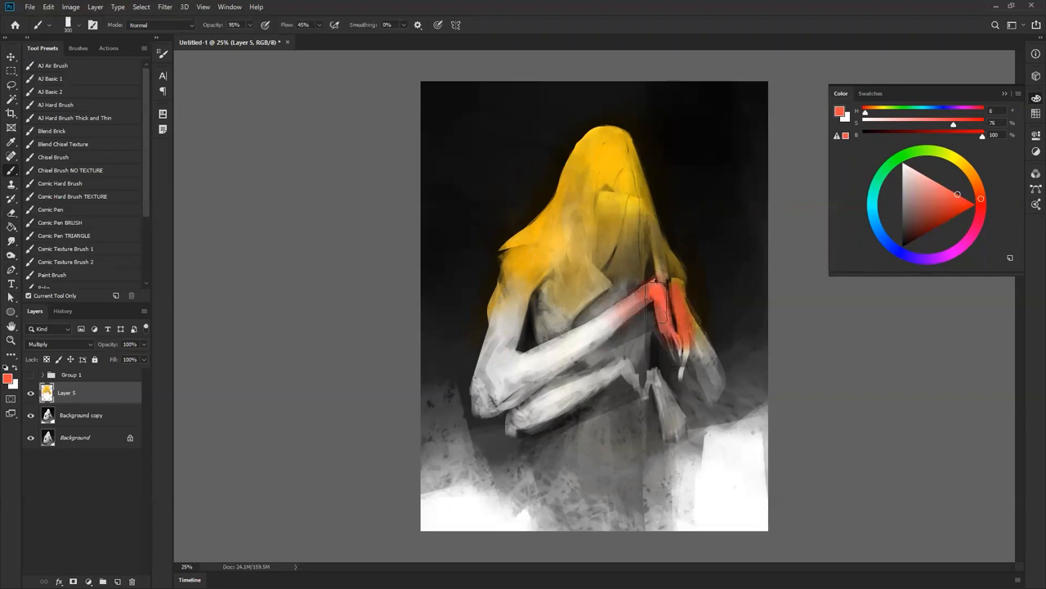
drag(654, 295, 629, 327)
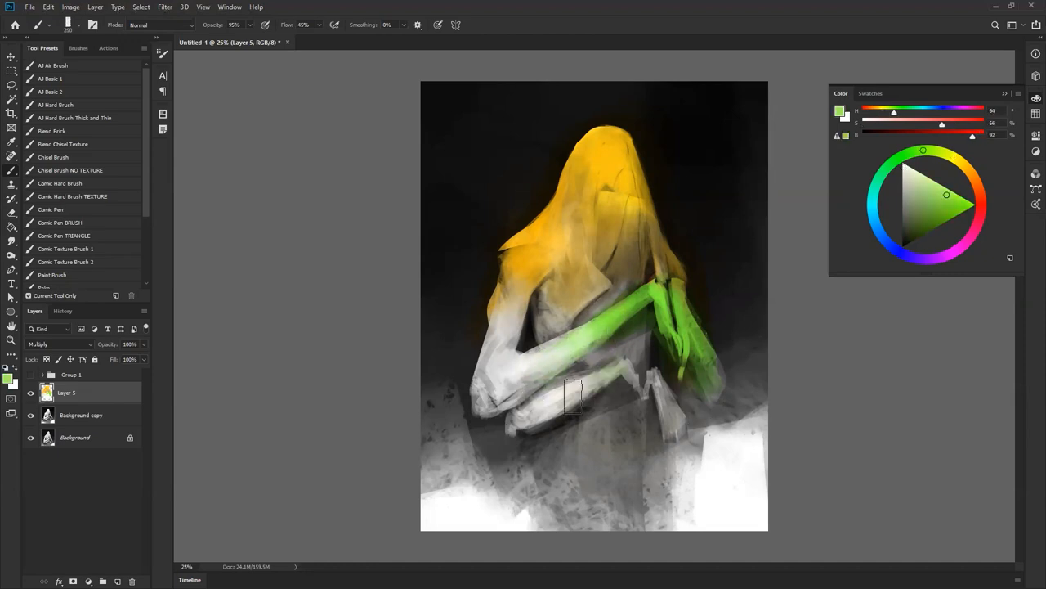
drag(573, 400, 662, 367)
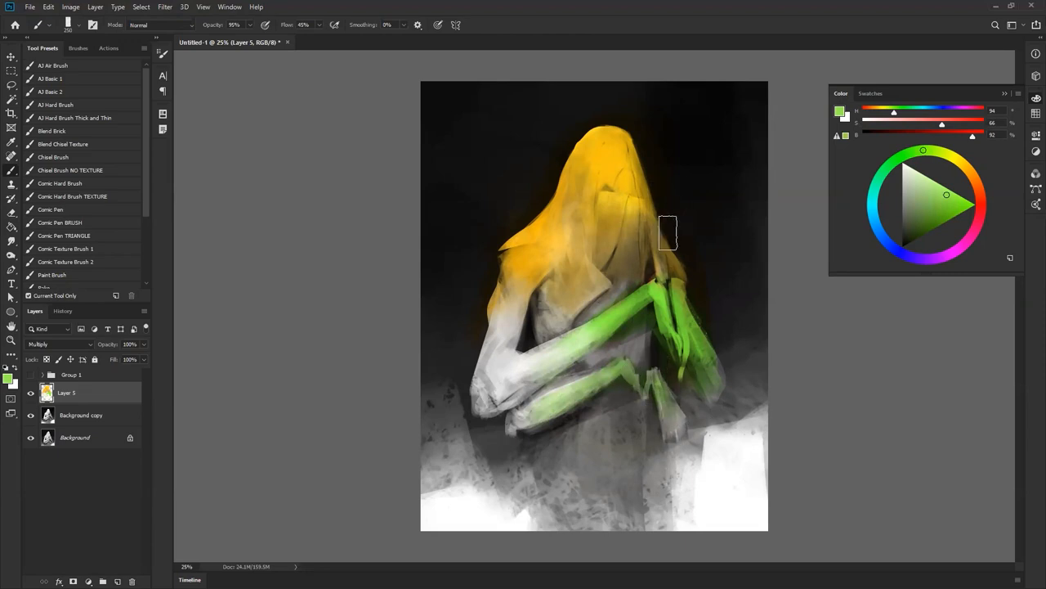
mouse_move(651, 199)
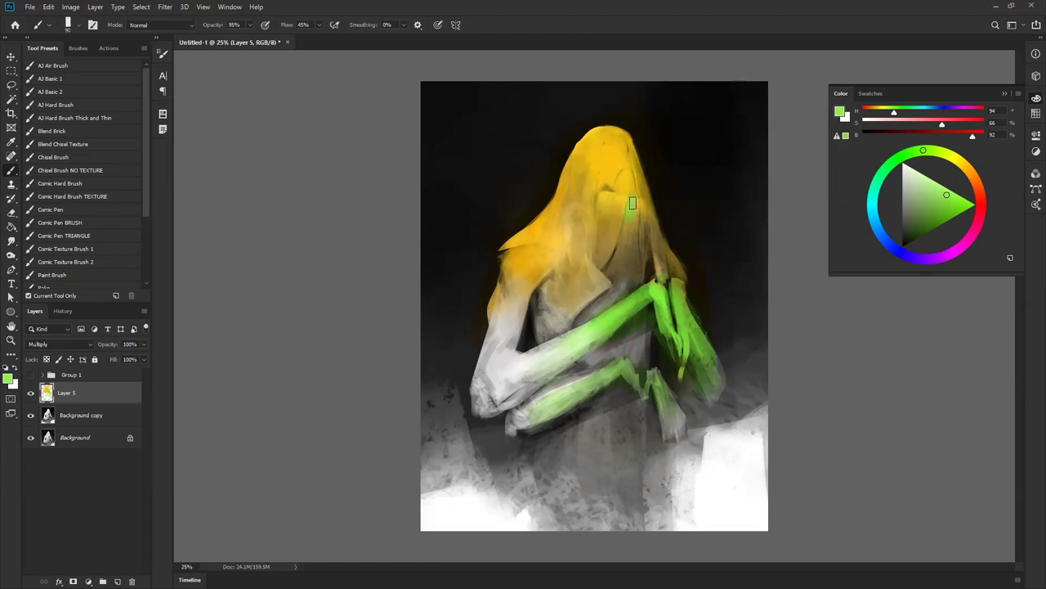
drag(632, 203, 615, 300)
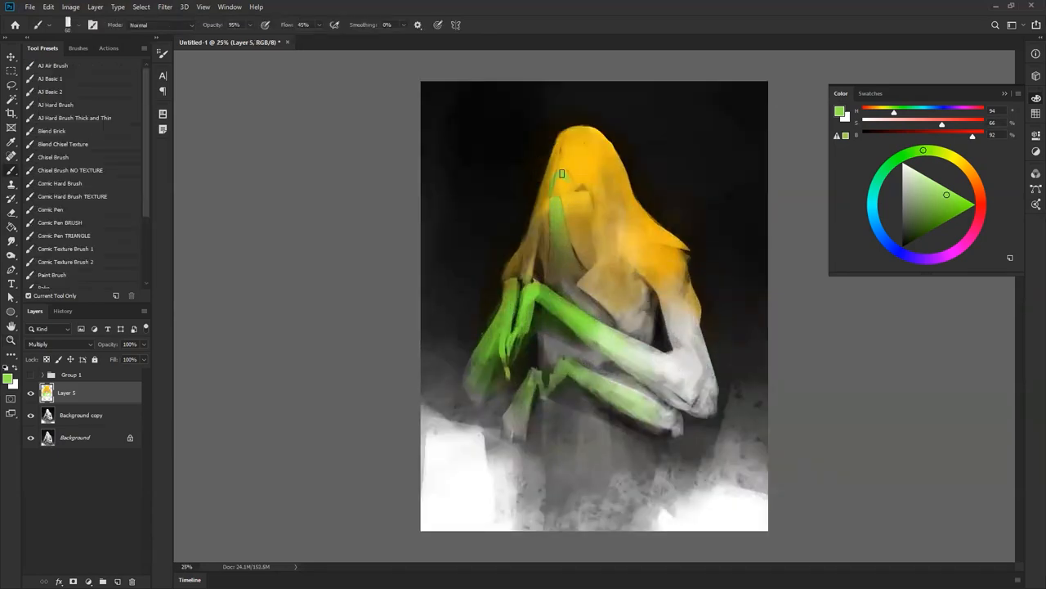
drag(562, 174, 560, 202)
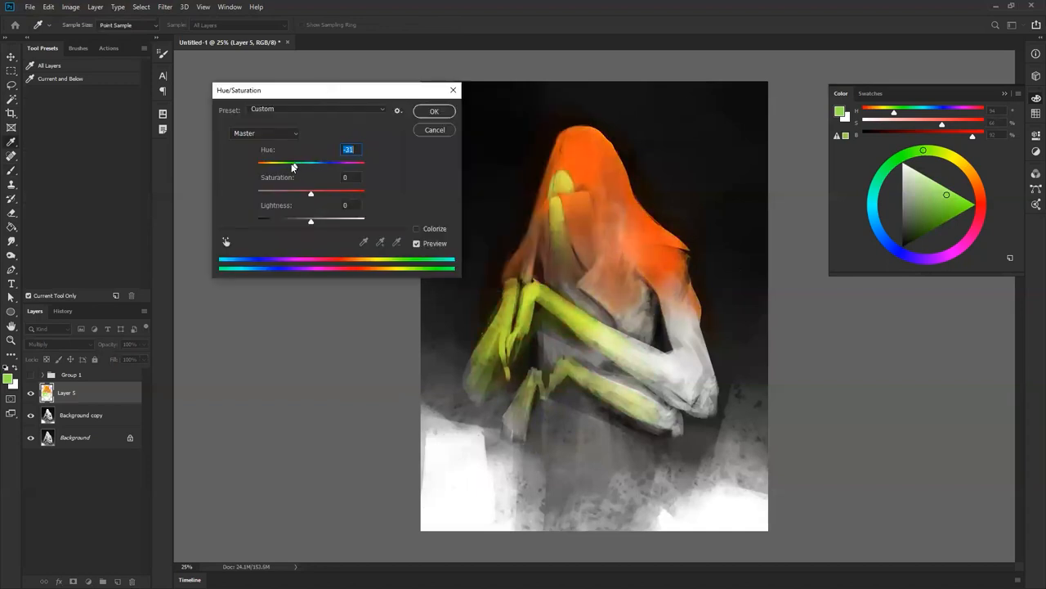
Step: In Hue/Saturation, slide Hue to a positive green-leaning value and commit it
drag(295, 165, 294, 165)
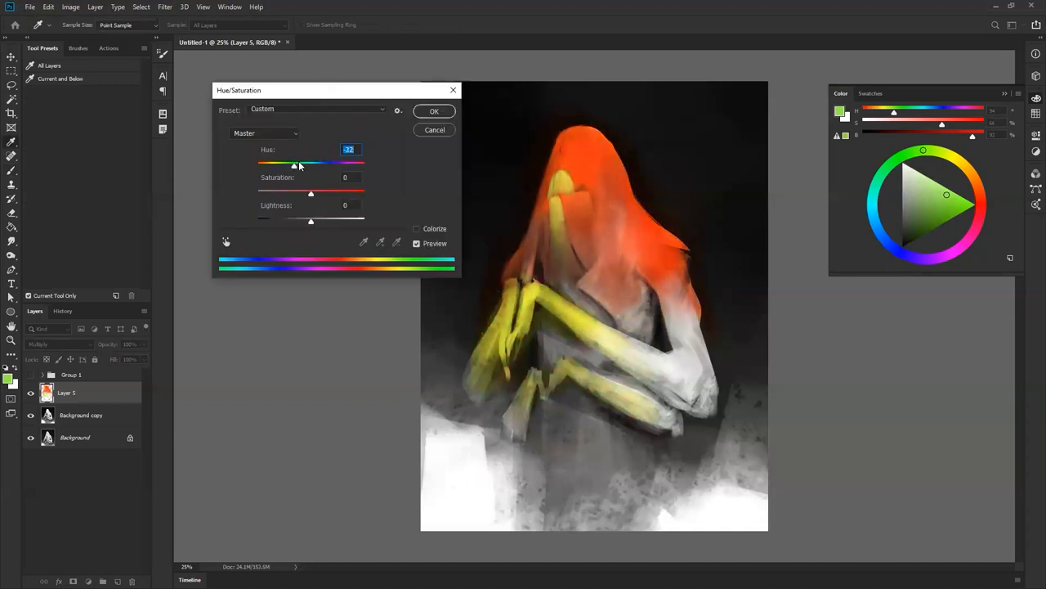
drag(295, 163, 301, 163)
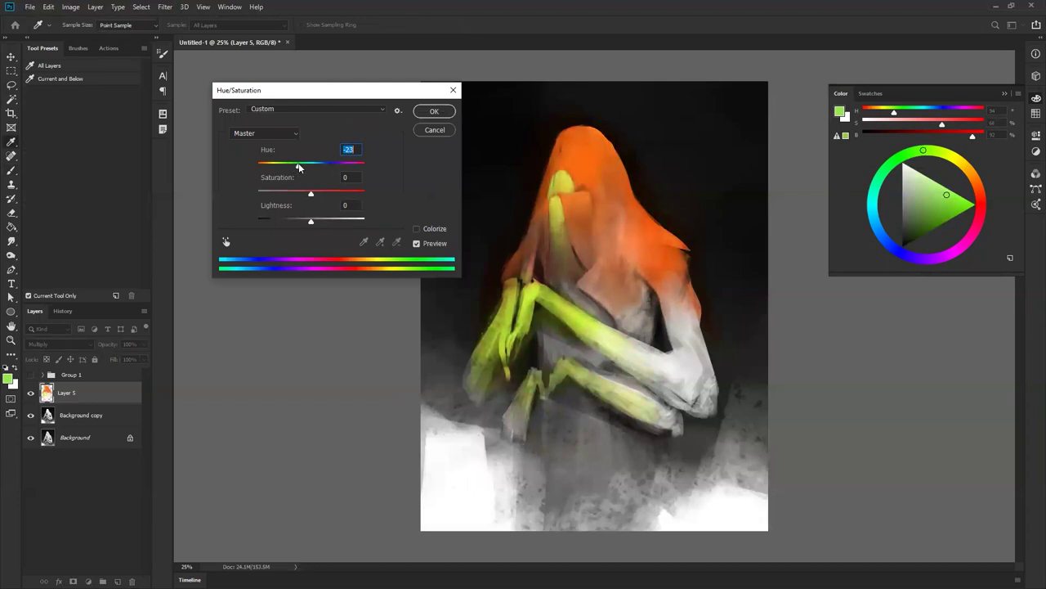
drag(303, 163, 319, 162)
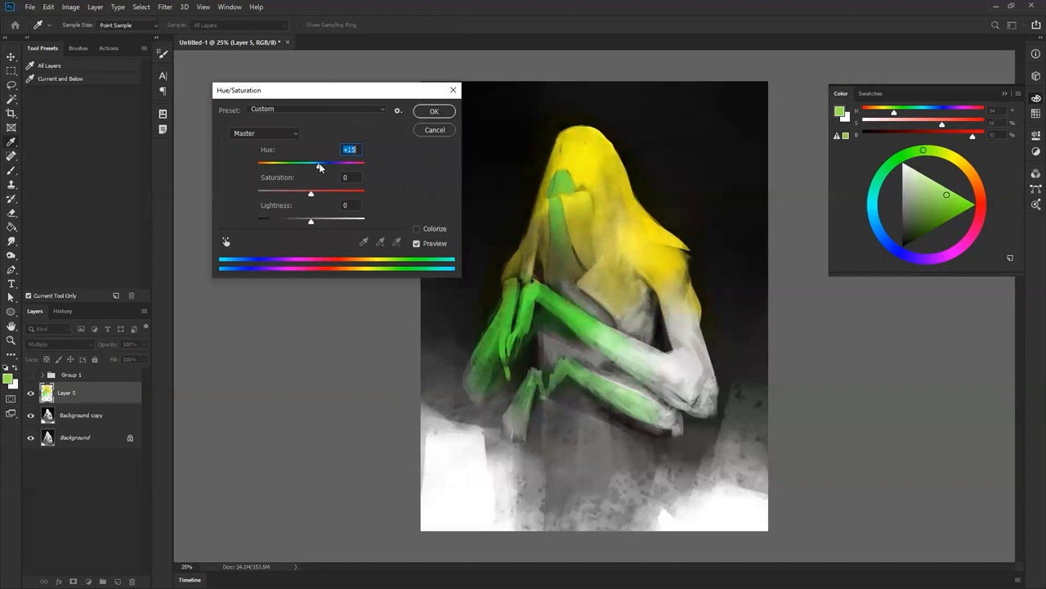
drag(319, 161, 347, 161)
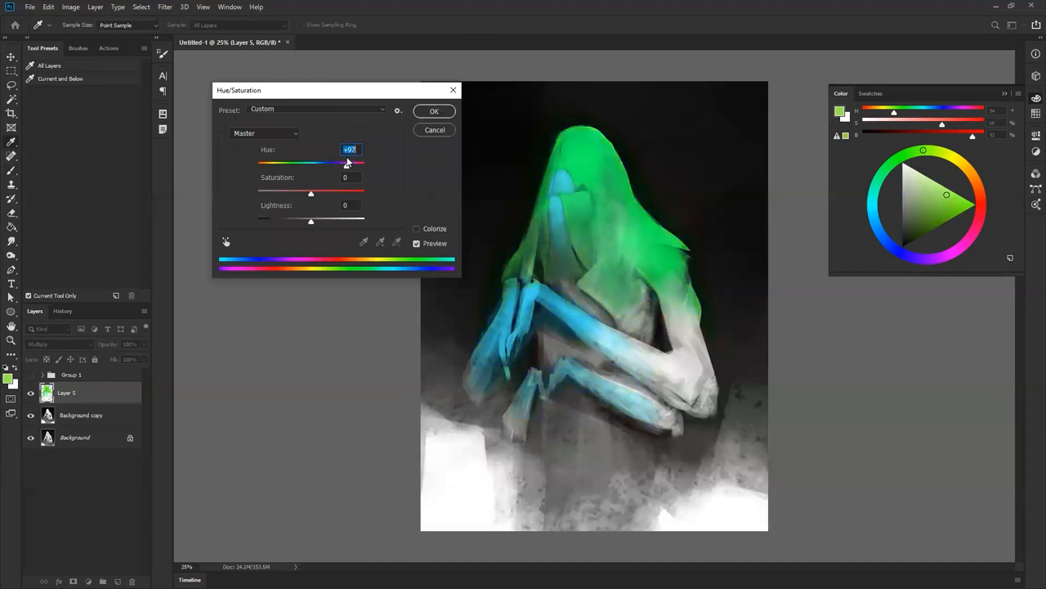
drag(347, 162, 339, 162)
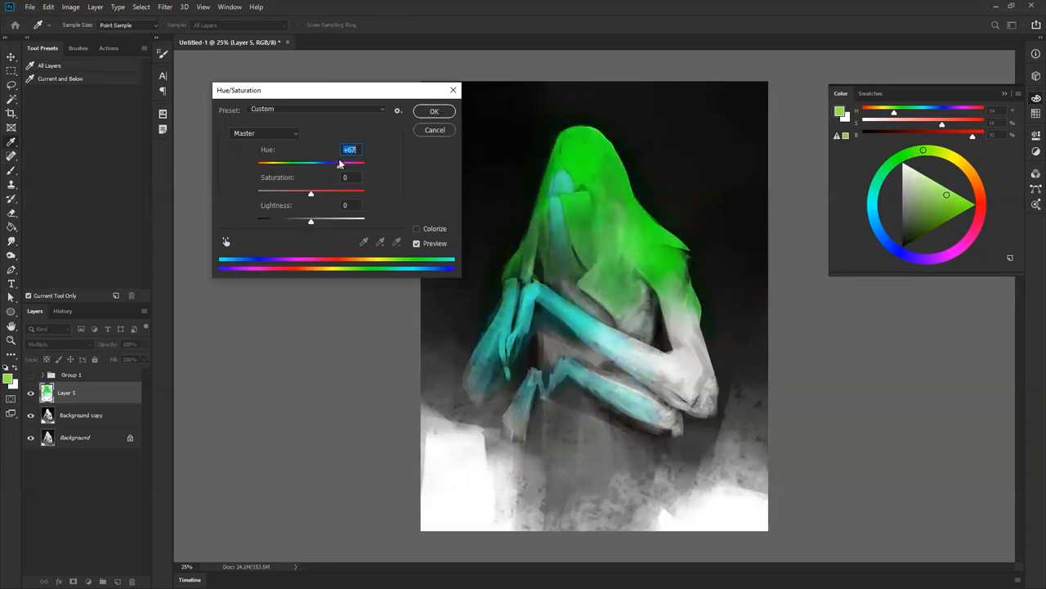
click(434, 111)
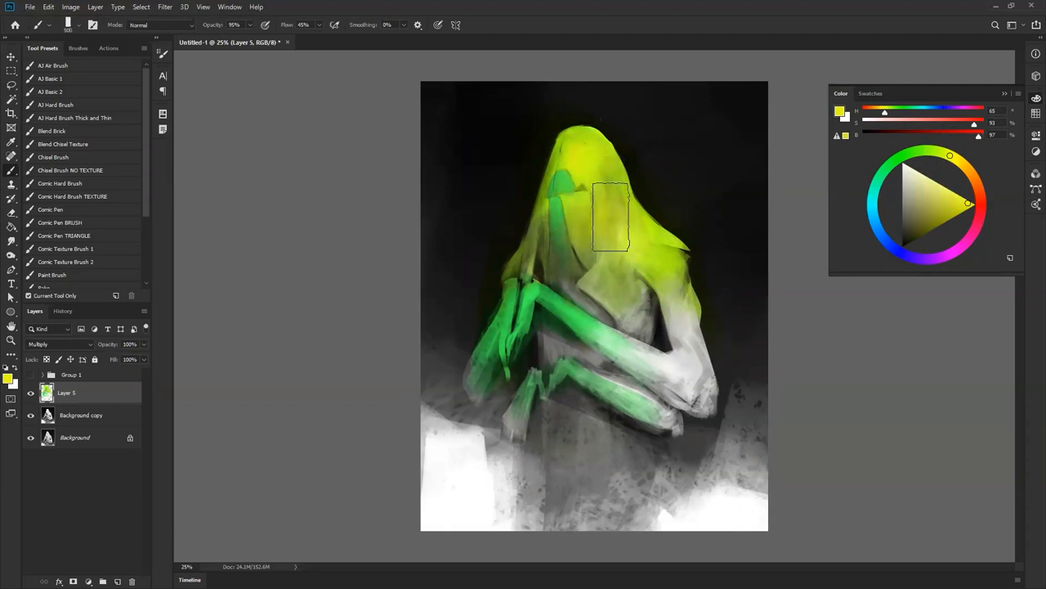
Step: Paint yellow over the hood and down the cloak's left shoulder and edge
drag(609, 217, 535, 278)
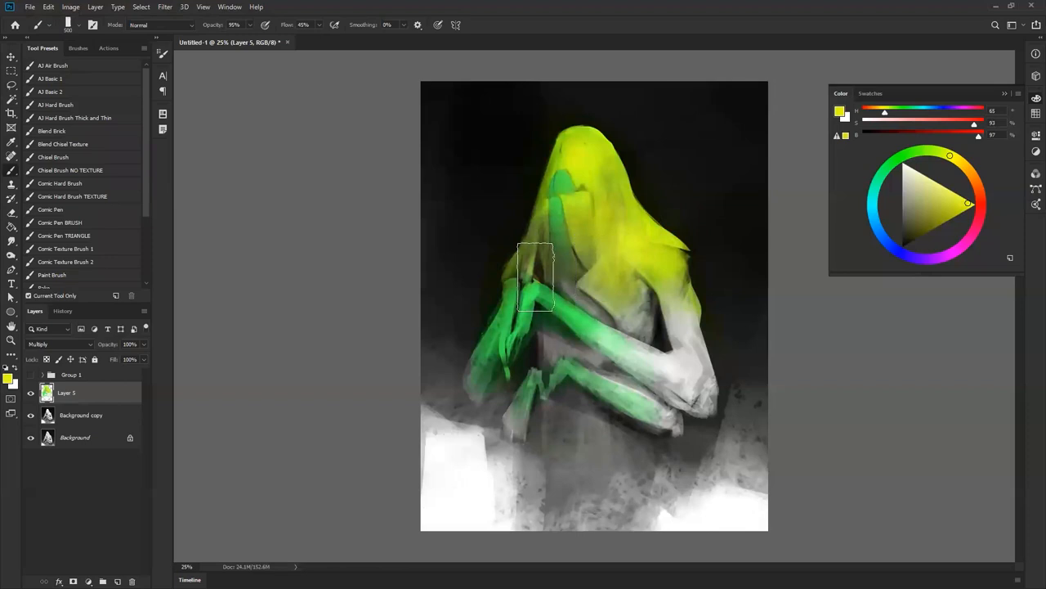
drag(535, 278, 576, 295)
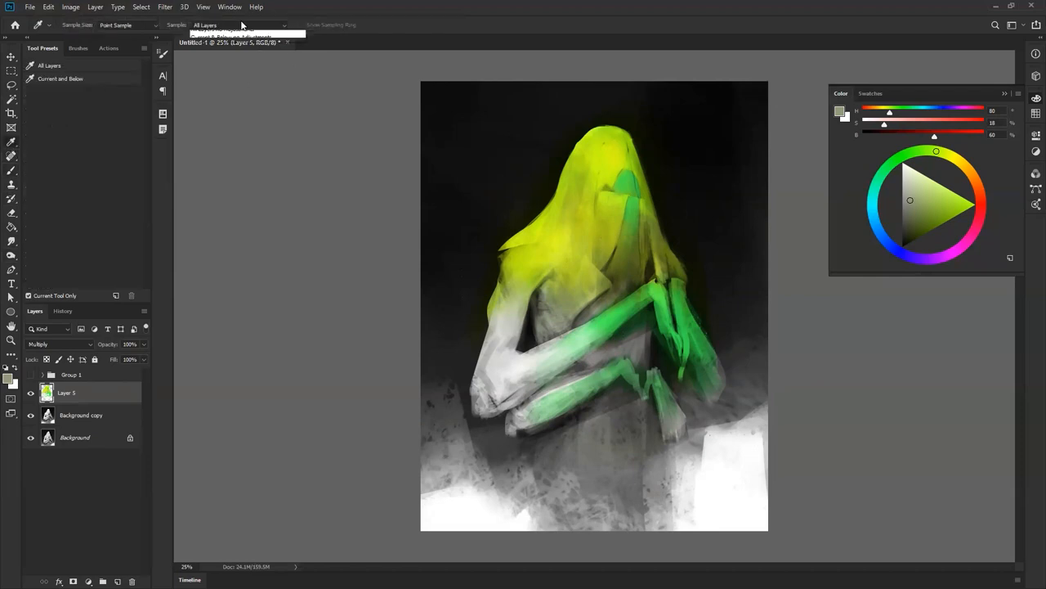
click(237, 24)
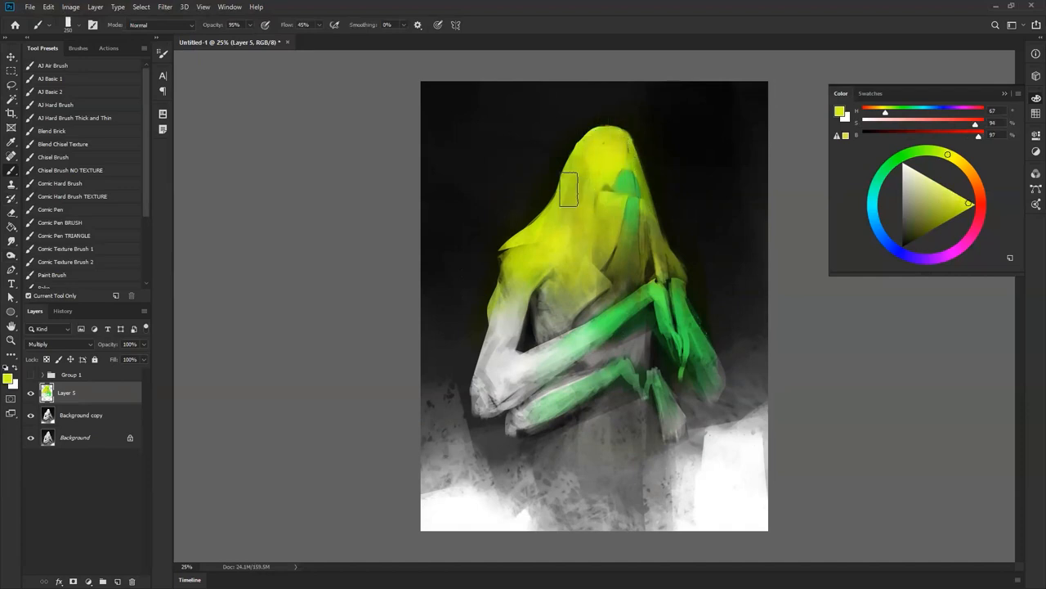
drag(569, 188, 507, 315)
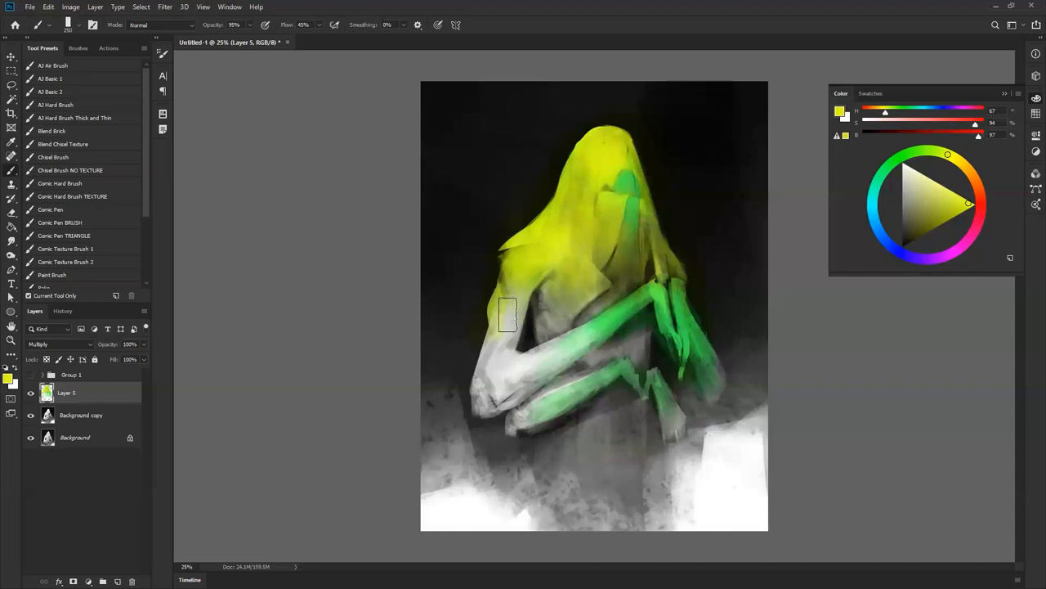
Step: Choose a paler yellow and glaze it over the figure's upper arm toward the elbow
click(981, 205)
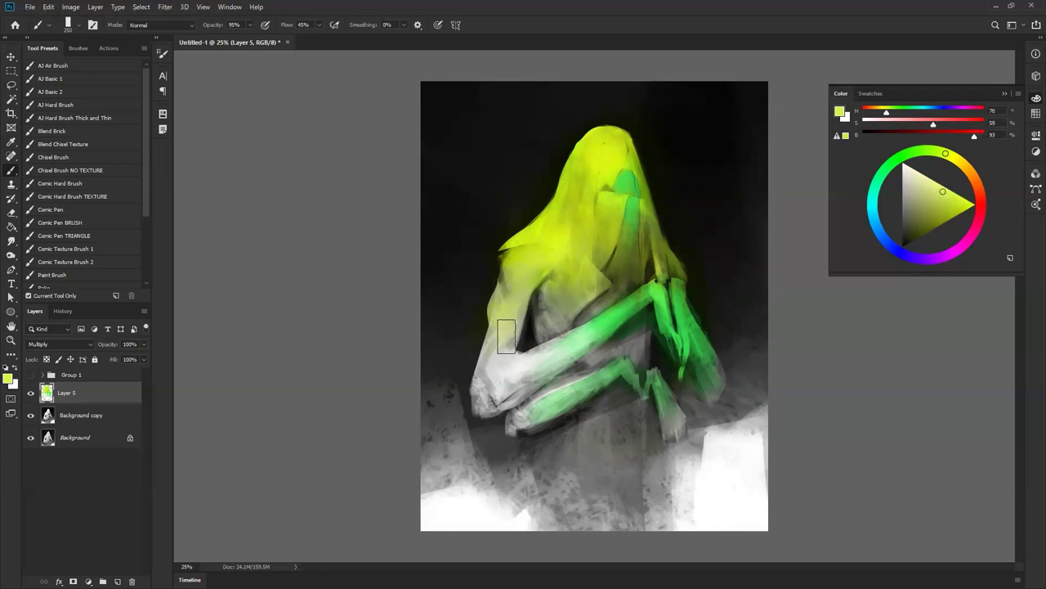
drag(505, 336, 495, 343)
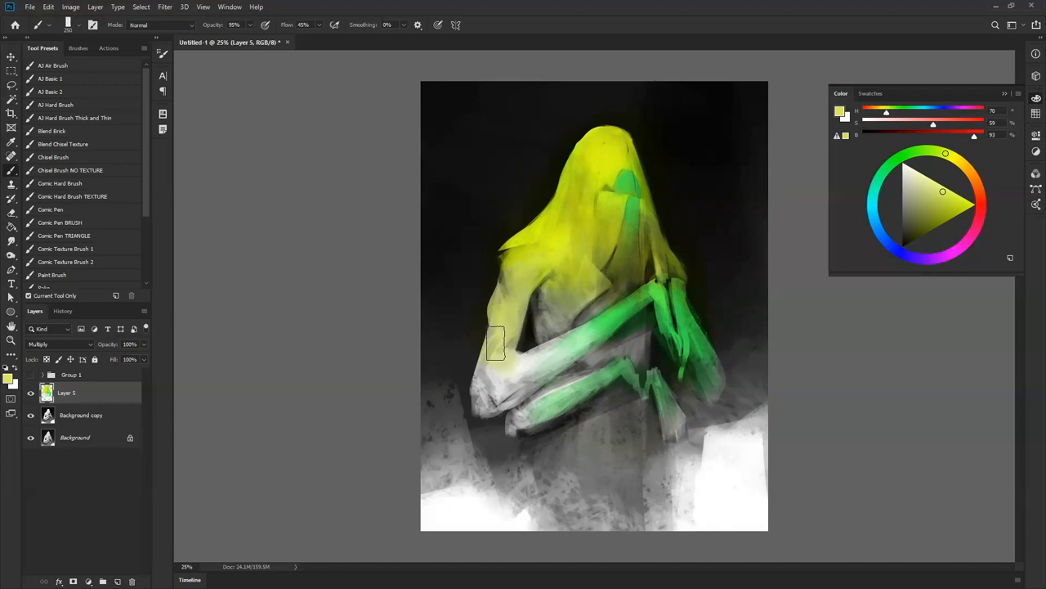
drag(495, 342, 658, 331)
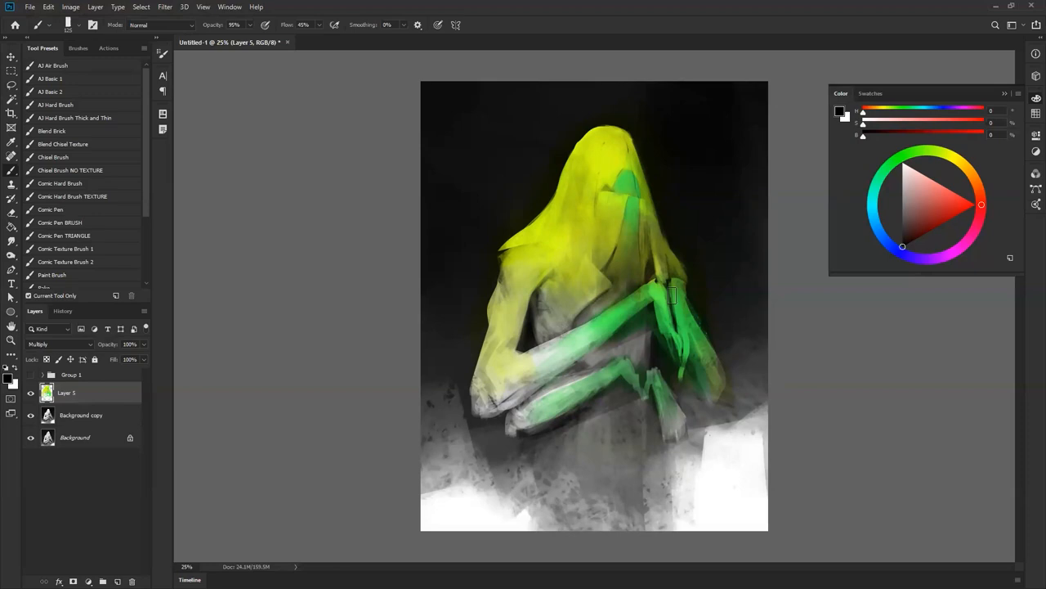
Step: Pick a pale mint and brush highlights over the chest and along the left arm
click(952, 197)
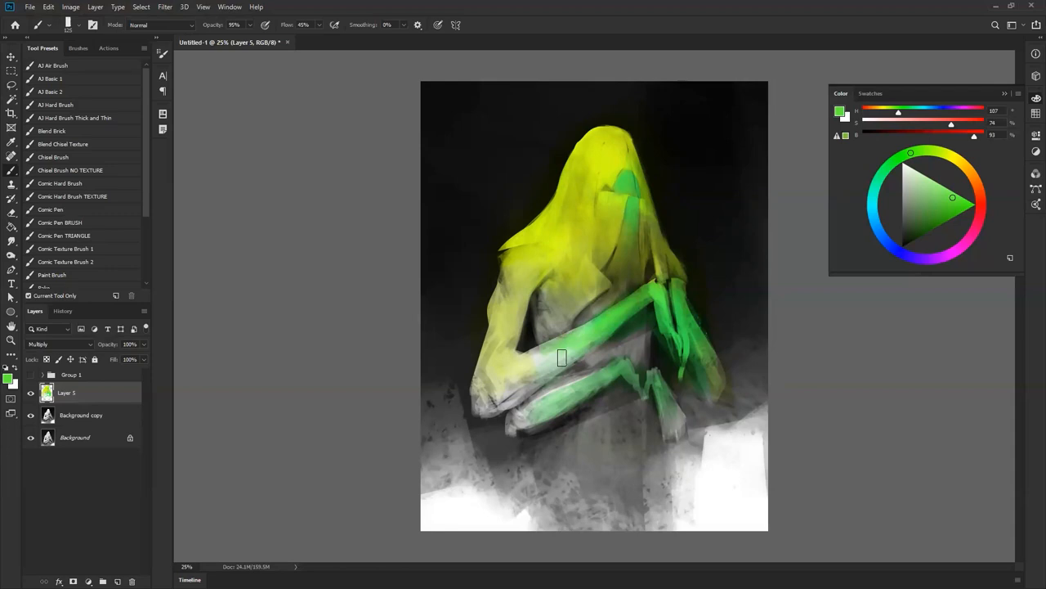
click(912, 172)
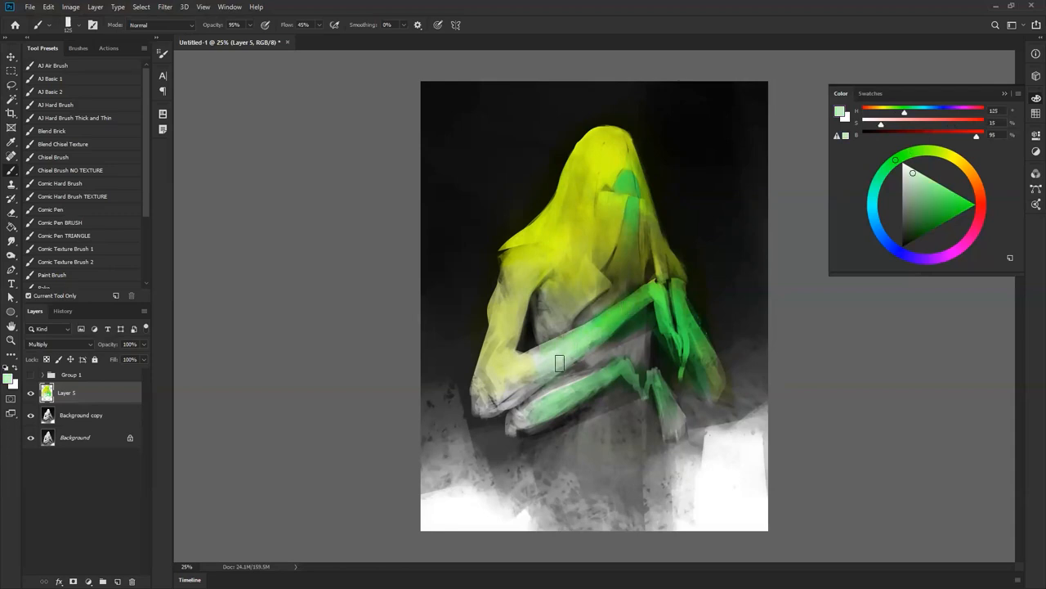
drag(560, 363, 695, 407)
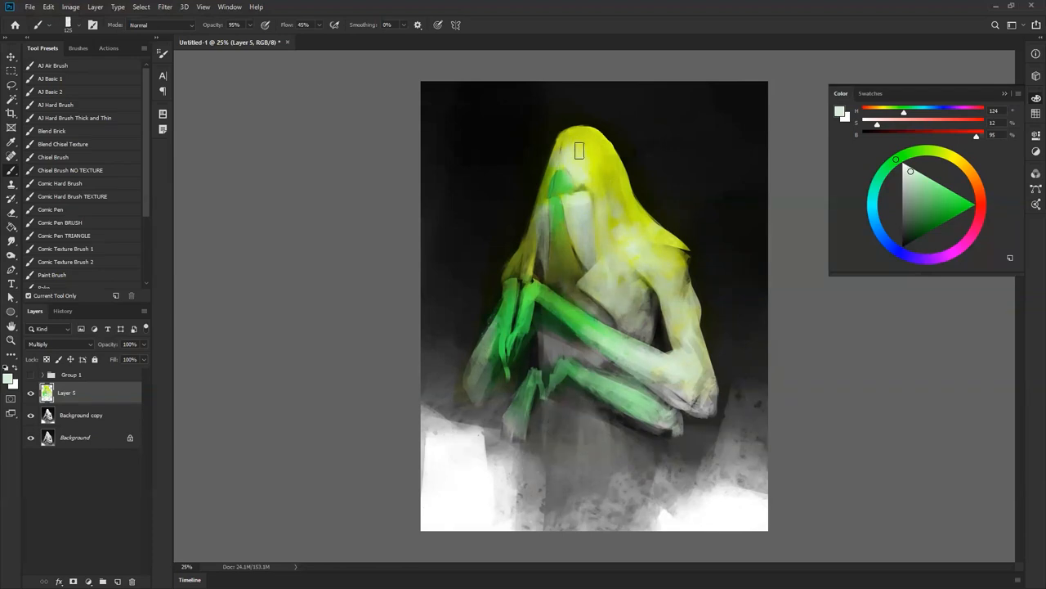
mouse_move(670, 241)
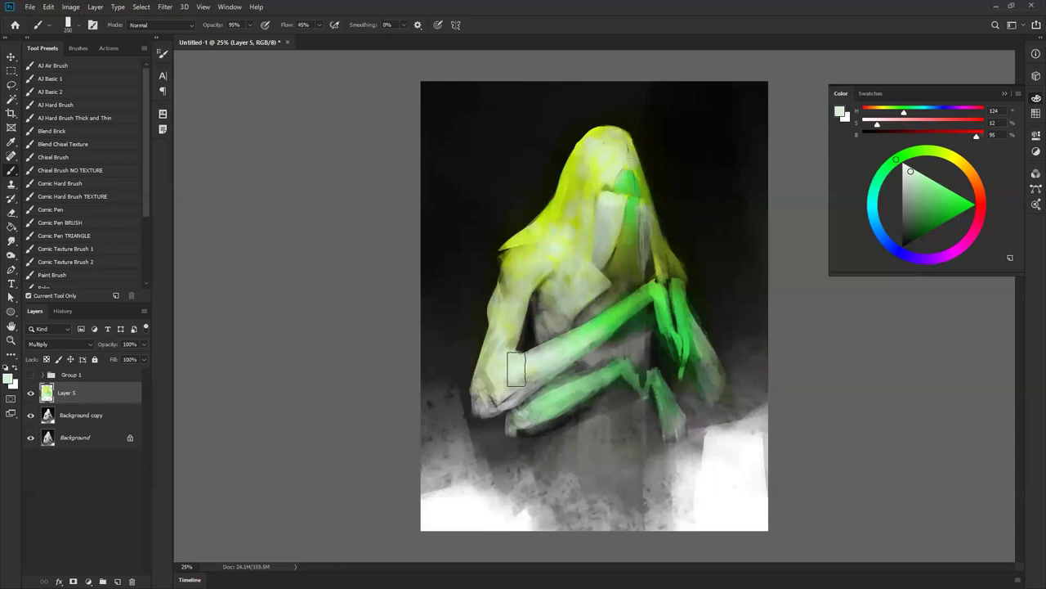
drag(516, 369, 647, 378)
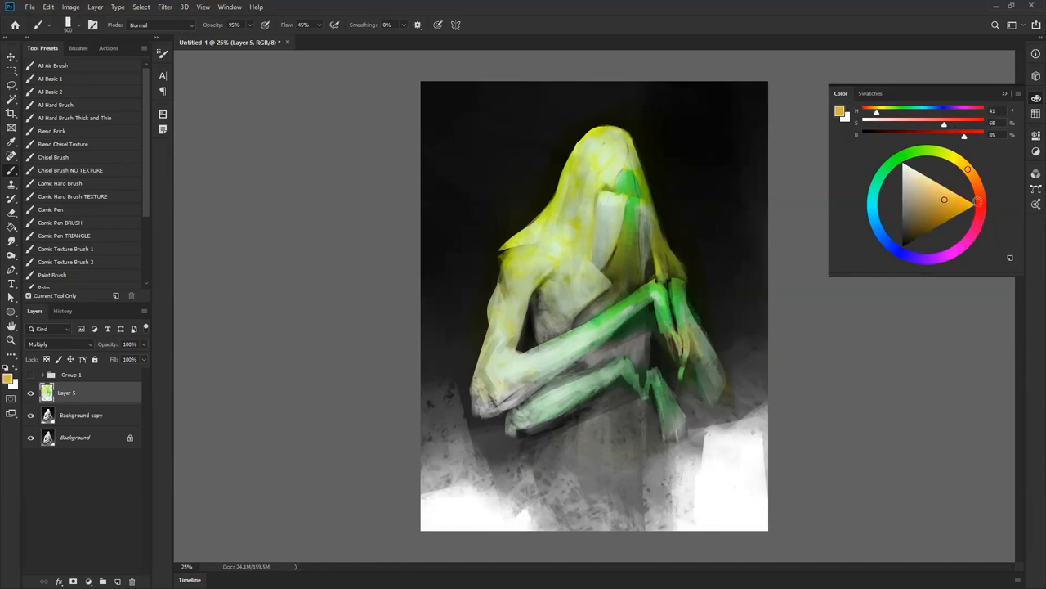
Step: Dab orange and red-orange accents on the clasped hands, then choose blue for further touches
click(682, 342)
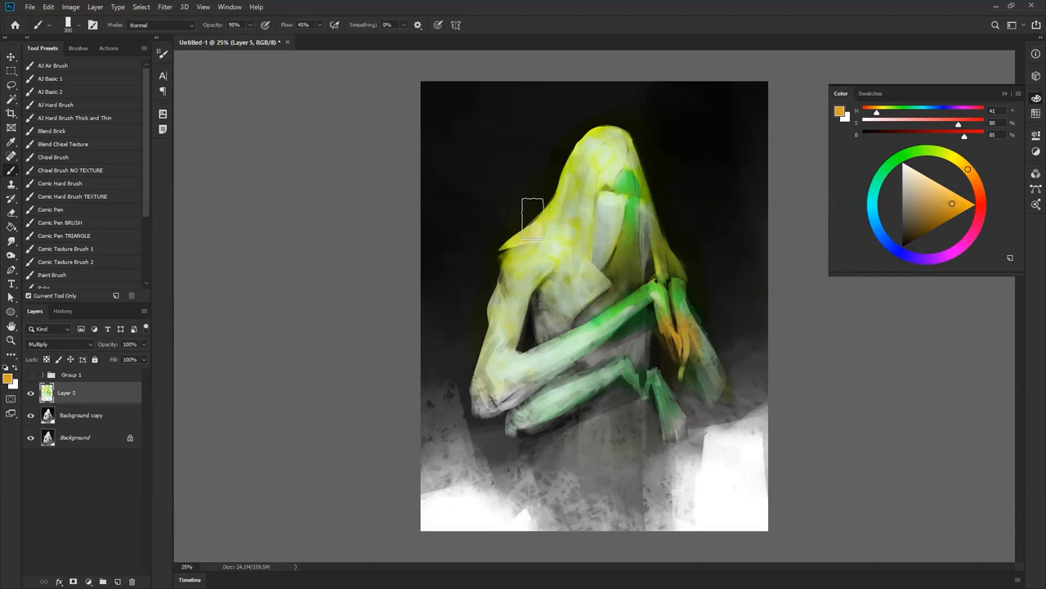
drag(532, 220, 573, 171)
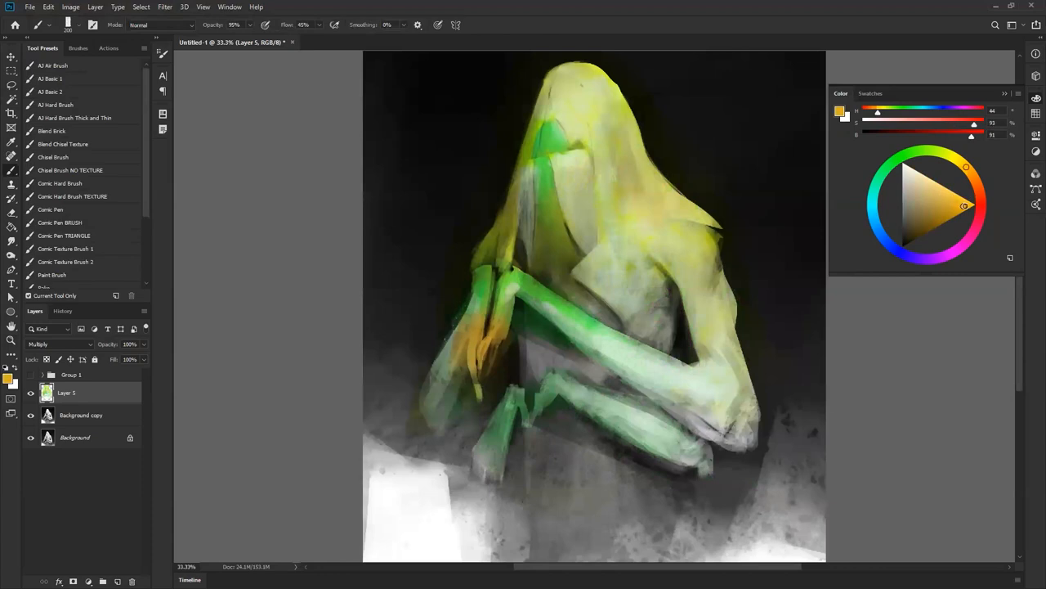
click(868, 213)
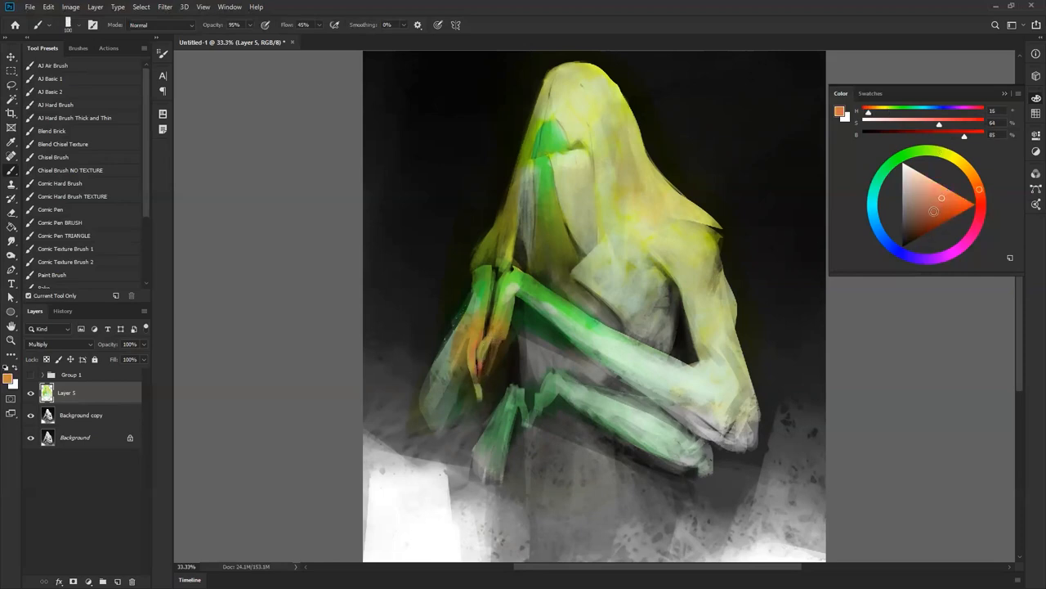
click(936, 207)
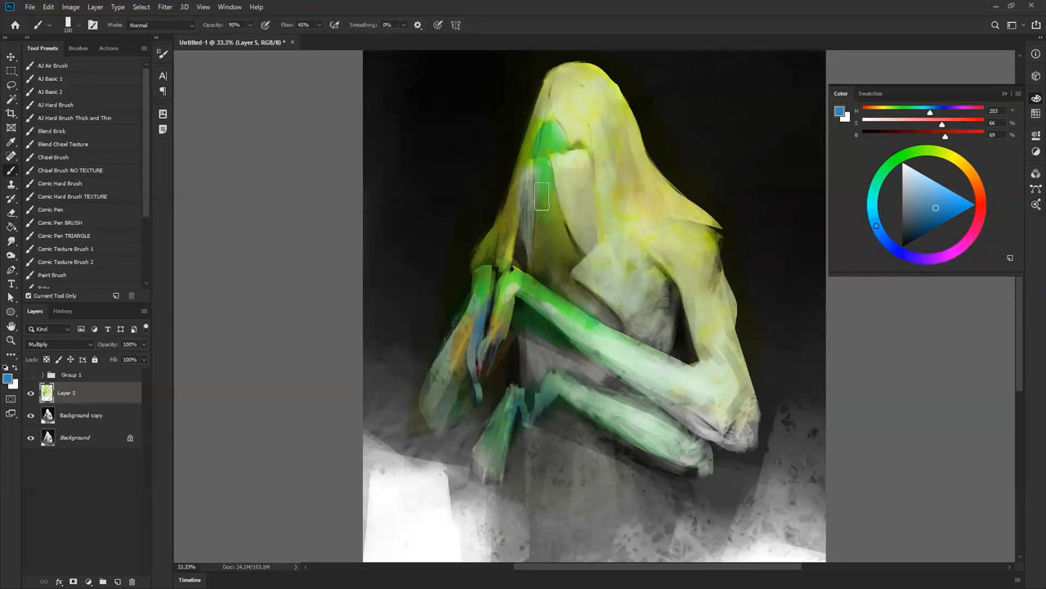
click(929, 199)
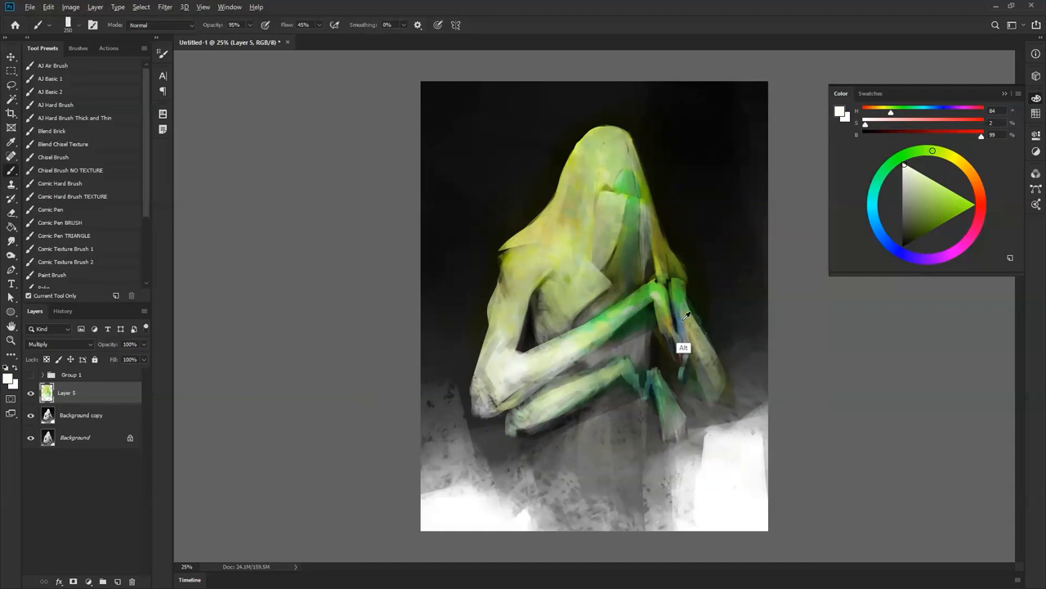
Step: Dab a muted brownish grey over the cloak to soften its bright glaze
click(931, 213)
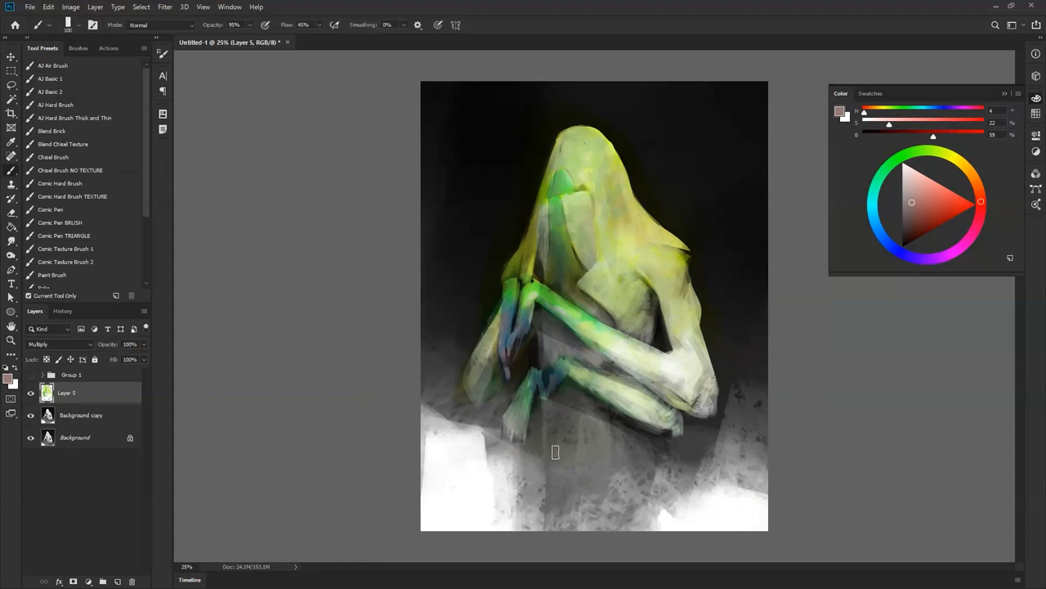
mouse_move(531, 241)
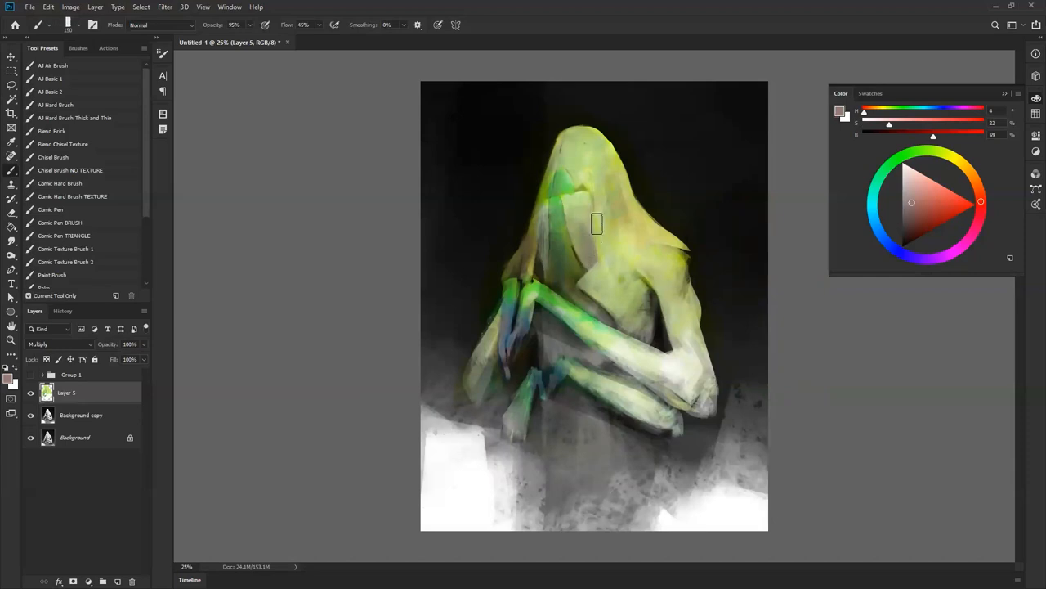
click(951, 155)
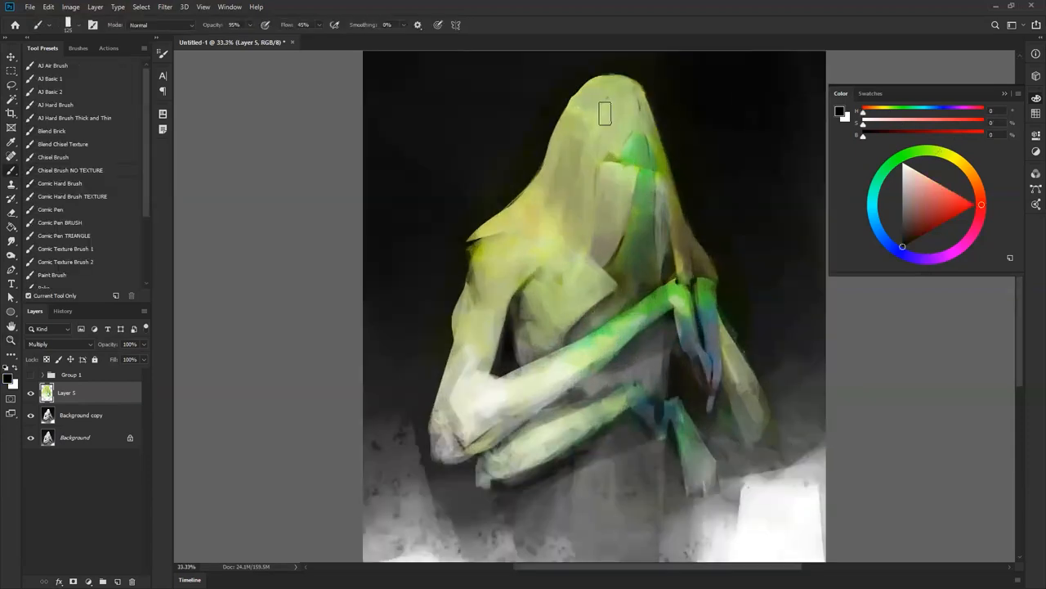
Step: Stroke fresh yellow-green over the cloak's left shoulder and upper arm
click(914, 179)
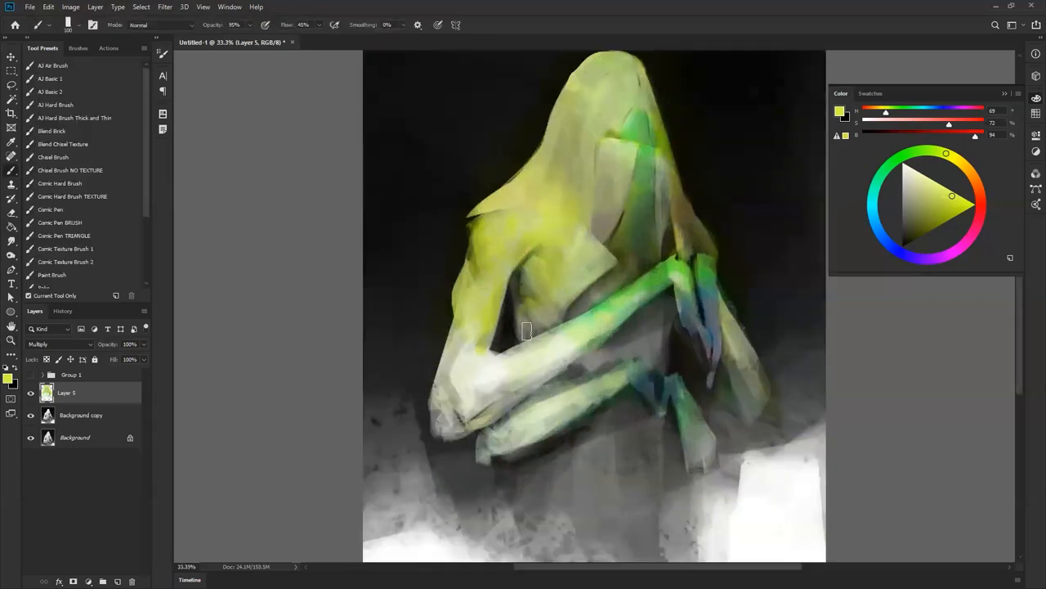
drag(527, 331, 586, 271)
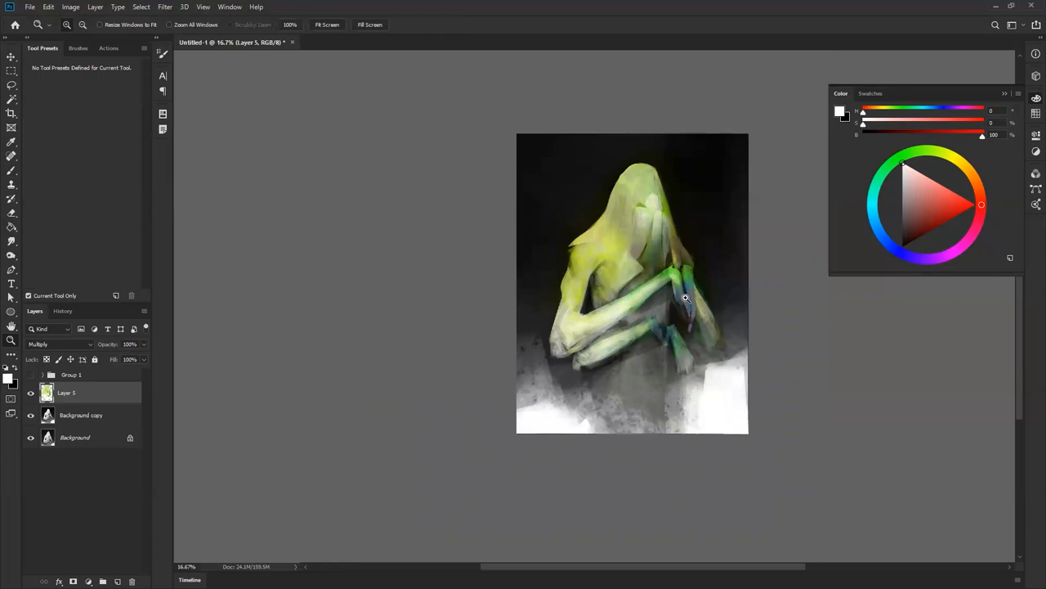
mouse_move(679, 264)
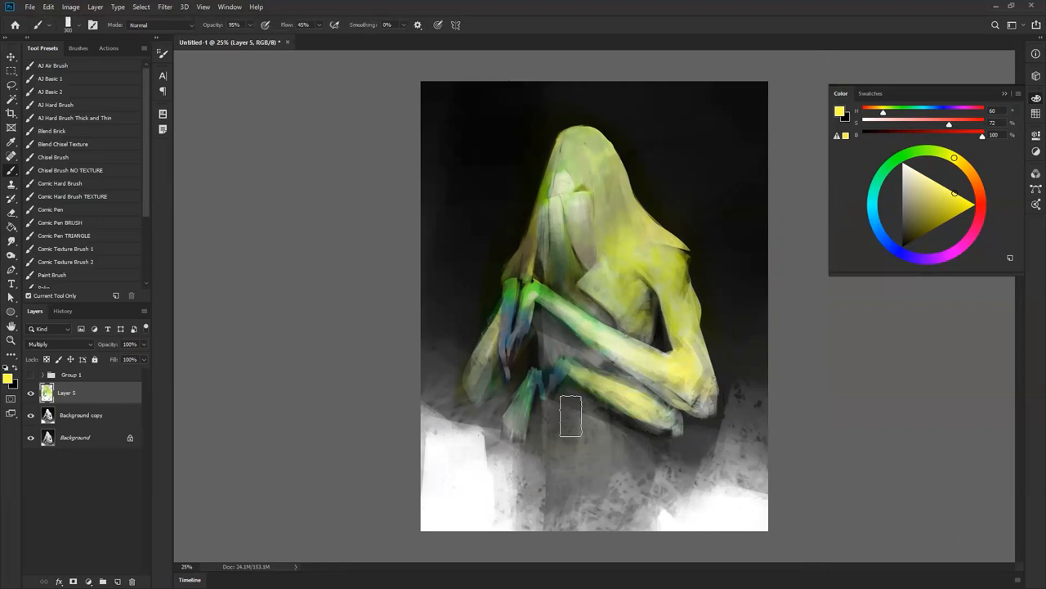
Step: Wash pale yellow across the ground below the figure, then return to the Brush
drag(572, 417, 547, 322)
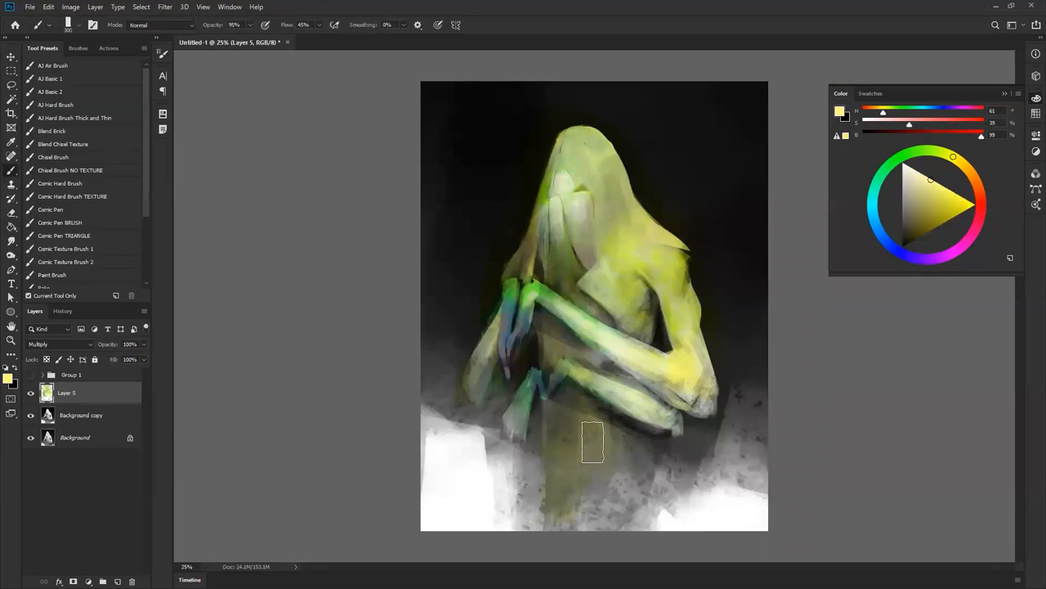
drag(592, 441, 435, 507)
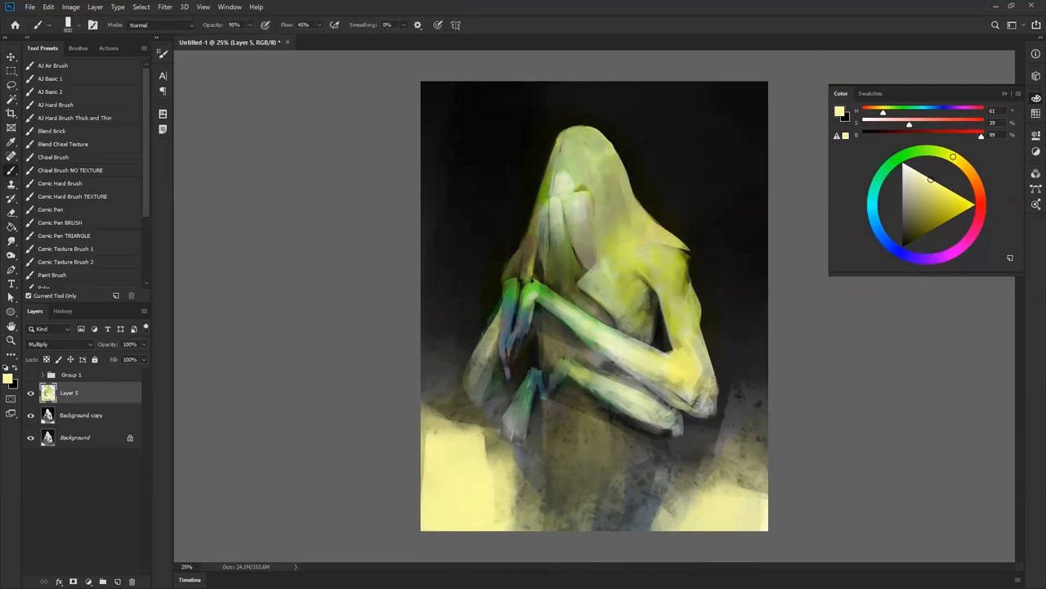
click(981, 204)
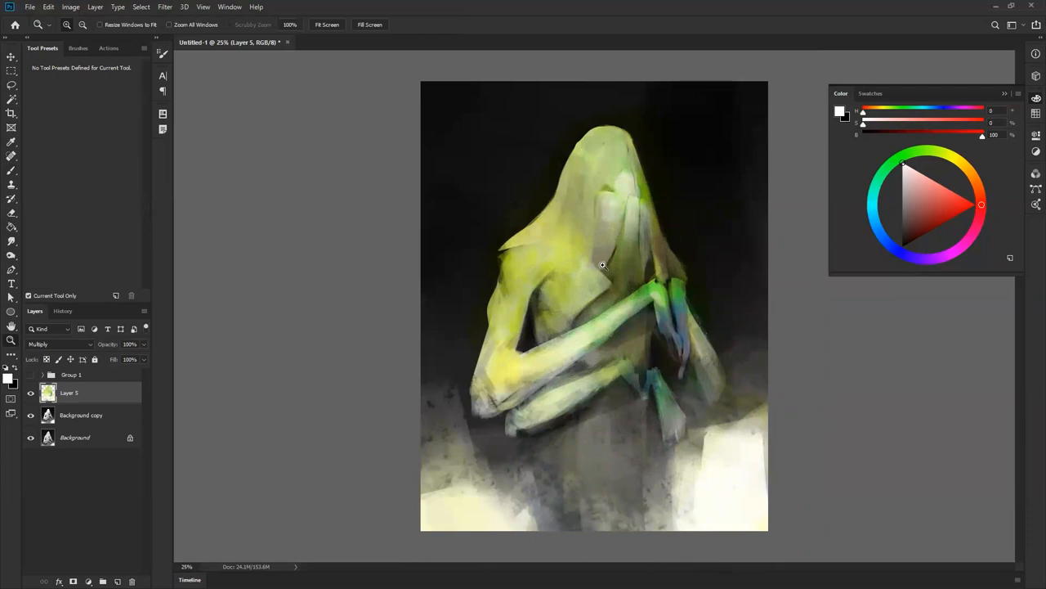
click(12, 98)
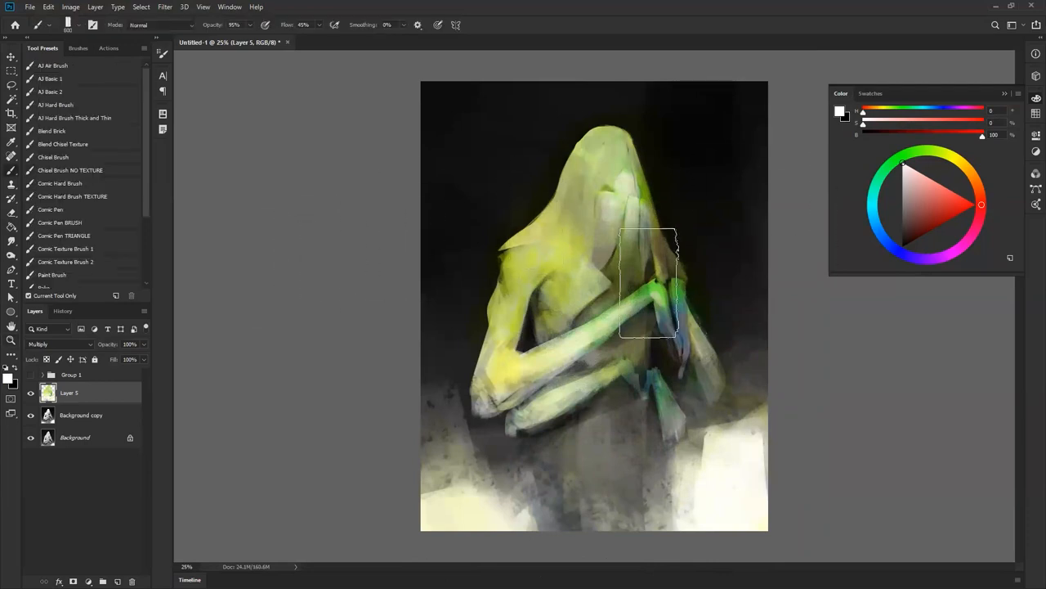